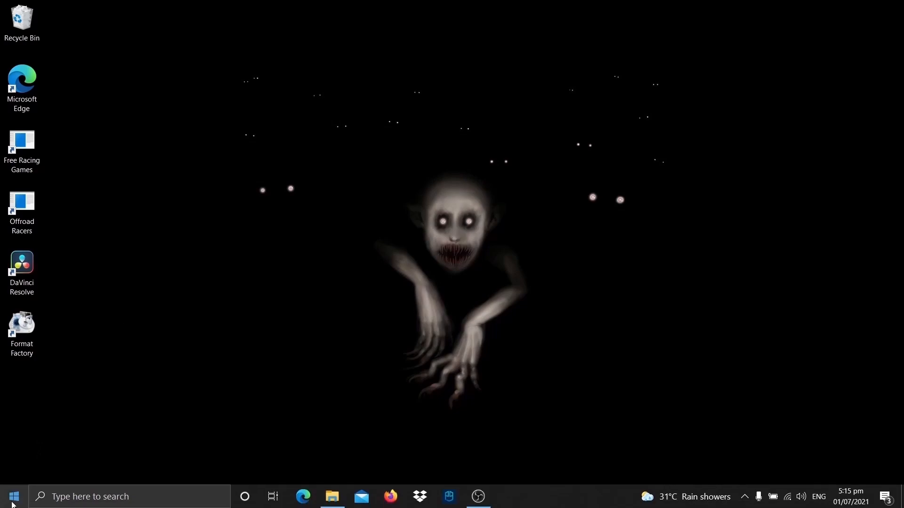
Launch Disk Management from the Win+X system tools menu.
{"action": "right_click", "coordinate": [13, 496]}
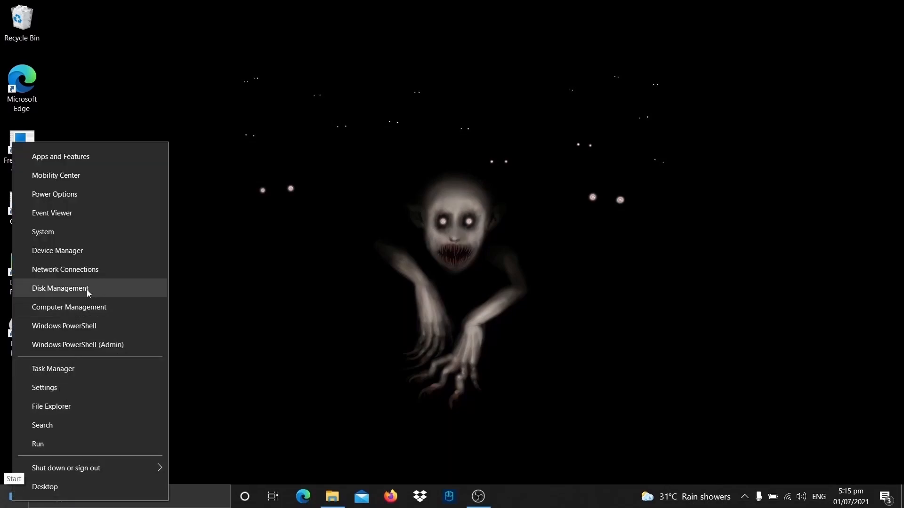
{"action": "left_click", "coordinate": [60, 288]}
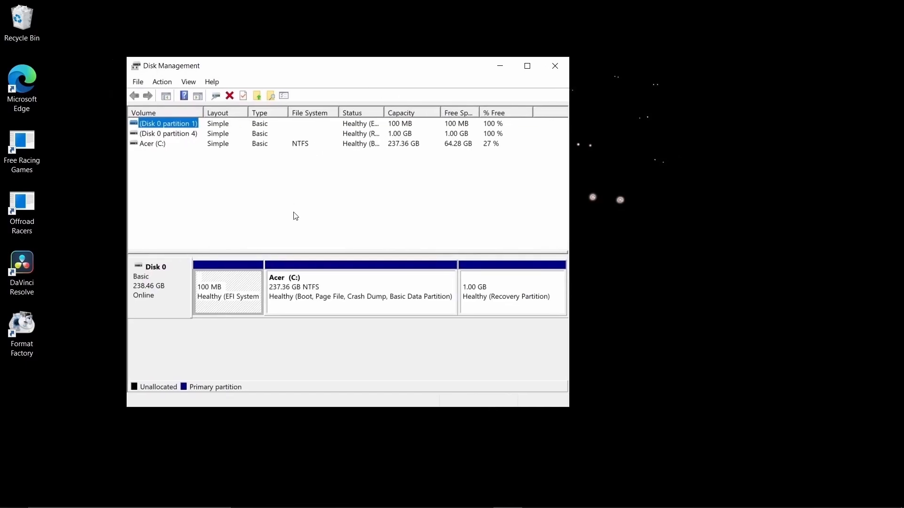
Shrink the Acer (C:) volume by 40000 MB to free unallocated space on Disk 0.
{"action": "left_click", "coordinate": [360, 291]}
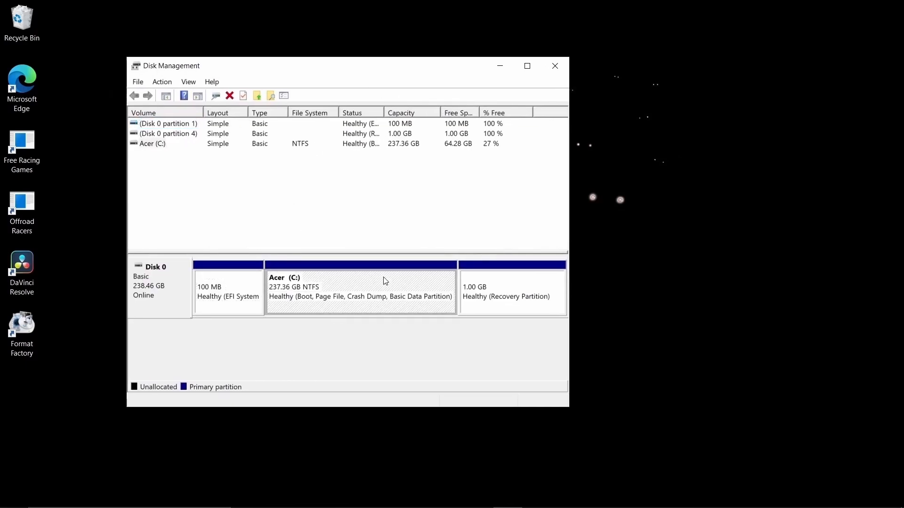
{"action": "right_click", "coordinate": [360, 291]}
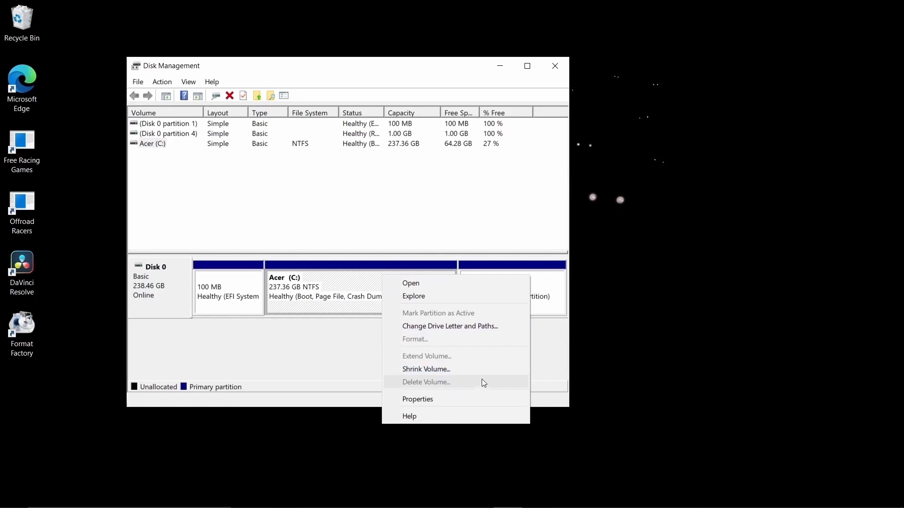
{"action": "left_click", "coordinate": [426, 370]}
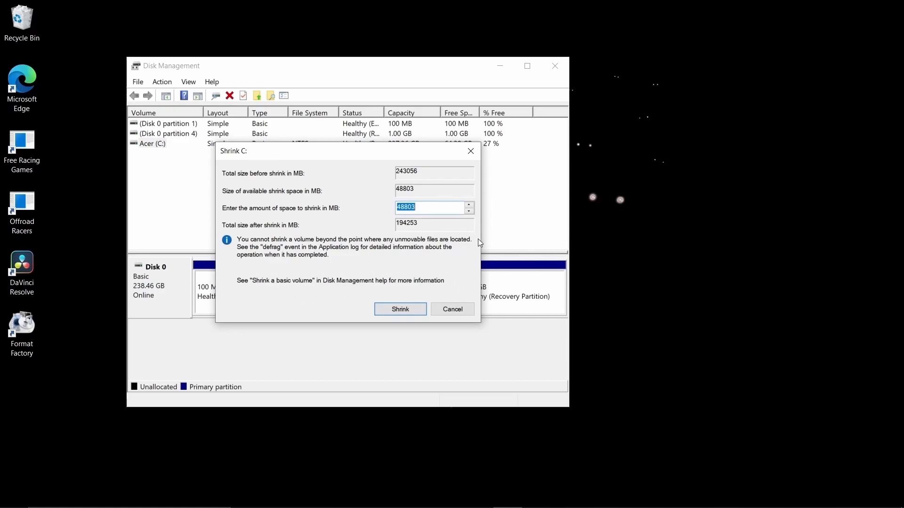
{"action": "type", "text": "40000"}
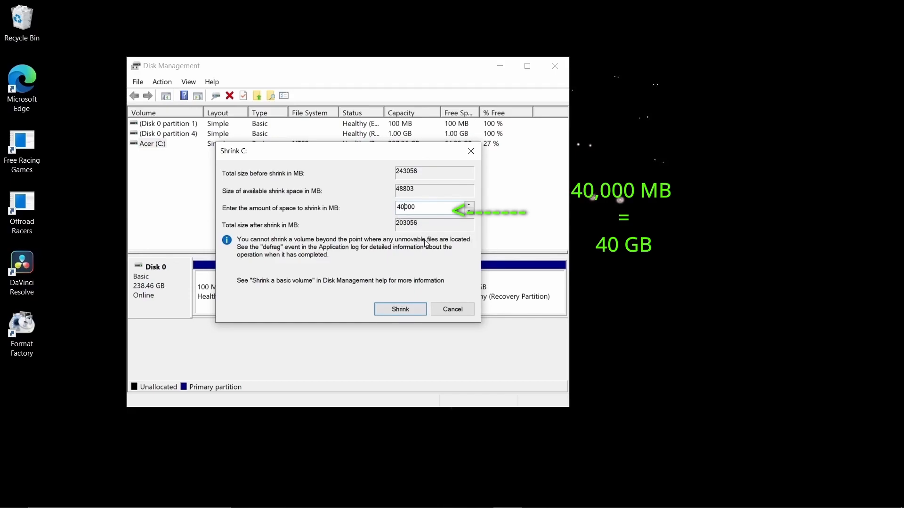
{"action": "mouse_move", "coordinate": [400, 310]}
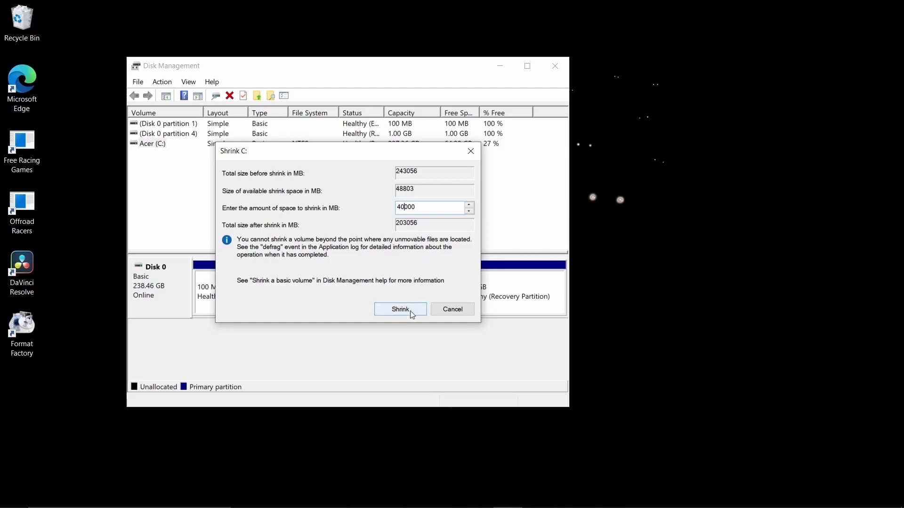
{"action": "left_click", "coordinate": [400, 310]}
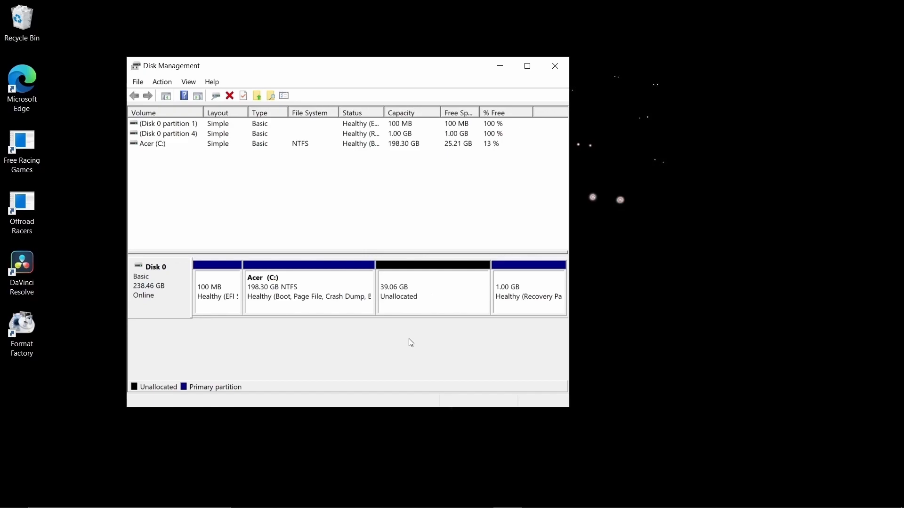
{"action": "mouse_move", "coordinate": [439, 293]}
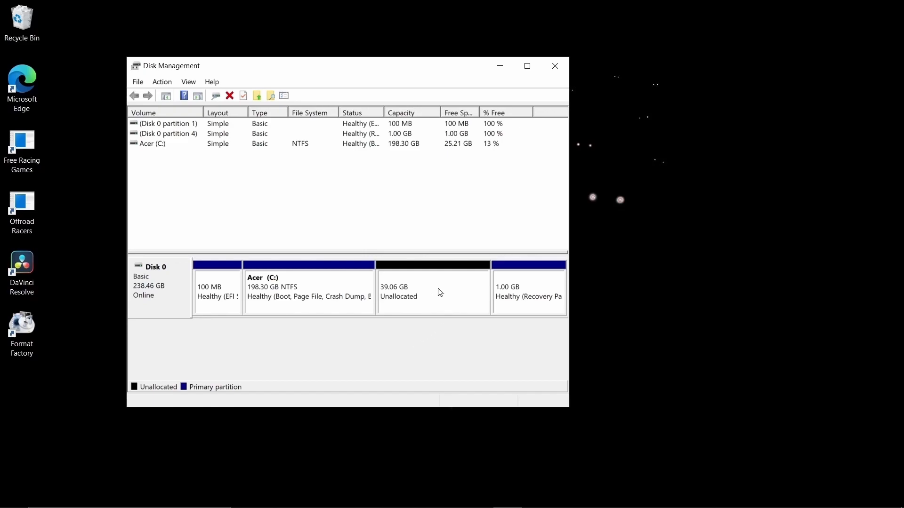
Start a New Simple Volume on the unallocated space, keeping drive letter D.
{"action": "right_click", "coordinate": [432, 291]}
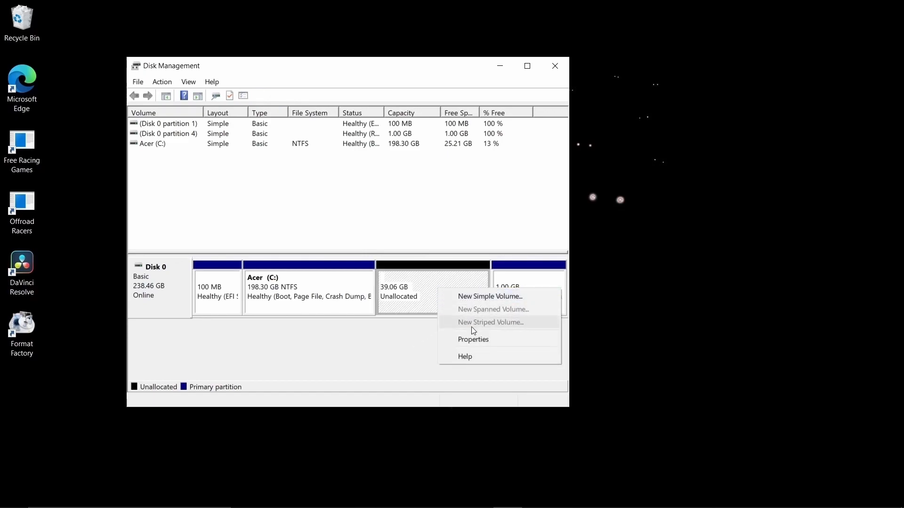
{"action": "left_click", "coordinate": [490, 296]}
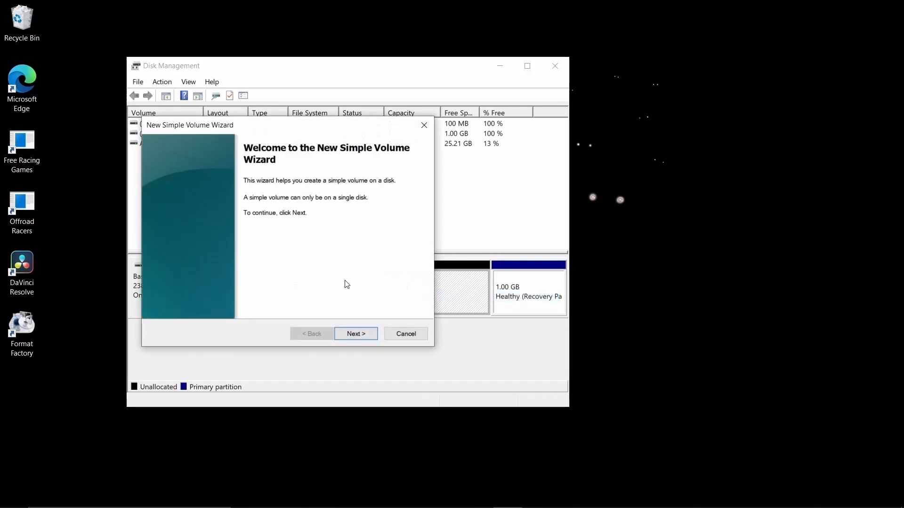
{"action": "left_click", "coordinate": [355, 333]}
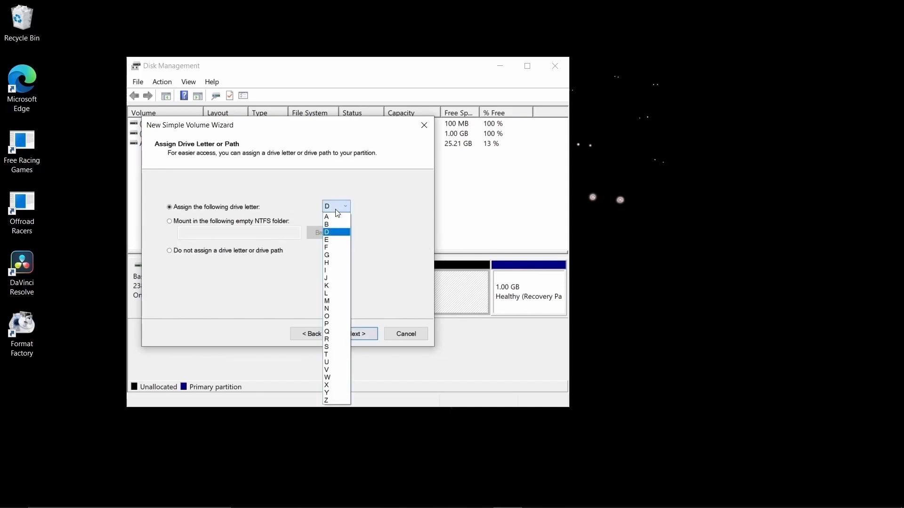
{"action": "left_click", "coordinate": [327, 232]}
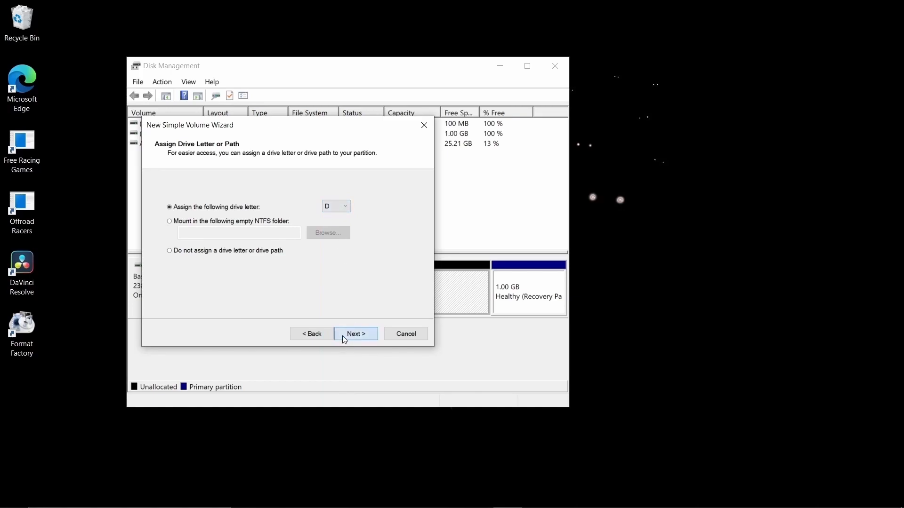
{"action": "left_click", "coordinate": [355, 333]}
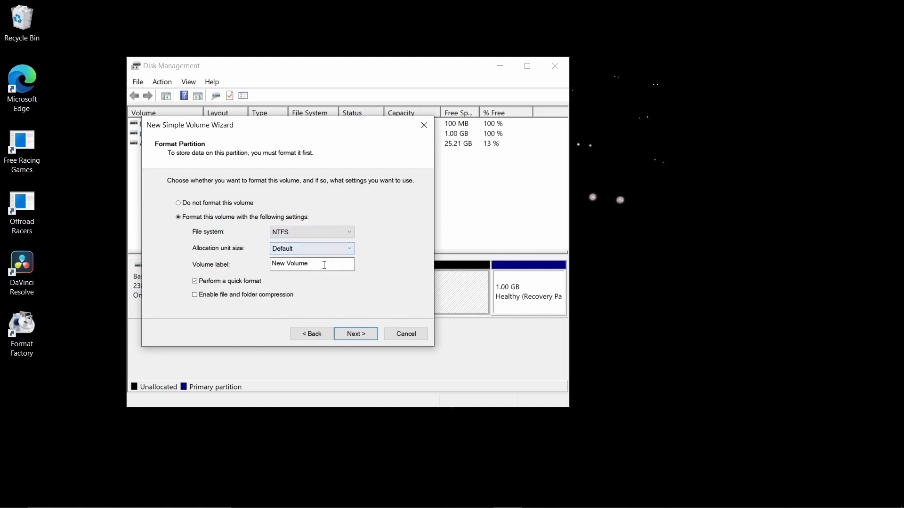
Label the new NTFS volume PS2_Space and finish creating it.
{"action": "key", "text": "Backspace"}
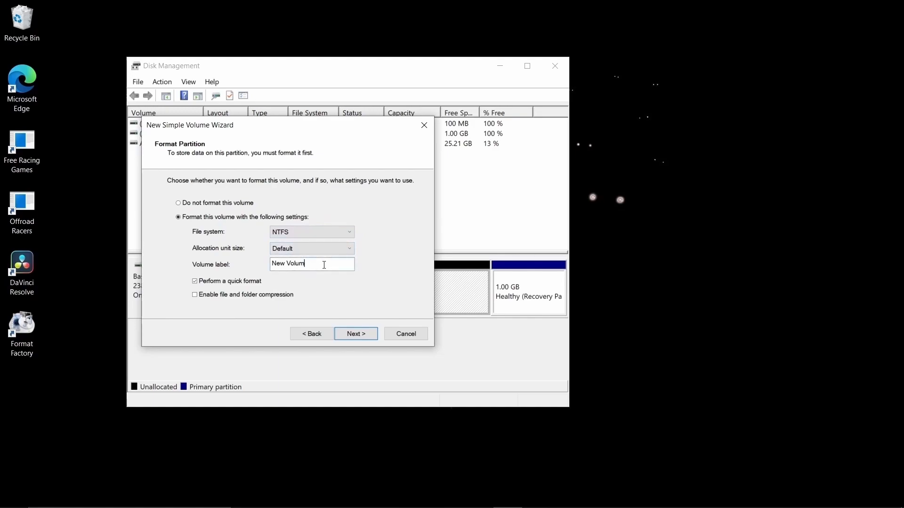
{"action": "type", "text": "PS2_Space"}
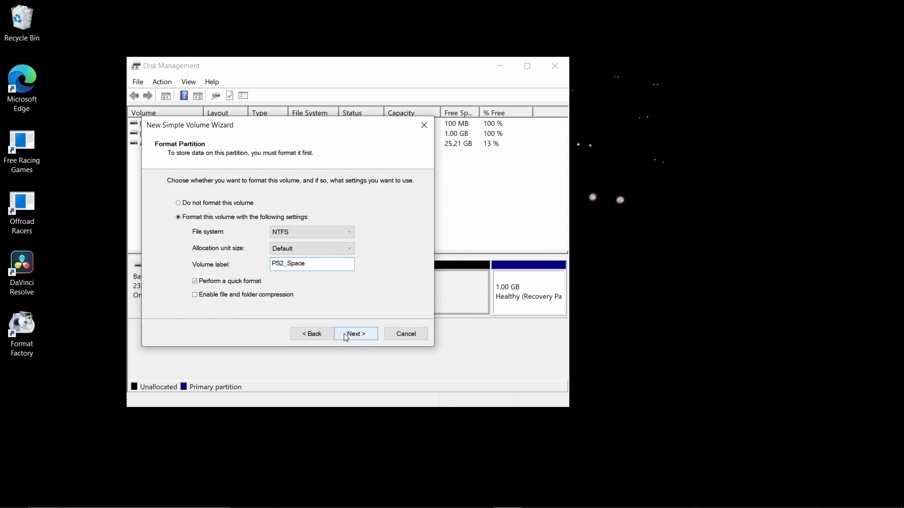
{"action": "left_click", "coordinate": [355, 333]}
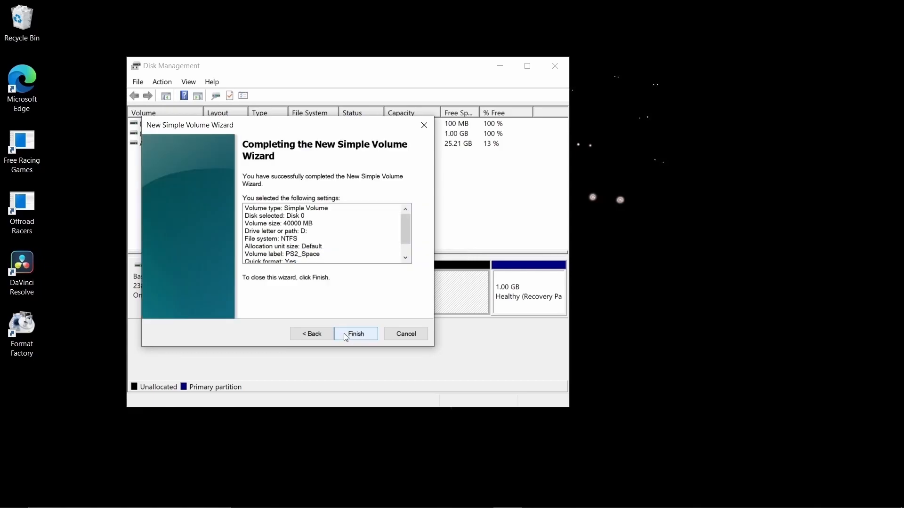
{"action": "left_click", "coordinate": [355, 334]}
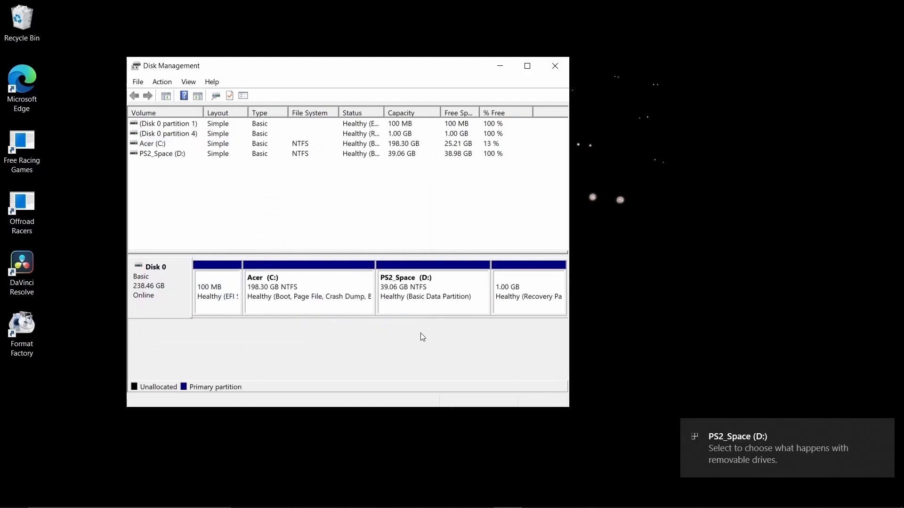
{"action": "mouse_move", "coordinate": [750, 452]}
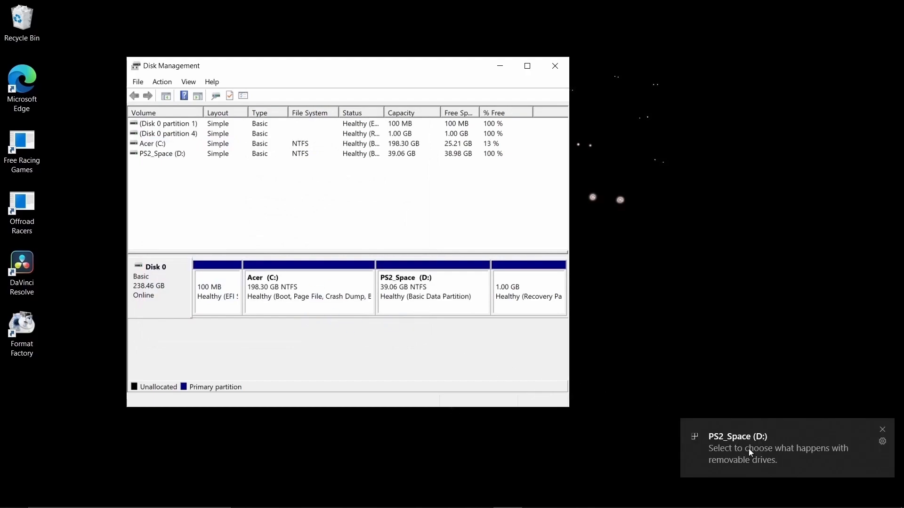
Search Edge for 'kingdom hearts ps2 iso' and go to the CoolROM result.
{"action": "left_click", "coordinate": [554, 66]}
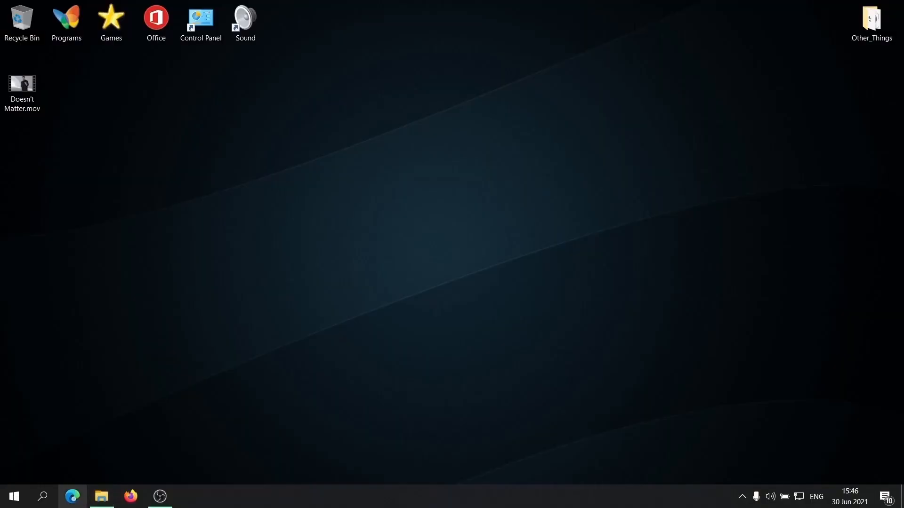
{"action": "left_click", "coordinate": [72, 495]}
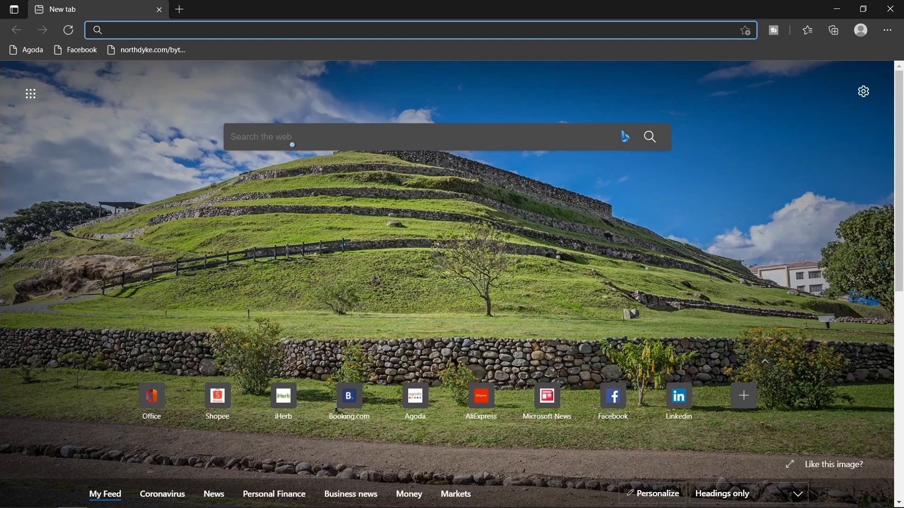
{"action": "type", "text": "kingdom hearts ps2 iso"}
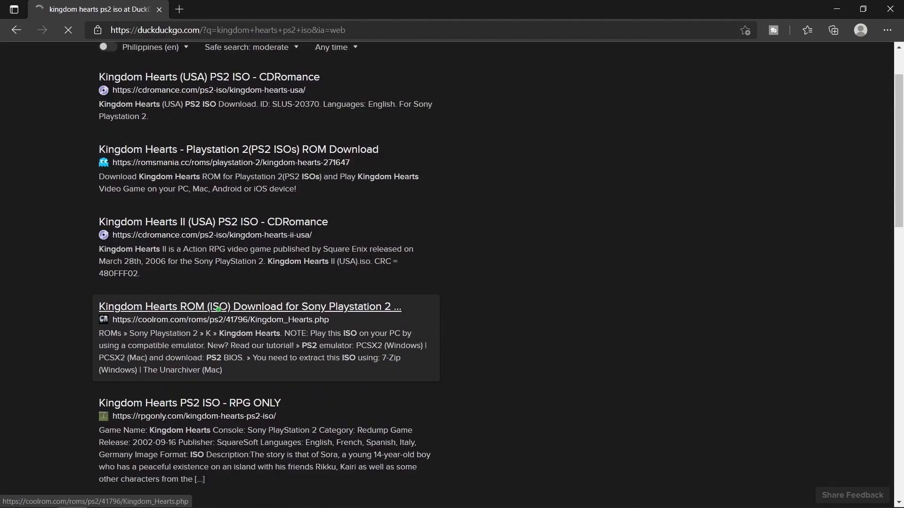
{"action": "left_click", "coordinate": [250, 307]}
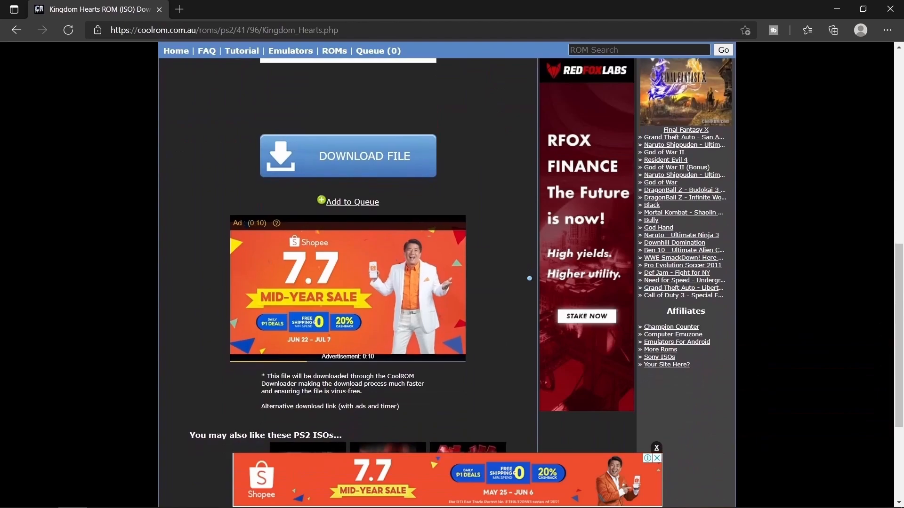
Start the Kingdom Hearts download via the alternative download link.
{"action": "scroll", "scroll_direction": "down", "scroll_amount": 3}
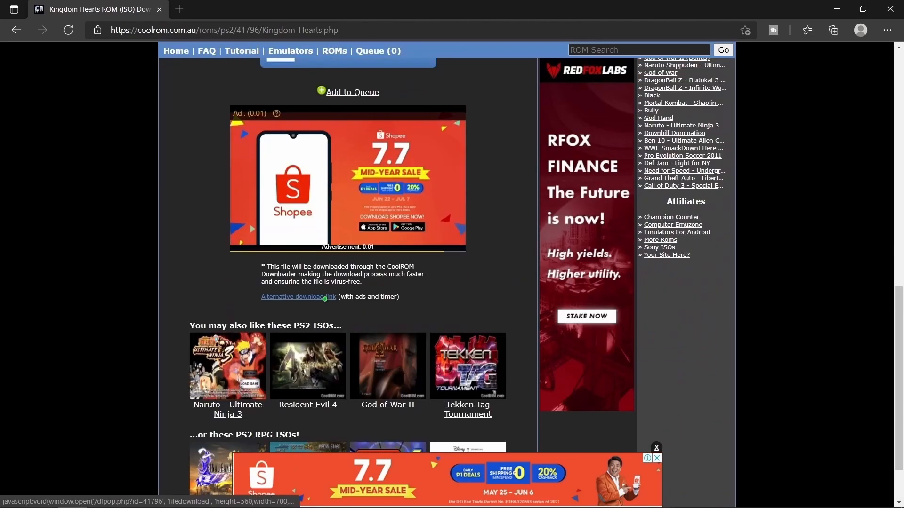
{"action": "left_click", "coordinate": [298, 296]}
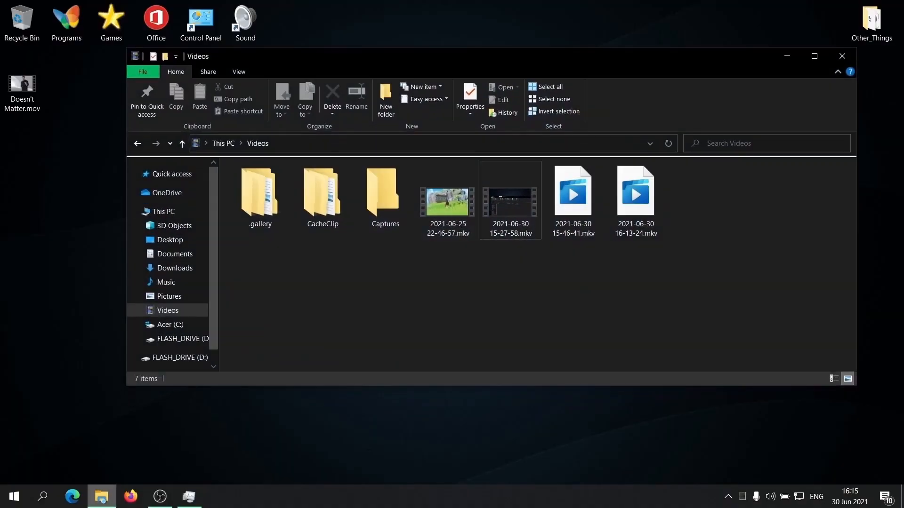
Extract Kingdom Hearts.7z in Downloads into its own Kingdom Hearts folder.
{"action": "left_click", "coordinate": [175, 267]}
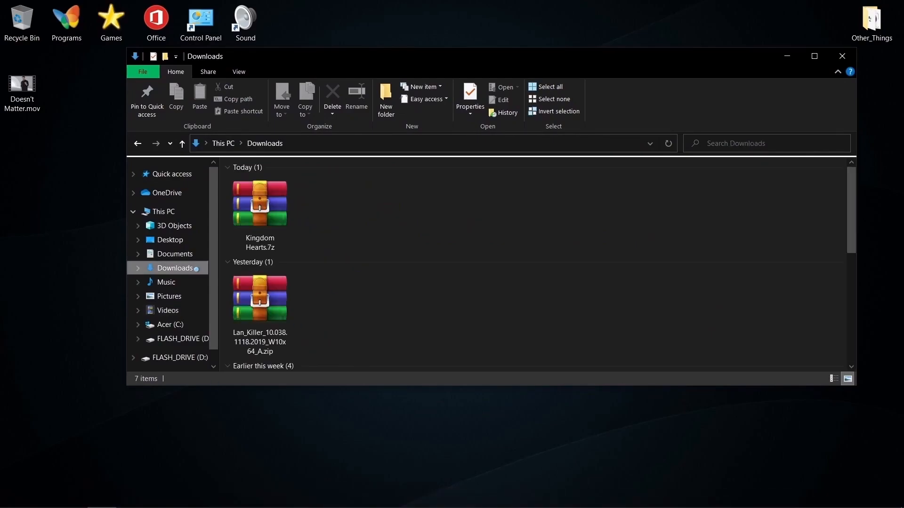
{"action": "right_click", "coordinate": [259, 203]}
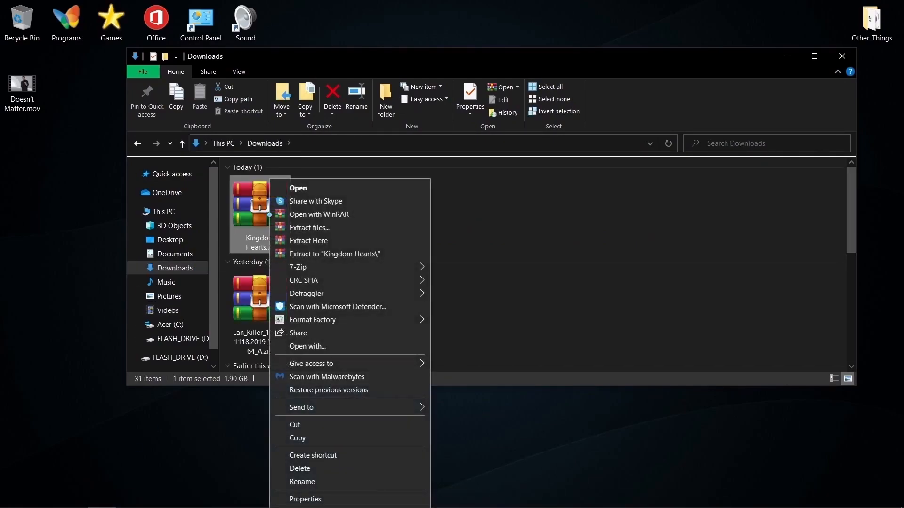
{"action": "mouse_move", "coordinate": [333, 254]}
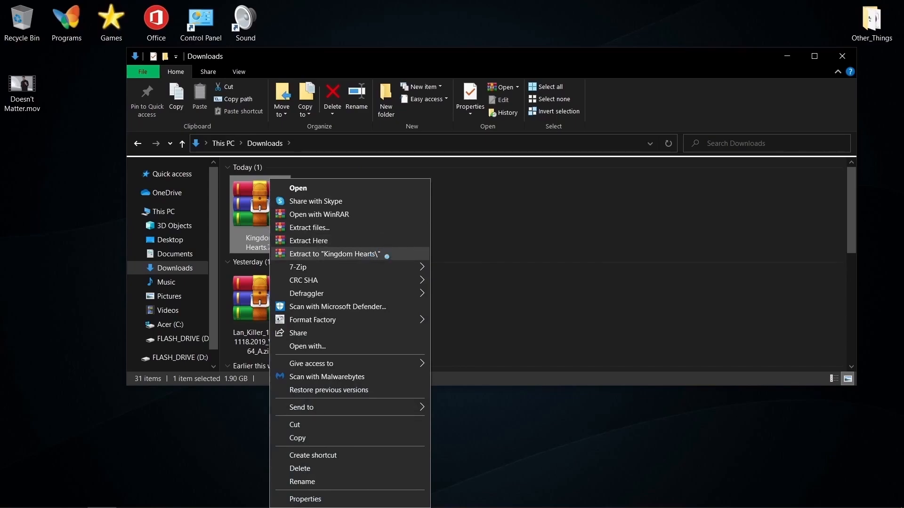
{"action": "left_click", "coordinate": [333, 255]}
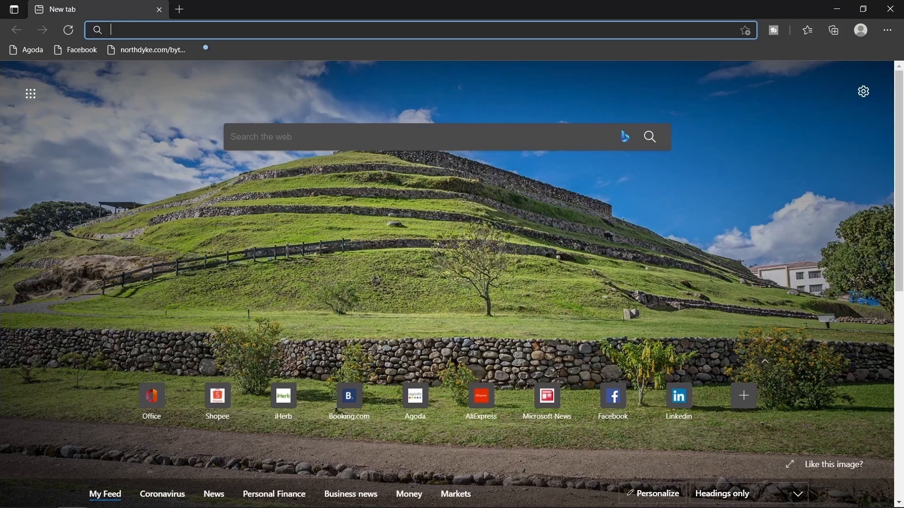
{"action": "type", "text": "www.ps2-home.com"}
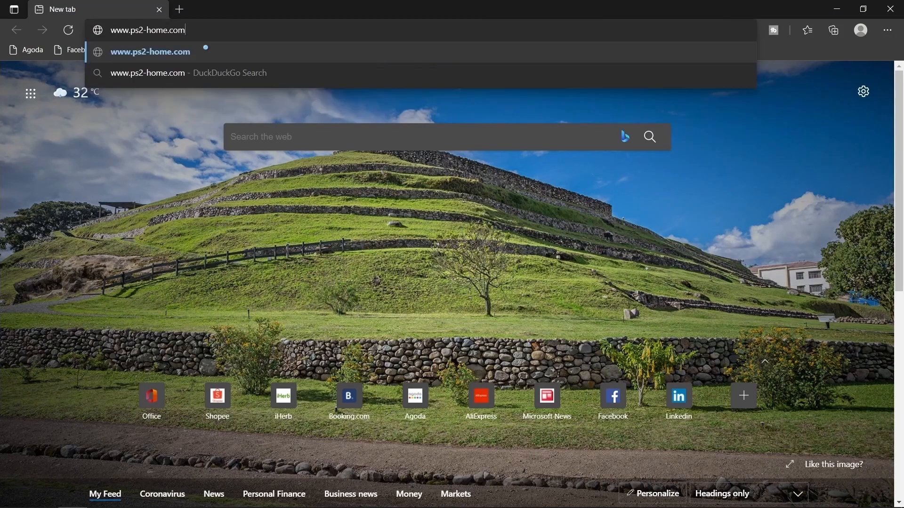
{"action": "key", "text": "Enter"}
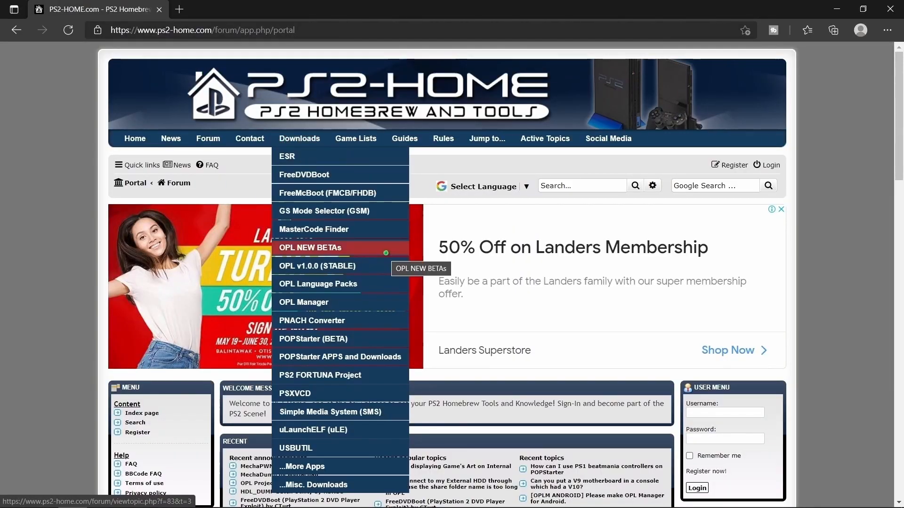
{"action": "mouse_move", "coordinate": [385, 250]}
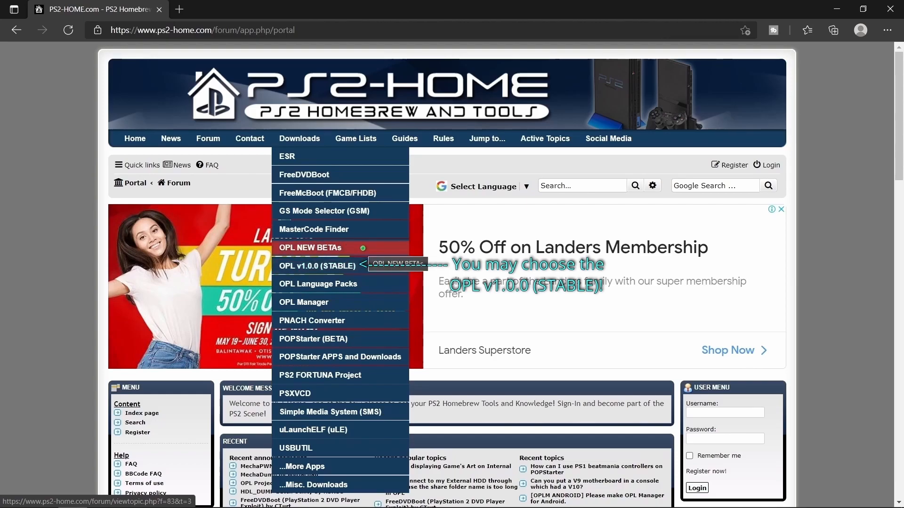
{"action": "left_click", "coordinate": [310, 247]}
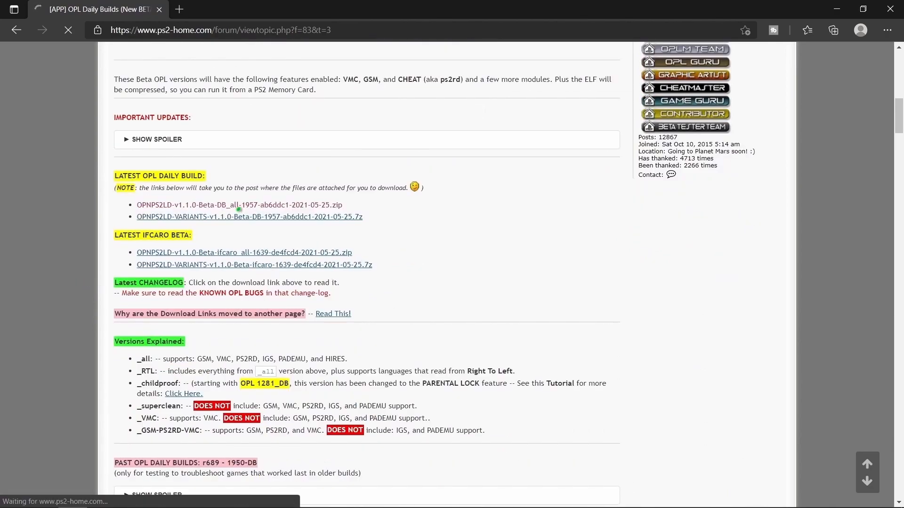
{"action": "left_click", "coordinate": [239, 205]}
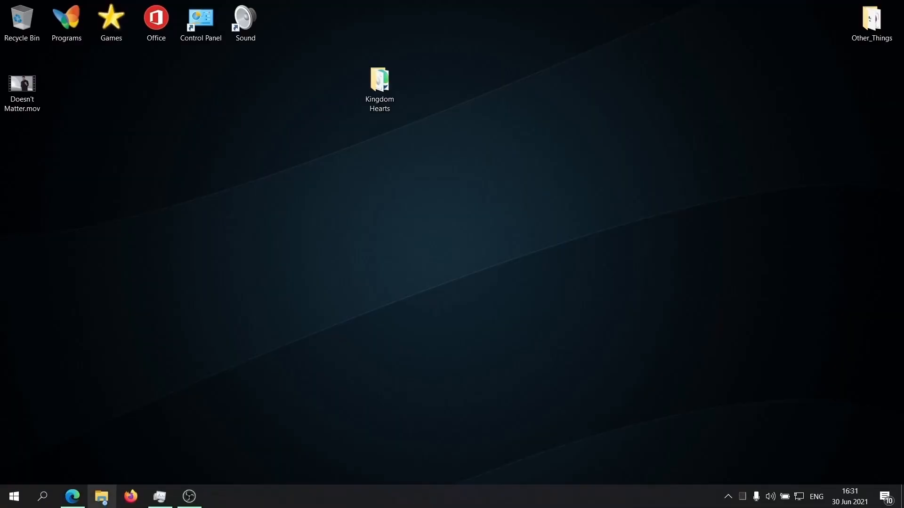
Find oplmanager.com via DuckDuckGo and download OPL_Manager_V21.7.zip.
{"action": "left_click", "coordinate": [101, 495]}
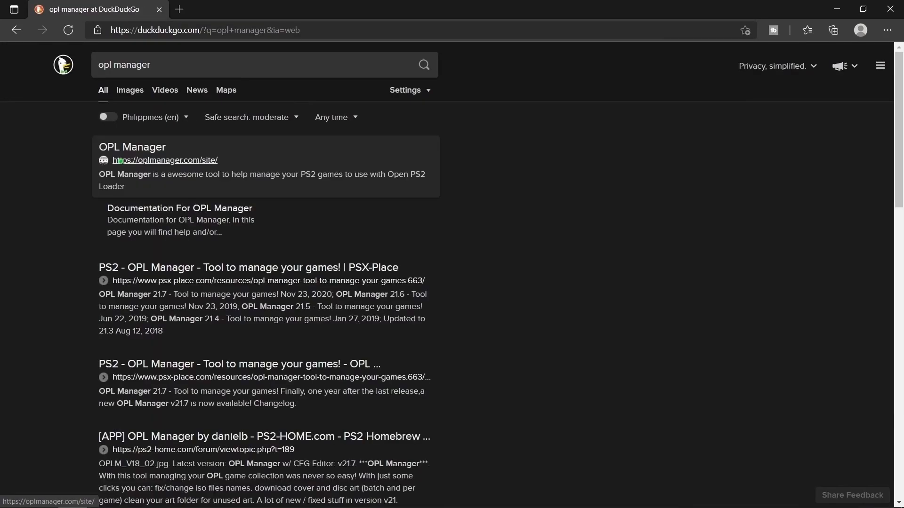
{"action": "left_click", "coordinate": [165, 160]}
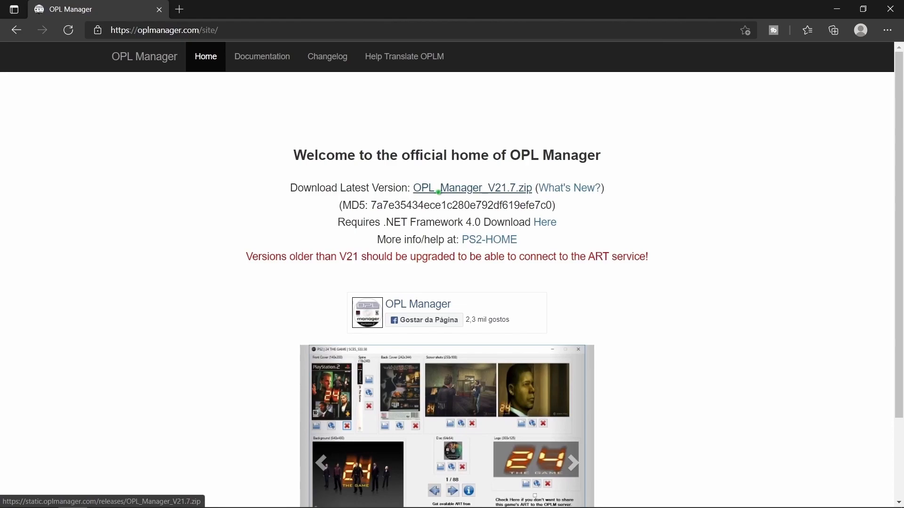
{"action": "left_click", "coordinate": [472, 187]}
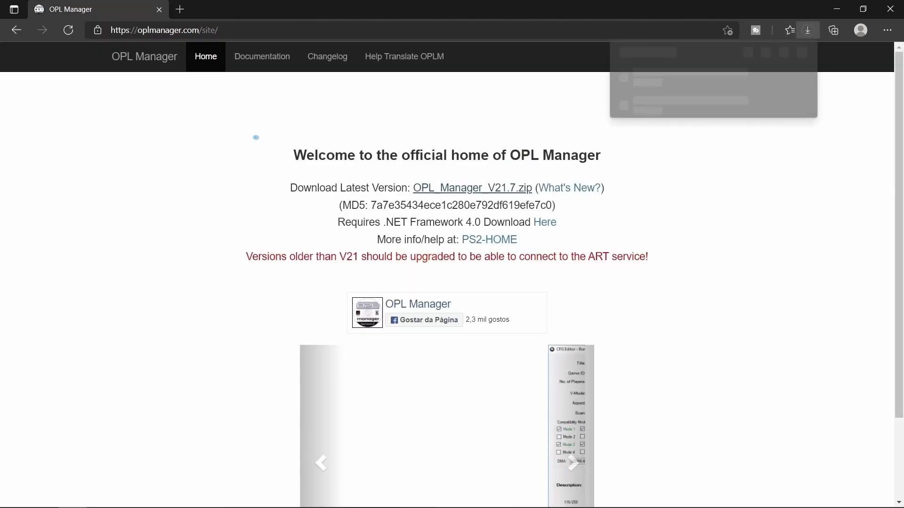
{"action": "left_click", "coordinate": [806, 30]}
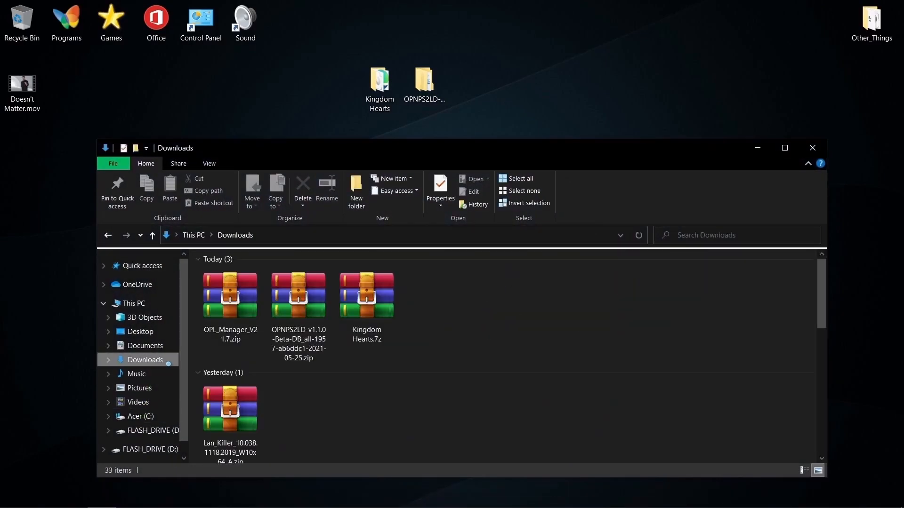
Extract OPL_Manager_V21.7.zip in Downloads into a folder.
{"action": "left_click", "coordinate": [229, 295]}
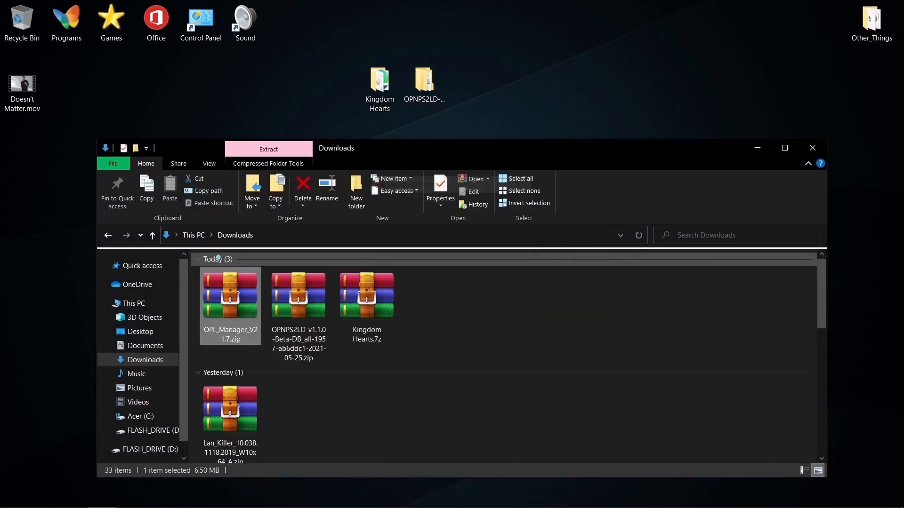
{"action": "left_click", "coordinate": [268, 149]}
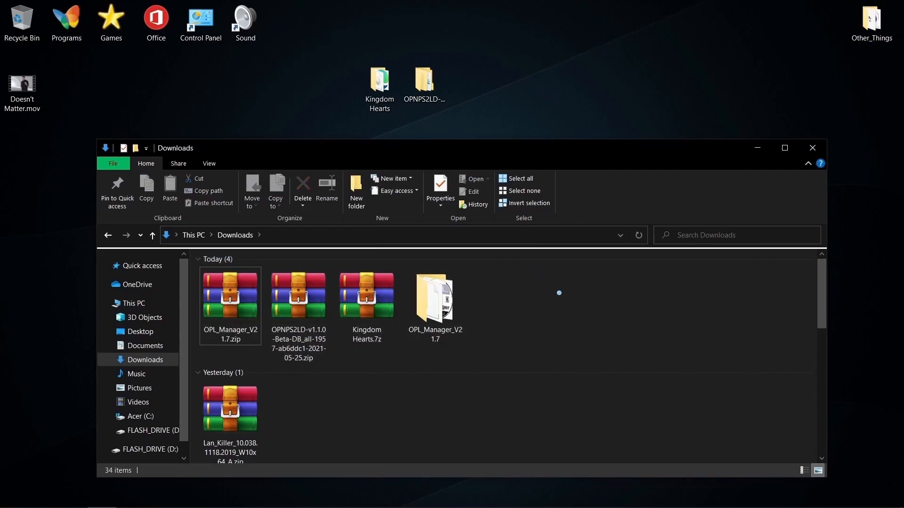
Move the extracted OPL Manager folder onto the desktop beside Kingdom Hearts and OPNPS2LD.
{"action": "left_click_drag", "start_coordinate": [435, 297], "coordinate": [502, 84]}
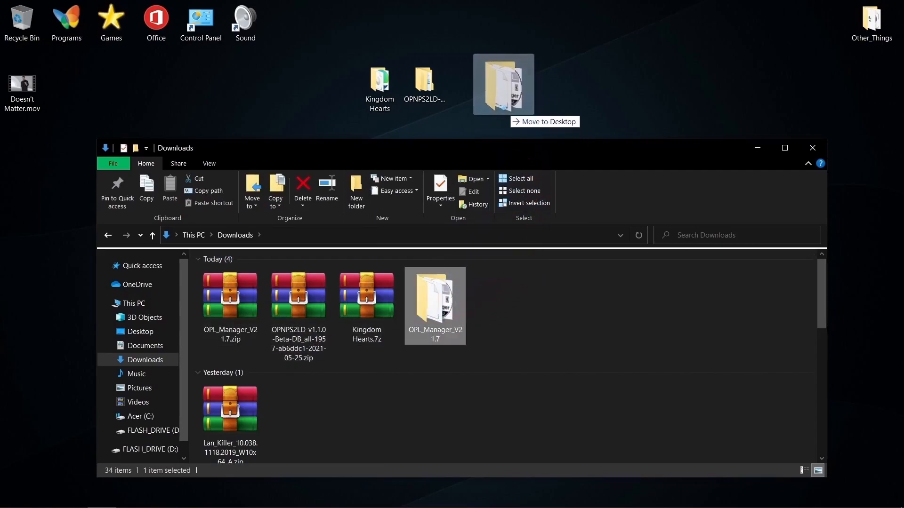
{"action": "left_click_drag", "start_coordinate": [435, 305], "coordinate": [514, 88]}
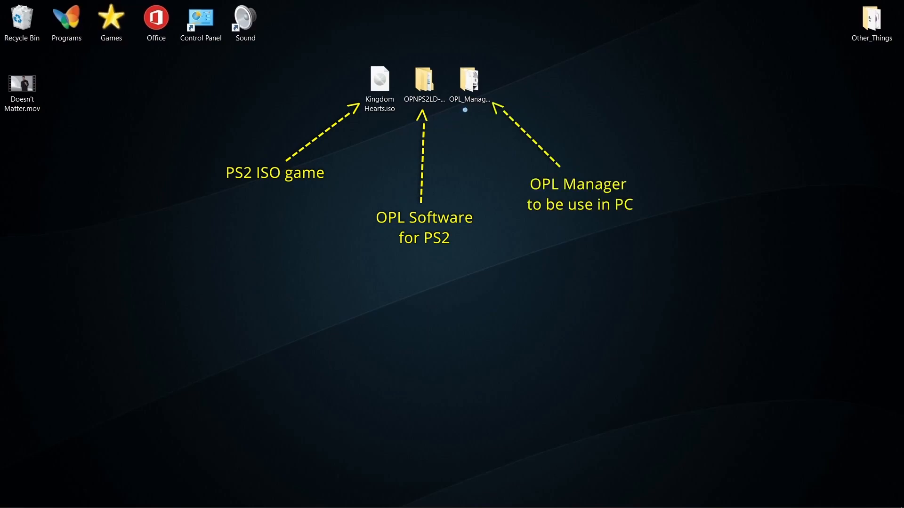
{"action": "right_click", "coordinate": [378, 79]}
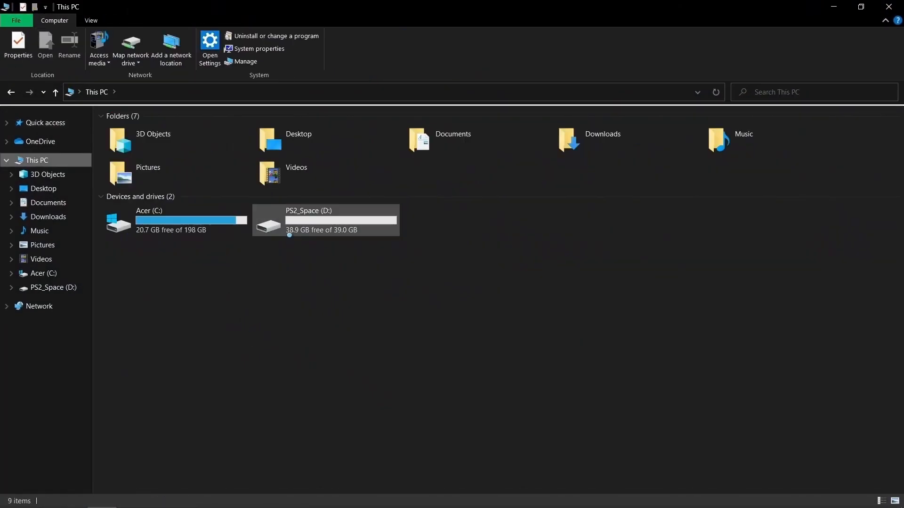
{"action": "mouse_move", "coordinate": [306, 225]}
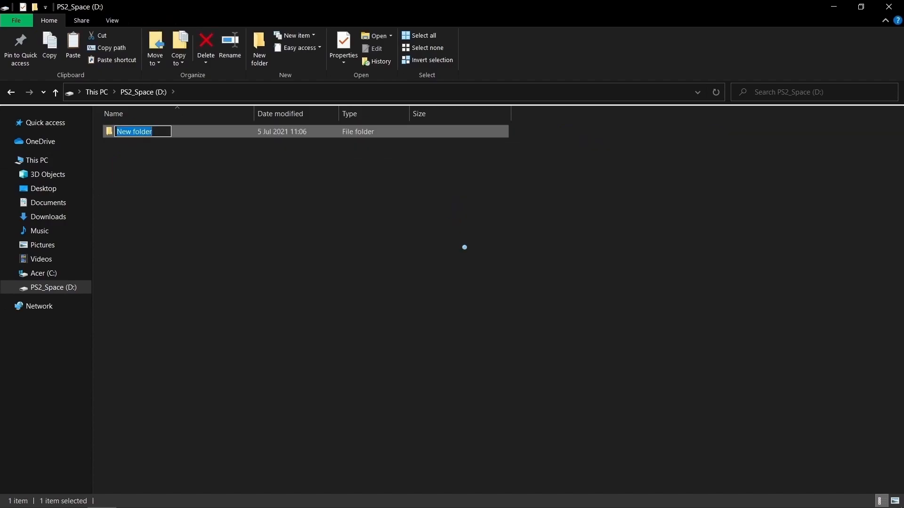
Name the new folder on D: PS2_ETH and confirm its DVD subfolder holds Kingdom Hearts.iso.
{"action": "type", "text": "PS2_ETH"}
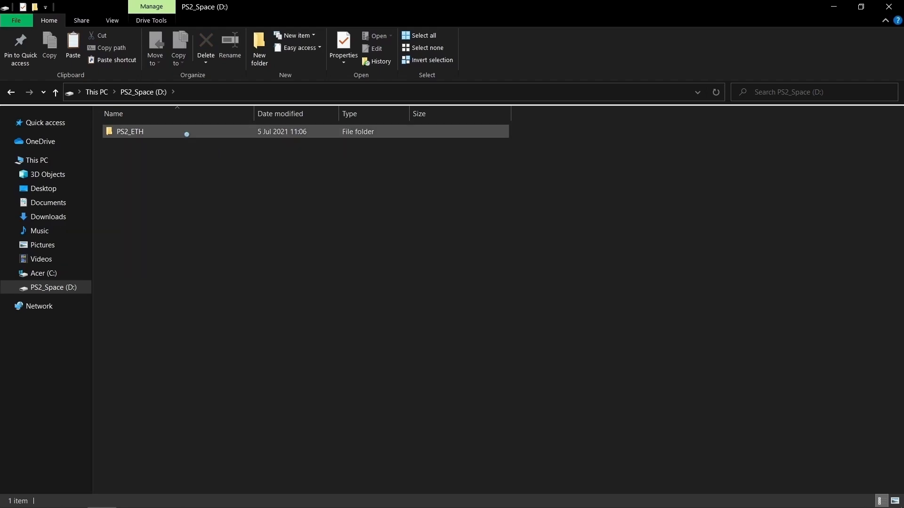
{"action": "double_click", "coordinate": [129, 132]}
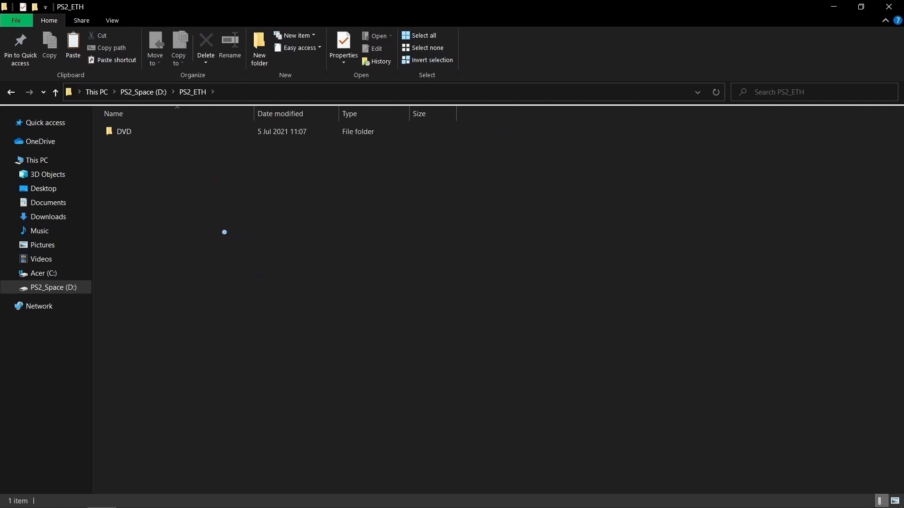
{"action": "double_click", "coordinate": [123, 131]}
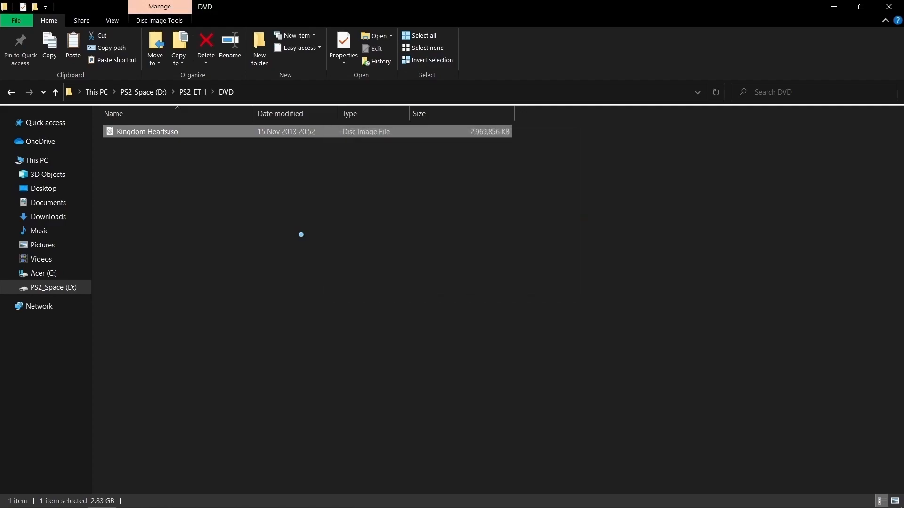
{"action": "left_click", "coordinate": [56, 92]}
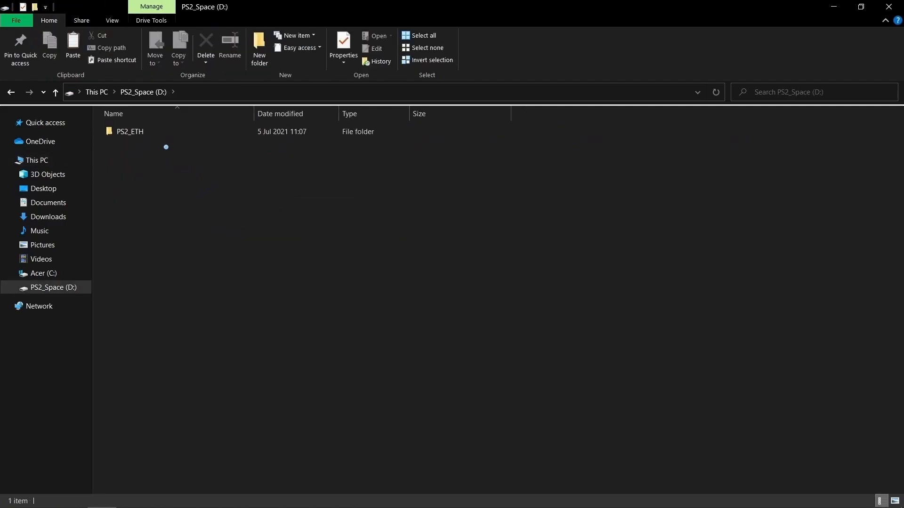
{"action": "double_click", "coordinate": [129, 131]}
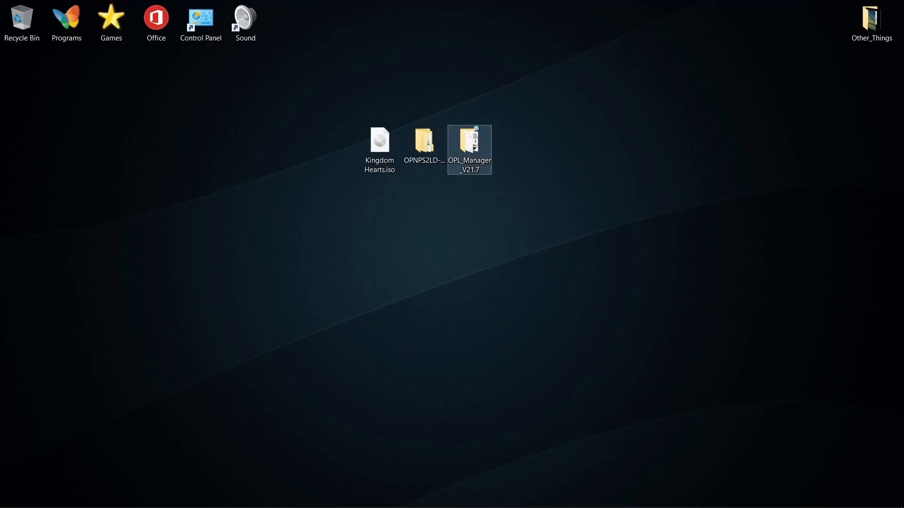
Launch OPL_Manager.exe from the OPL Manager V21.7 folder on the desktop.
{"action": "double_click", "coordinate": [469, 144]}
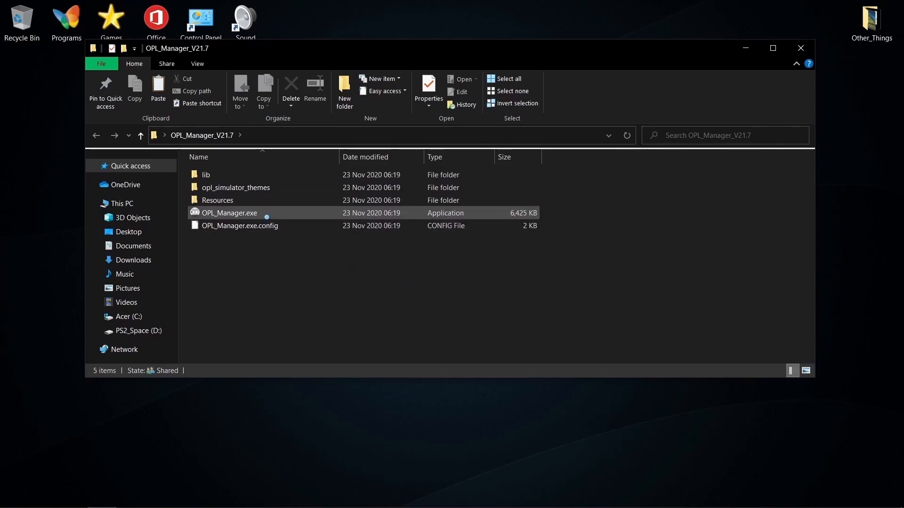
{"action": "double_click", "coordinate": [230, 213]}
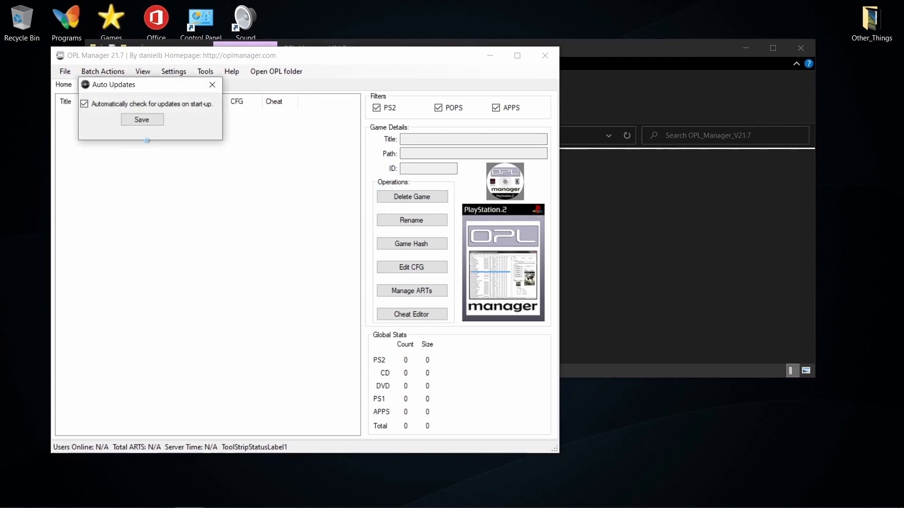
{"action": "left_click_drag", "start_coordinate": [115, 84], "coordinate": [250, 145]}
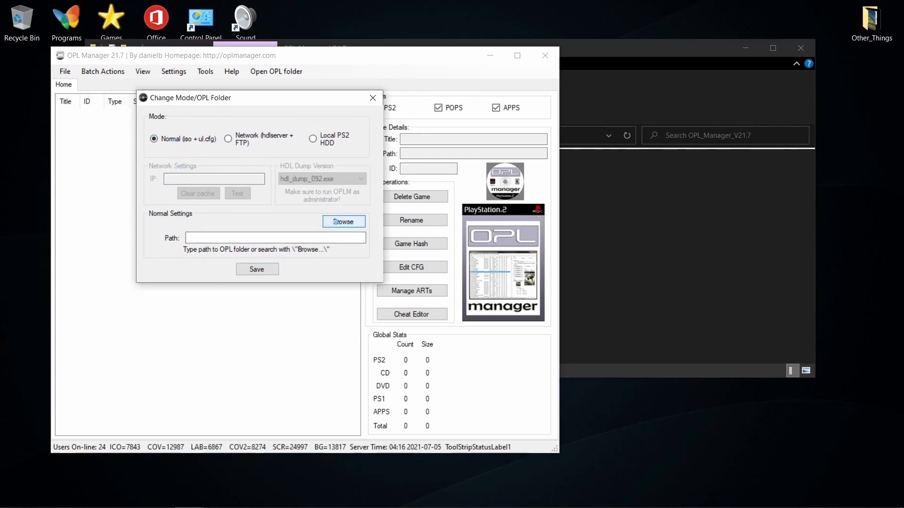
Browse to D:\PS2_ETH, save it as the OPL folder and acknowledge the bad ISO notice.
{"action": "left_click", "coordinate": [343, 221]}
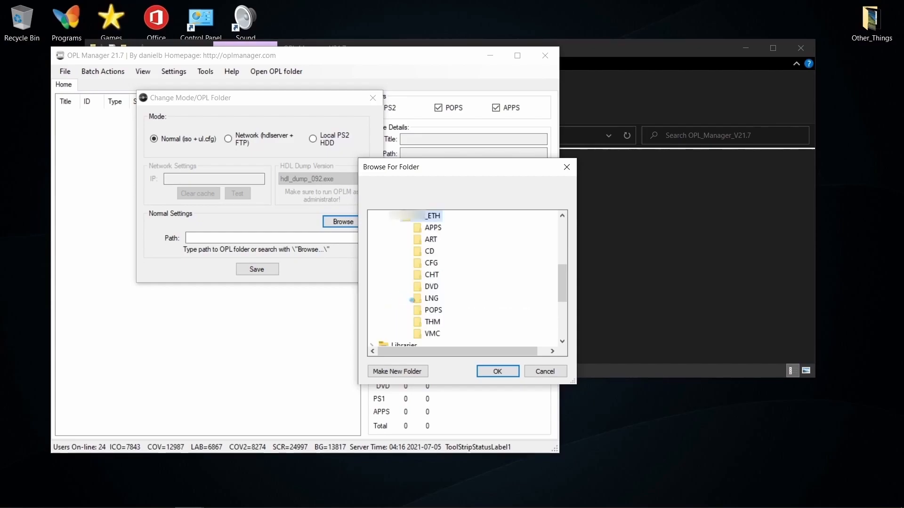
{"action": "left_click", "coordinate": [426, 287]}
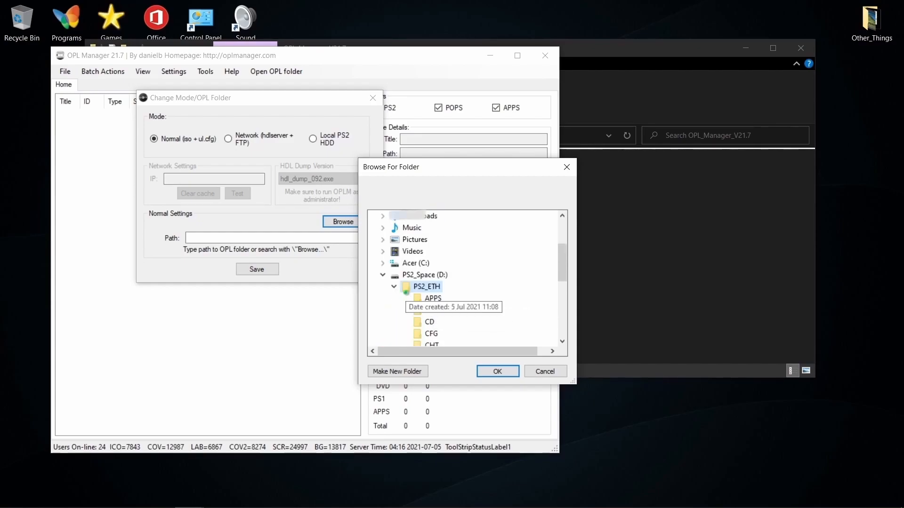
{"action": "left_click", "coordinate": [497, 371]}
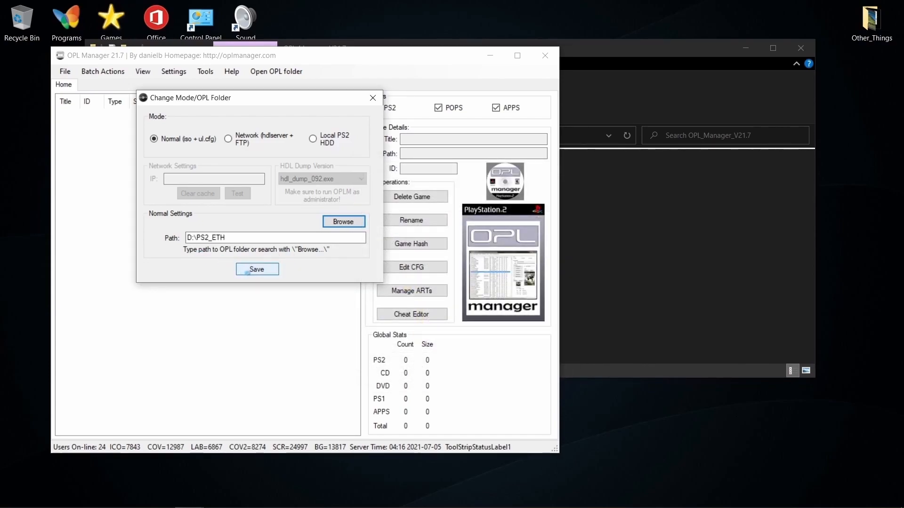
{"action": "left_click", "coordinate": [257, 270]}
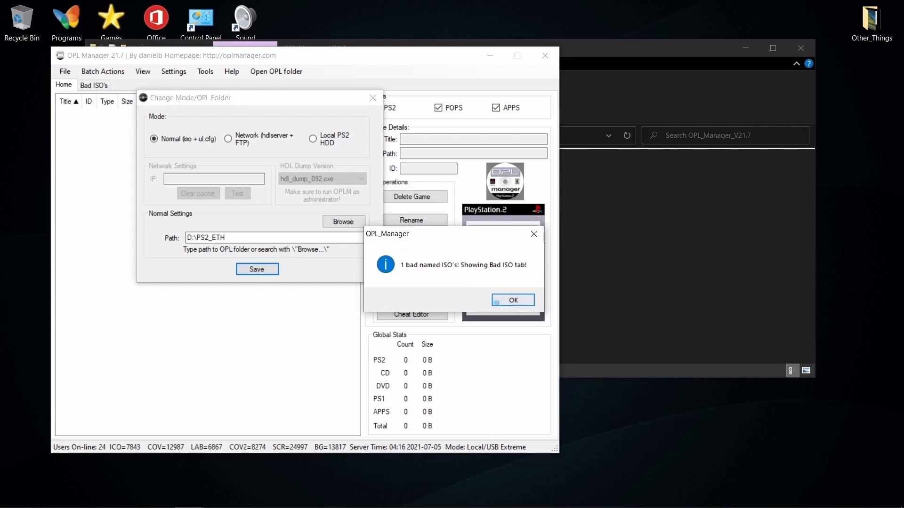
{"action": "left_click", "coordinate": [511, 300]}
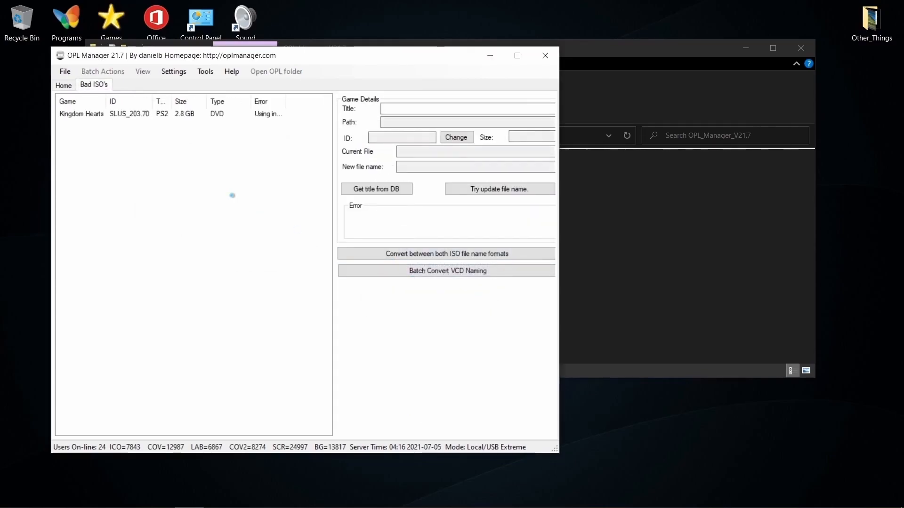
Rename the badly named Kingdom Hearts ISO to SLUS_203.70.Kingdom Hearts.iso.
{"action": "left_click", "coordinate": [81, 113]}
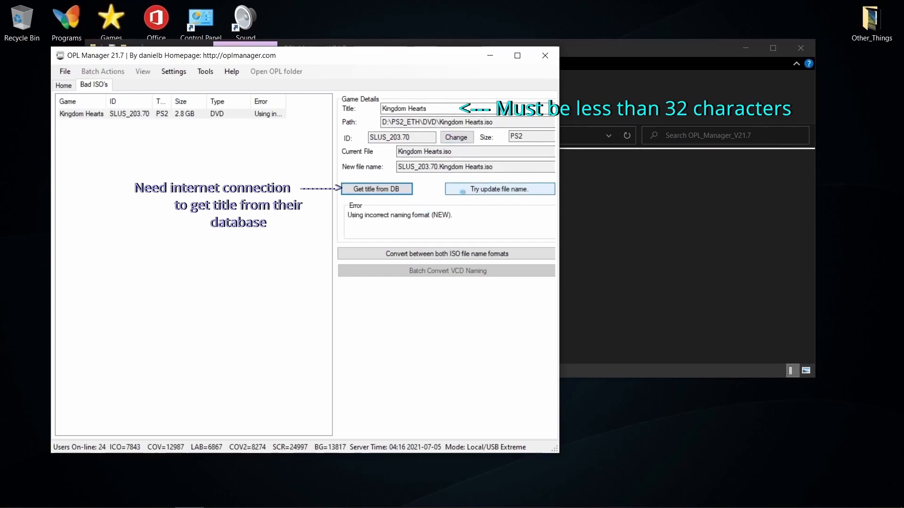
{"action": "left_click", "coordinate": [499, 189]}
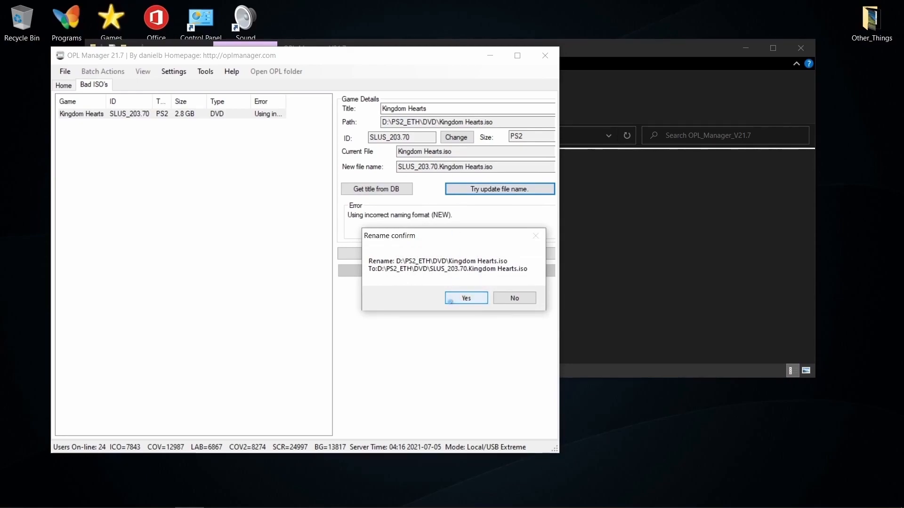
Select Kingdom Hearts in the game list and open Manage ARTs.
{"action": "left_click", "coordinate": [465, 298]}
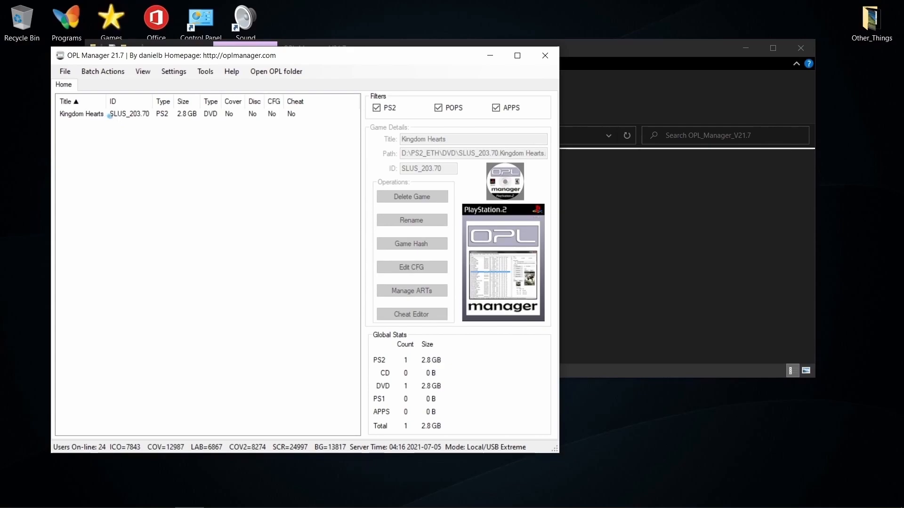
{"action": "left_click", "coordinate": [411, 291]}
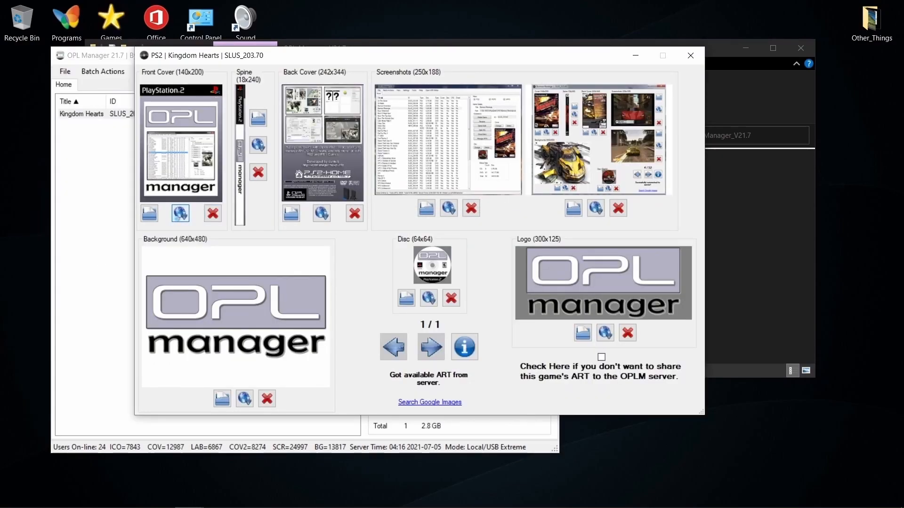
Fetch the Kingdom Hearts front cover from the server, accept it, and fetch the other artwork.
{"action": "left_click", "coordinate": [180, 213]}
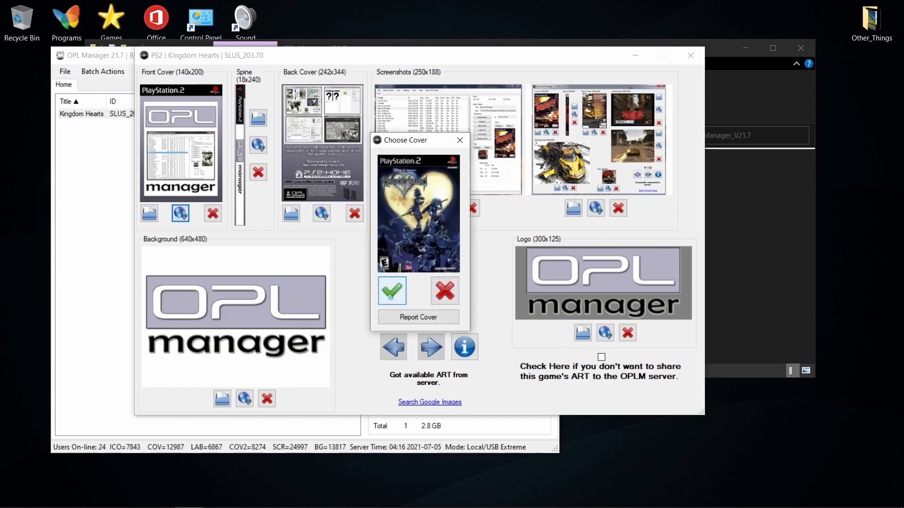
{"action": "left_click", "coordinate": [392, 290]}
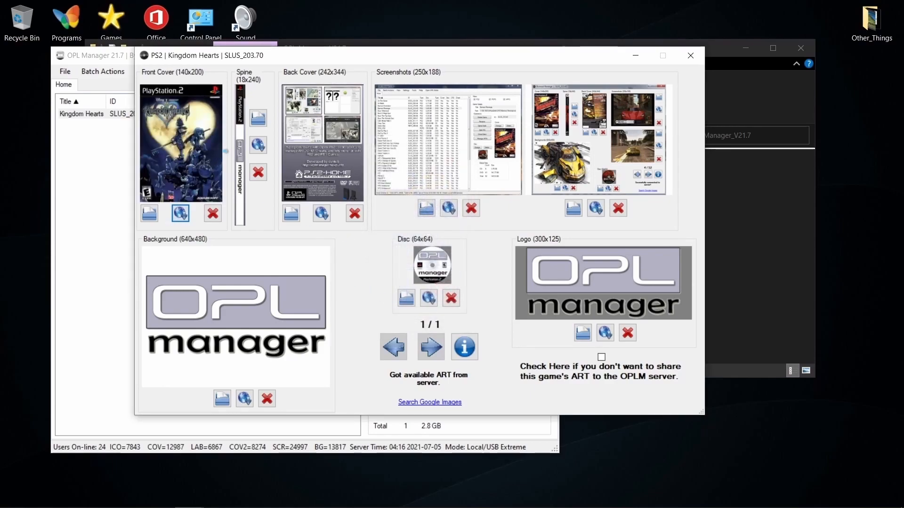
{"action": "left_click", "coordinate": [321, 212]}
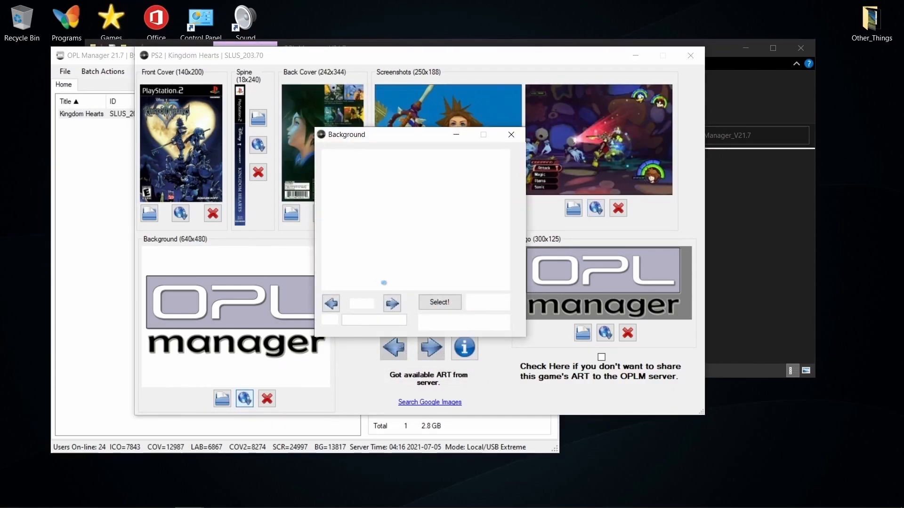
Choose the moonlit background image, close the artwork manager and return to the game list.
{"action": "left_click", "coordinate": [391, 303]}
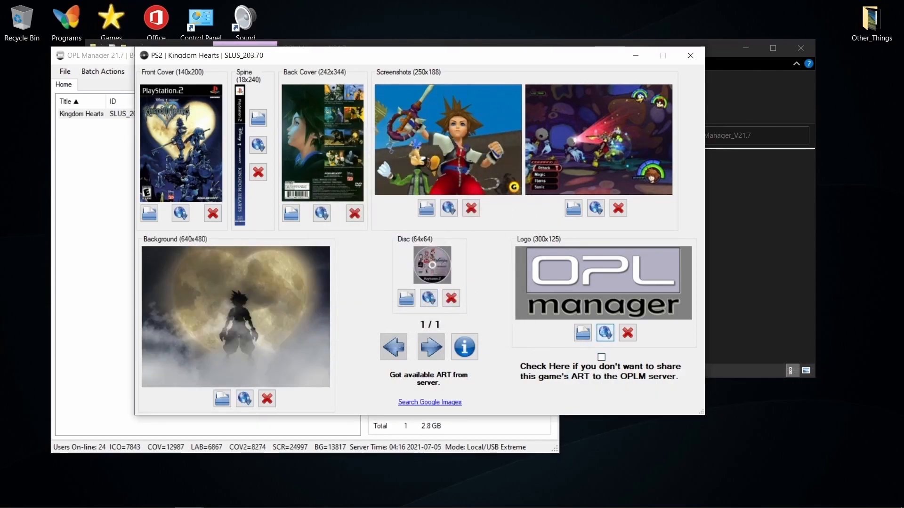
{"action": "left_click", "coordinate": [605, 332]}
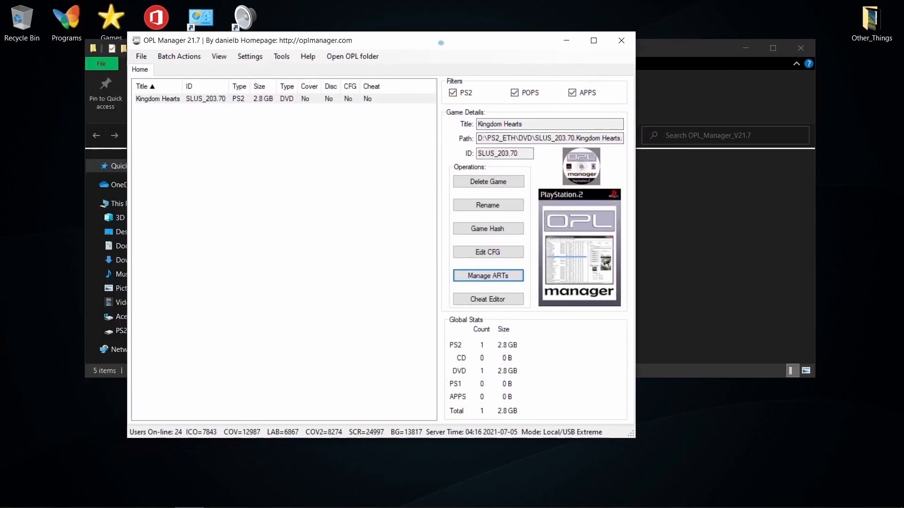
{"action": "left_click", "coordinate": [487, 276]}
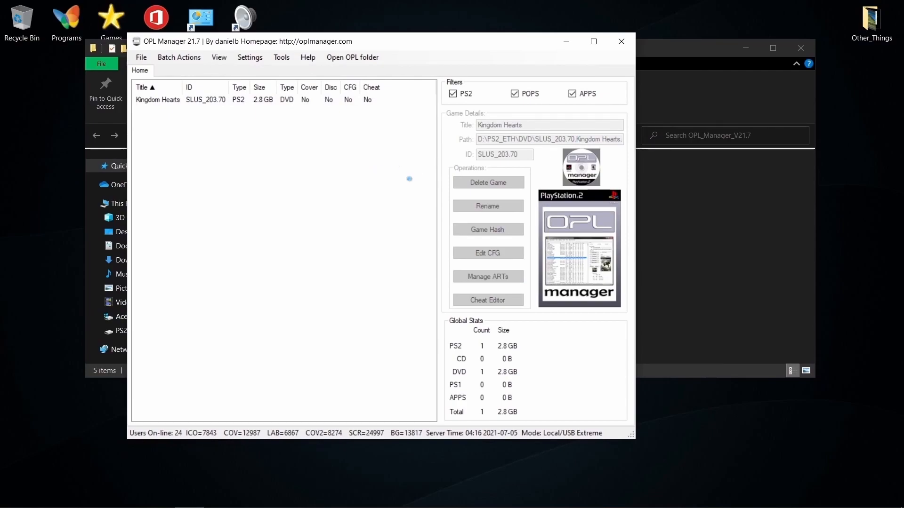
{"action": "mouse_move", "coordinate": [261, 99]}
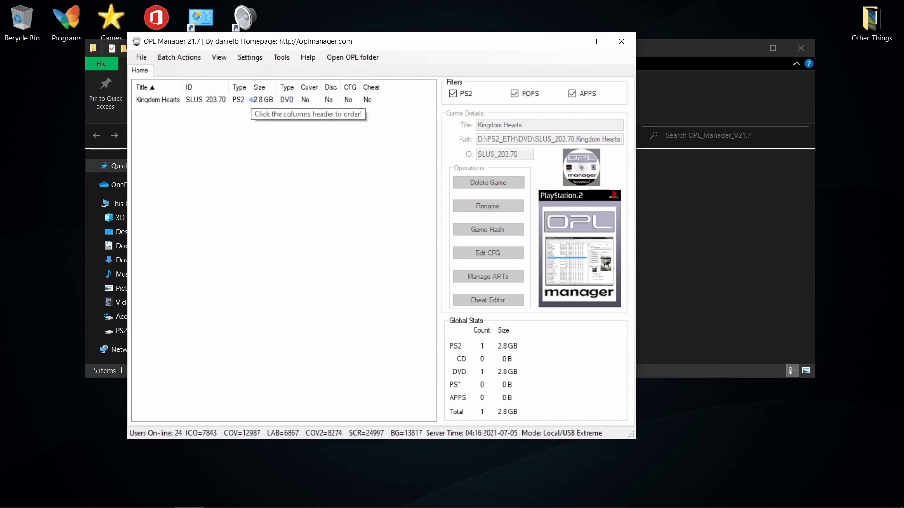
{"action": "left_click", "coordinate": [157, 99]}
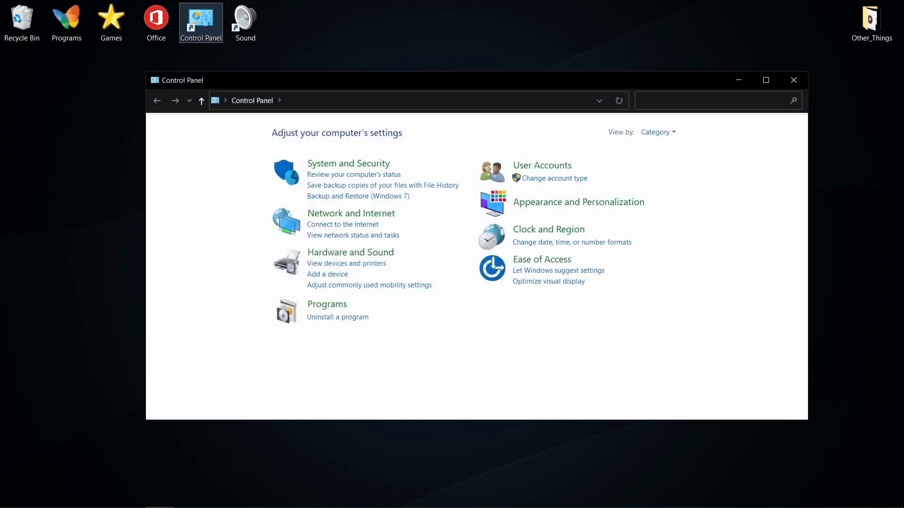
Reach the advanced sharing settings via Network and Internet > Network and Sharing Center.
{"action": "left_click", "coordinate": [350, 213]}
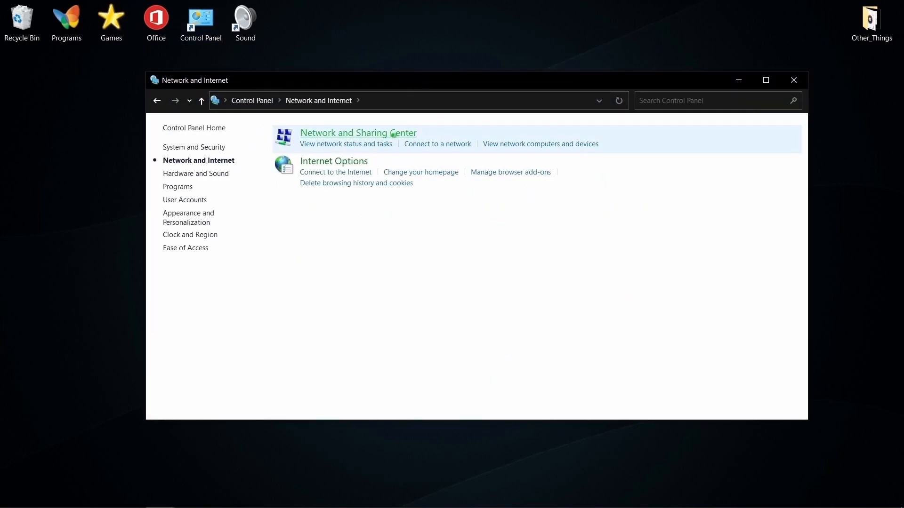
{"action": "left_click", "coordinate": [358, 133]}
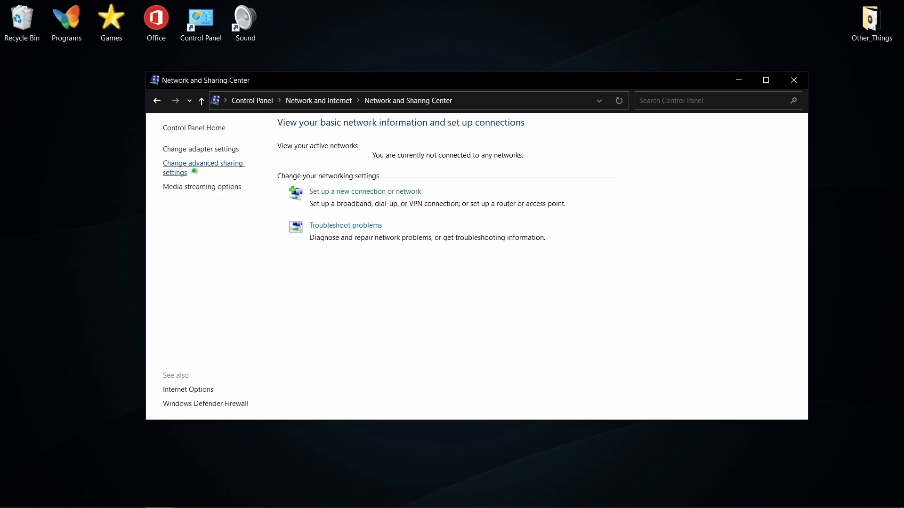
{"action": "left_click", "coordinate": [202, 167]}
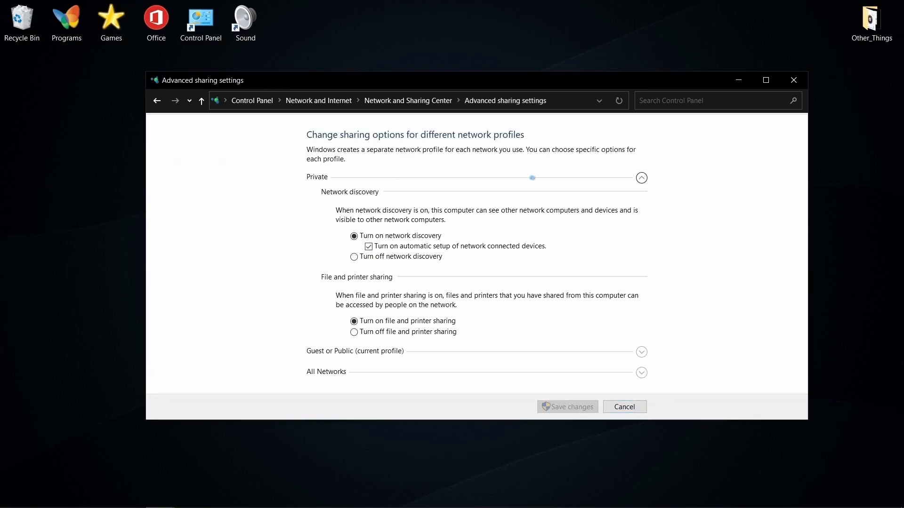
Confirm network discovery and file/printer sharing are on for Private and Guest/Public profiles.
{"action": "left_click", "coordinate": [354, 236]}
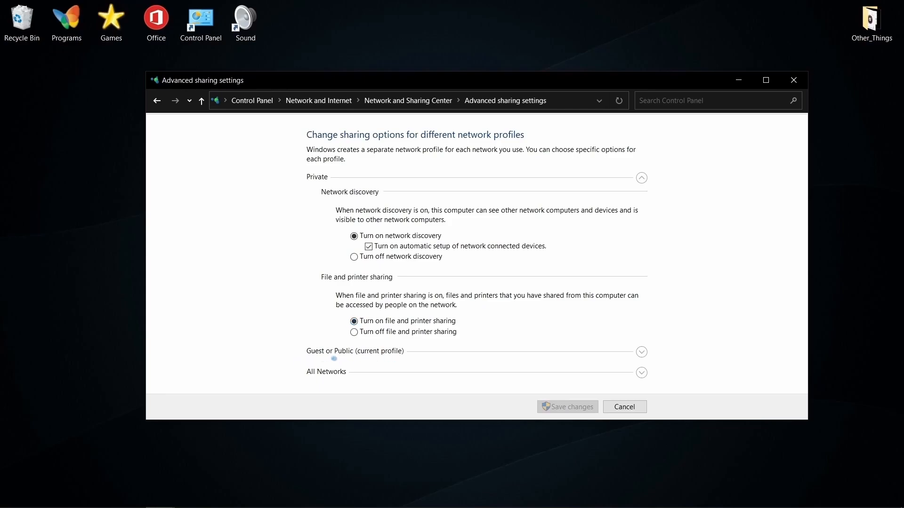
{"action": "left_click", "coordinate": [640, 352]}
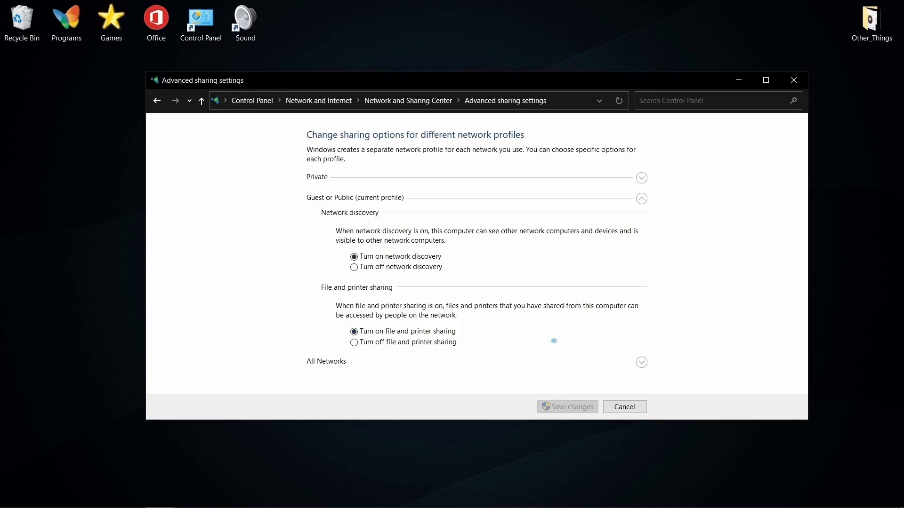
{"action": "scroll", "scroll_direction": "down", "scroll_amount": 3}
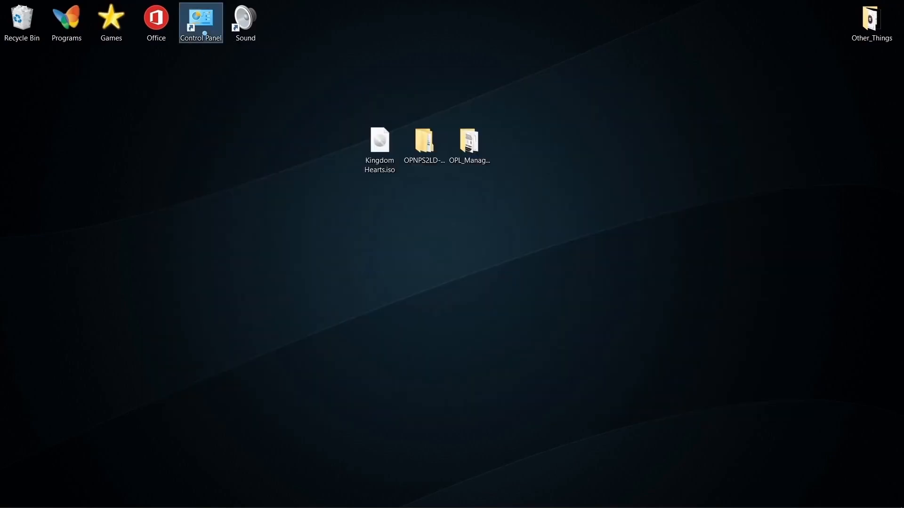
In Windows Features, locate and expand the SMB 1.0/CIFS File Sharing Support group.
{"action": "double_click", "coordinate": [200, 19]}
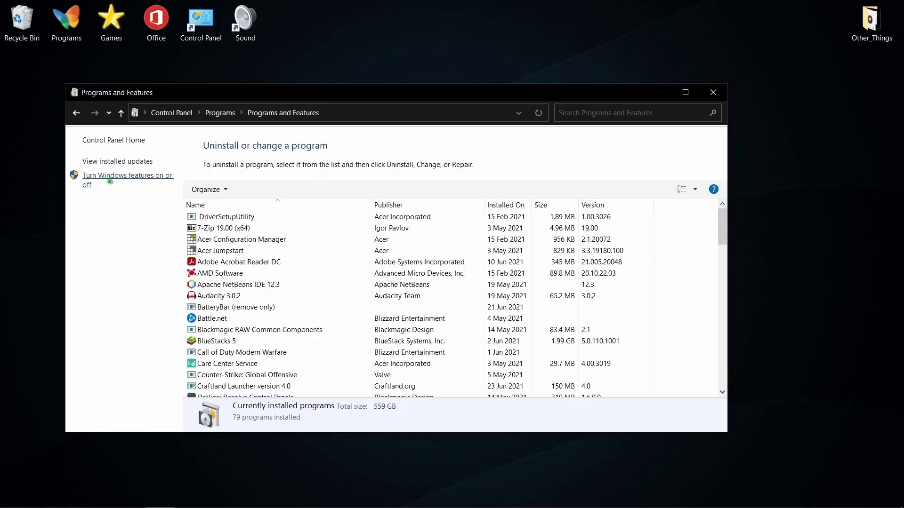
{"action": "left_click", "coordinate": [127, 175]}
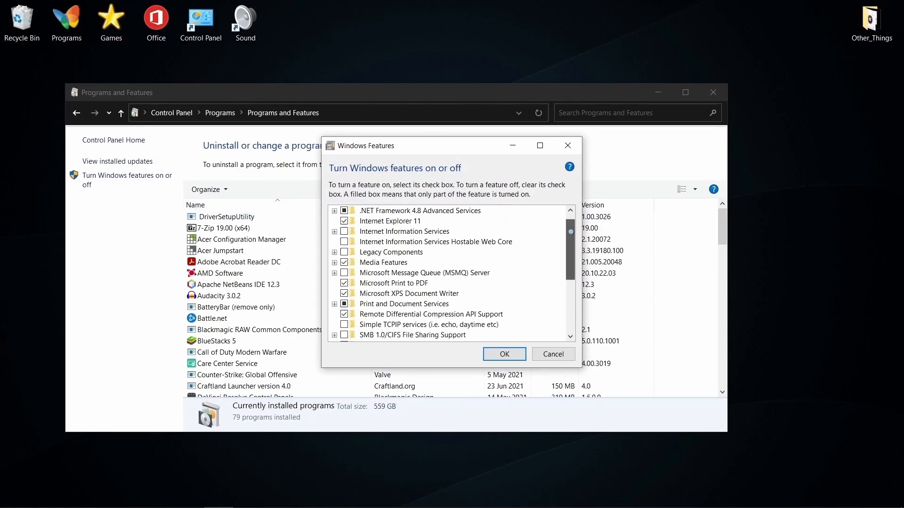
{"action": "scroll", "scroll_direction": "down", "scroll_amount": 3}
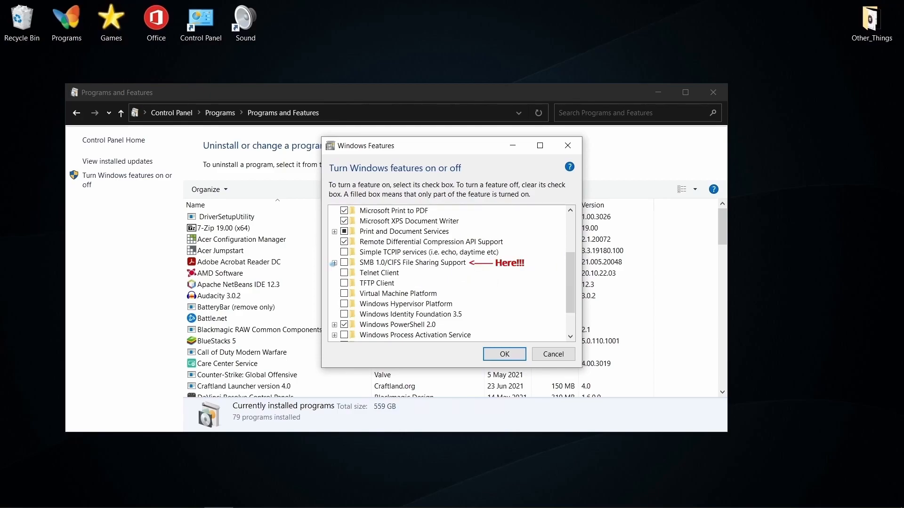
{"action": "left_click", "coordinate": [334, 262]}
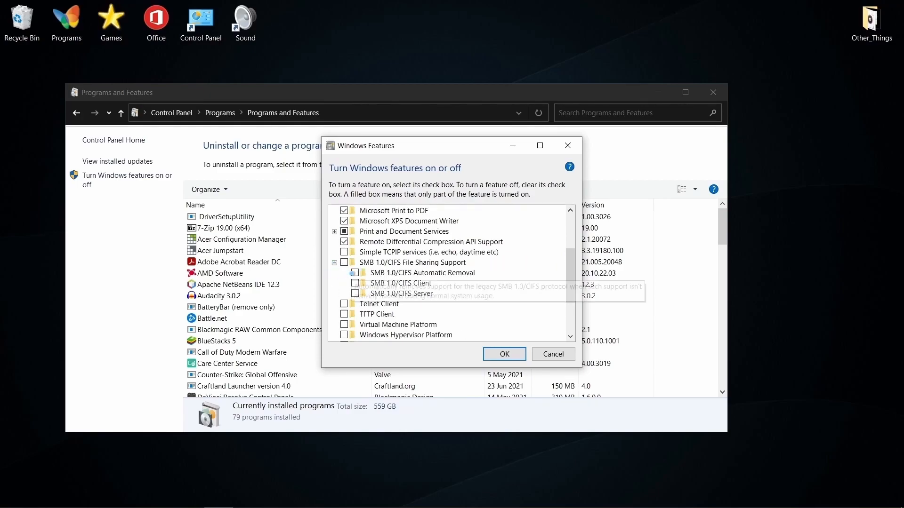
Enable SMB 1.0/CIFS Automatic Removal and Client, and apply the feature changes.
{"action": "left_click", "coordinate": [422, 272]}
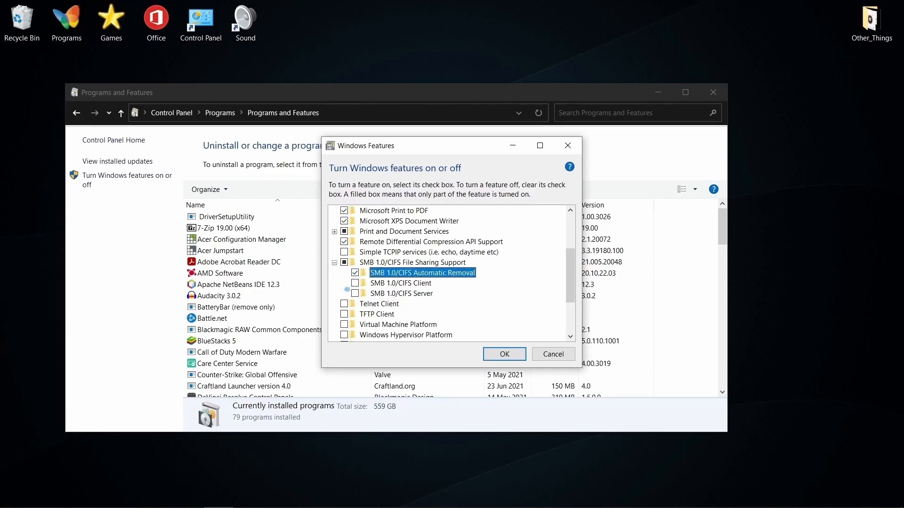
{"action": "left_click", "coordinate": [401, 283]}
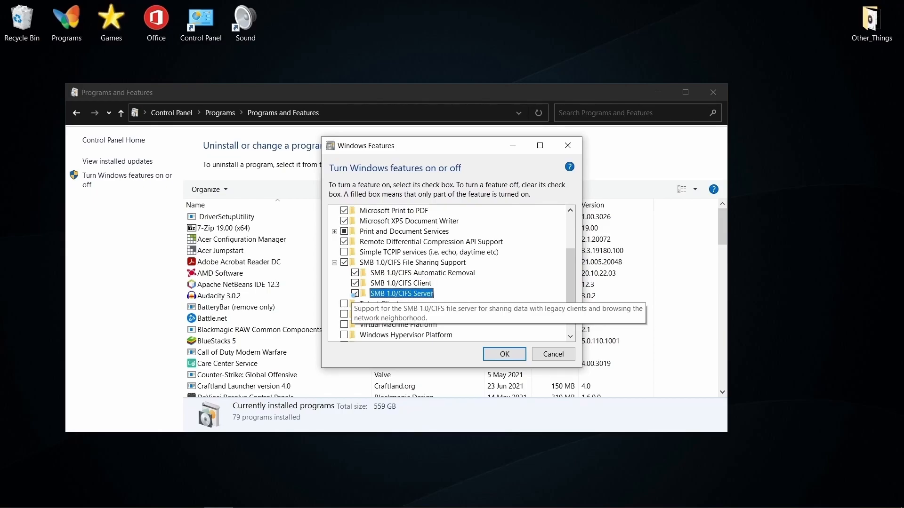
{"action": "left_click", "coordinate": [502, 354]}
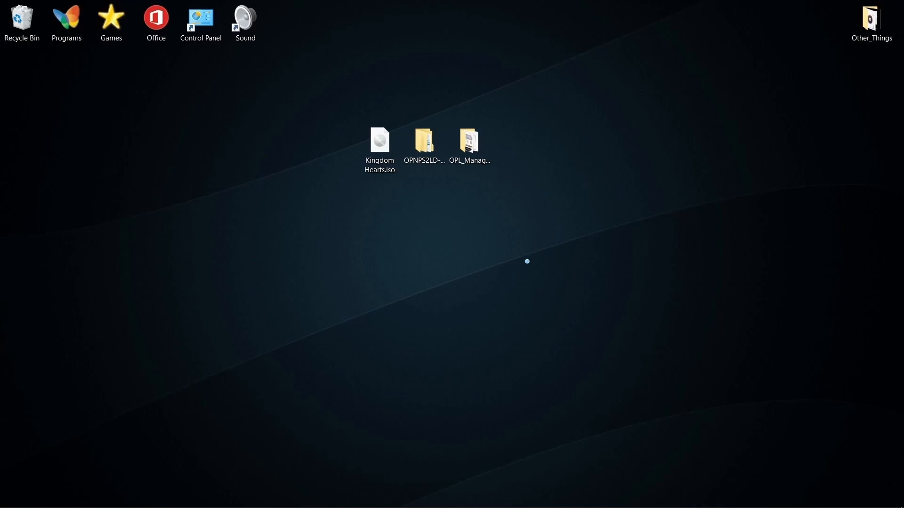
Return to the Network and Sharing Center in Control Panel.
{"action": "double_click", "coordinate": [201, 19]}
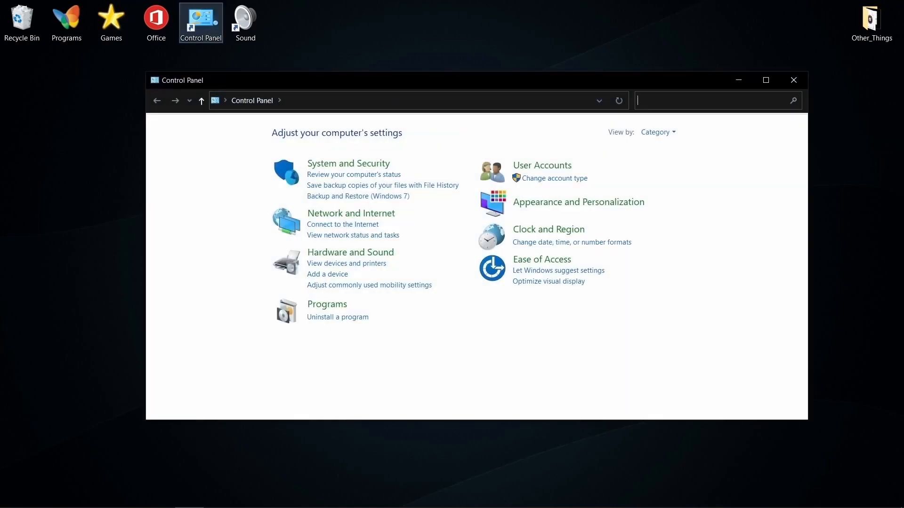
{"action": "left_click", "coordinate": [351, 213]}
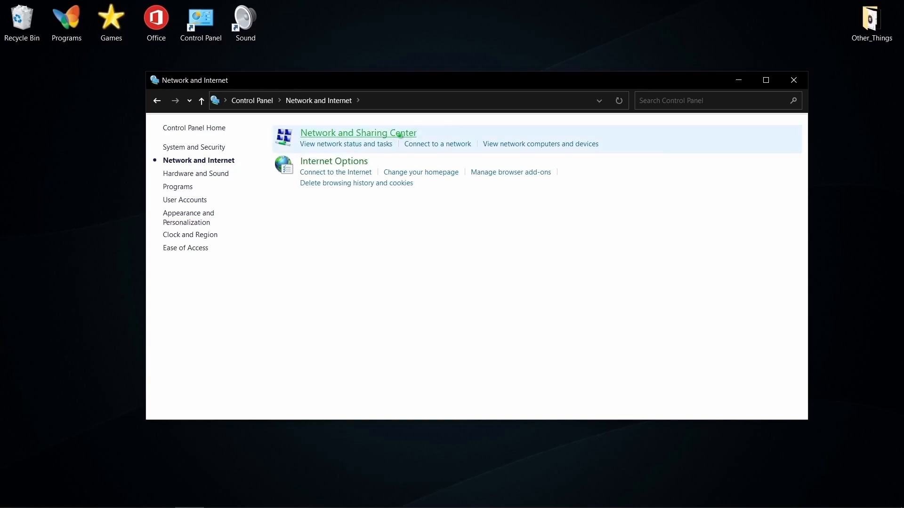
{"action": "left_click", "coordinate": [357, 133]}
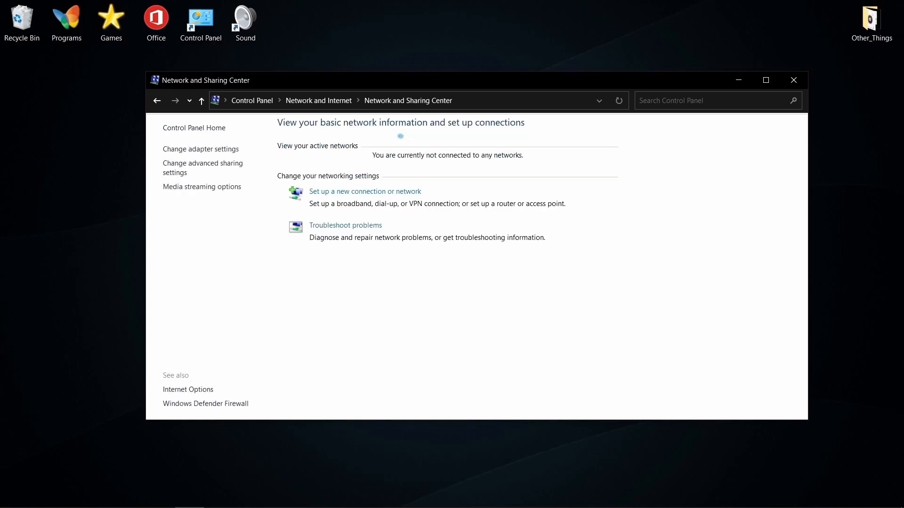
{"action": "mouse_move", "coordinate": [200, 149]}
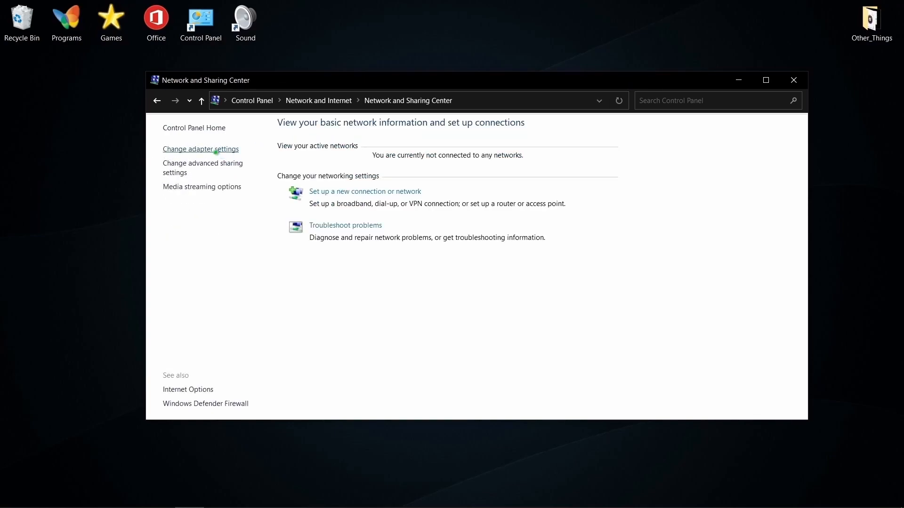
From the adapter list, open the Ethernet connection's properties and its IPv4 protocol settings.
{"action": "right_click", "coordinate": [217, 167]}
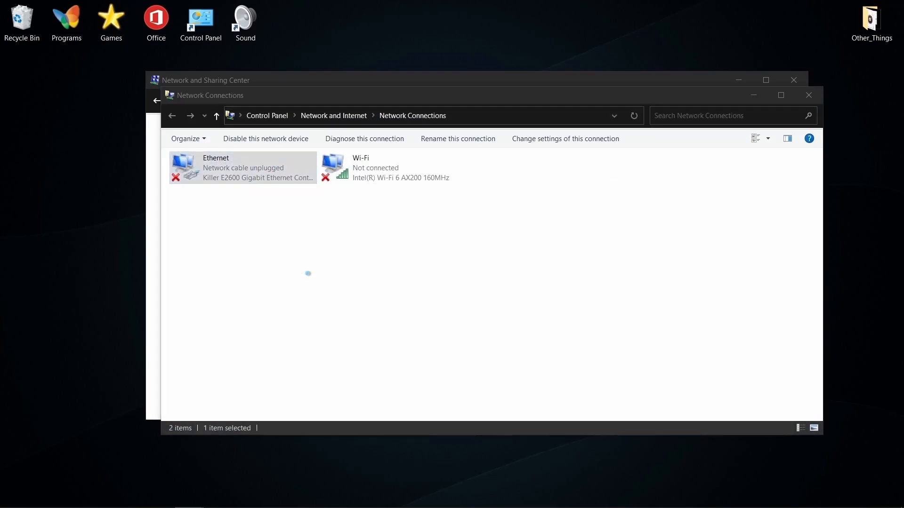
{"action": "double_click", "coordinate": [216, 167]}
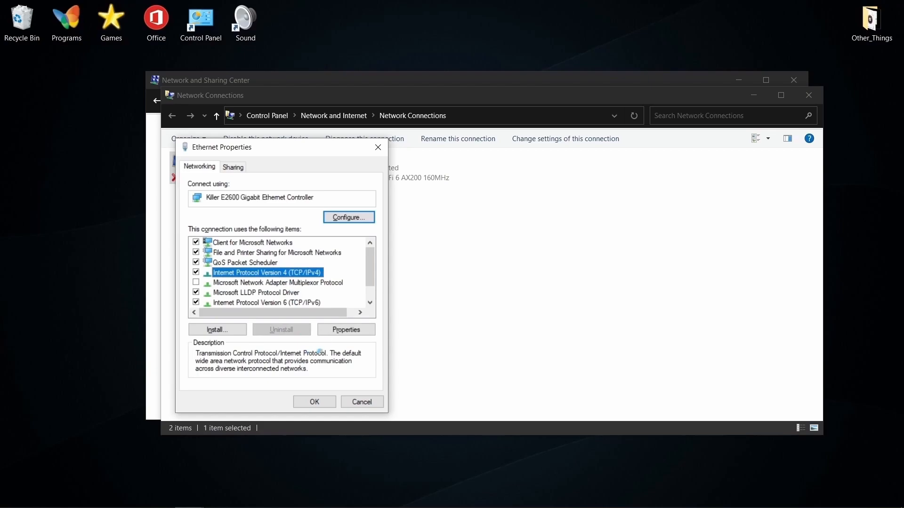
{"action": "left_click", "coordinate": [346, 329]}
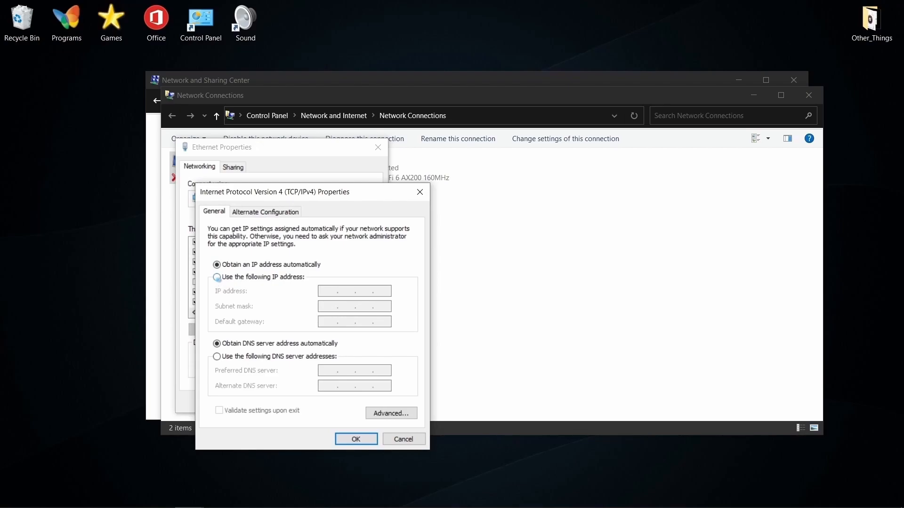
Set a manual IP address 192.168.123.123 with subnet mask 255.255.255.0.
{"action": "left_click", "coordinate": [217, 277]}
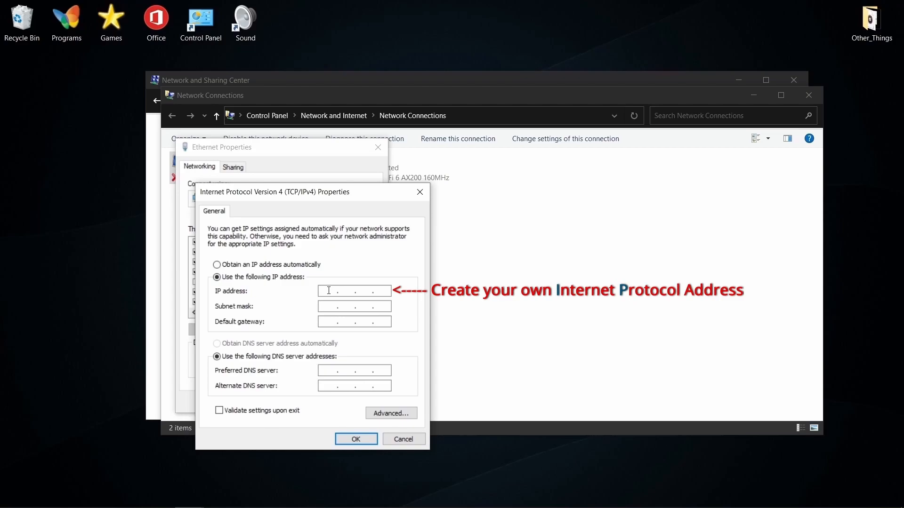
{"action": "type", "text": "192"}
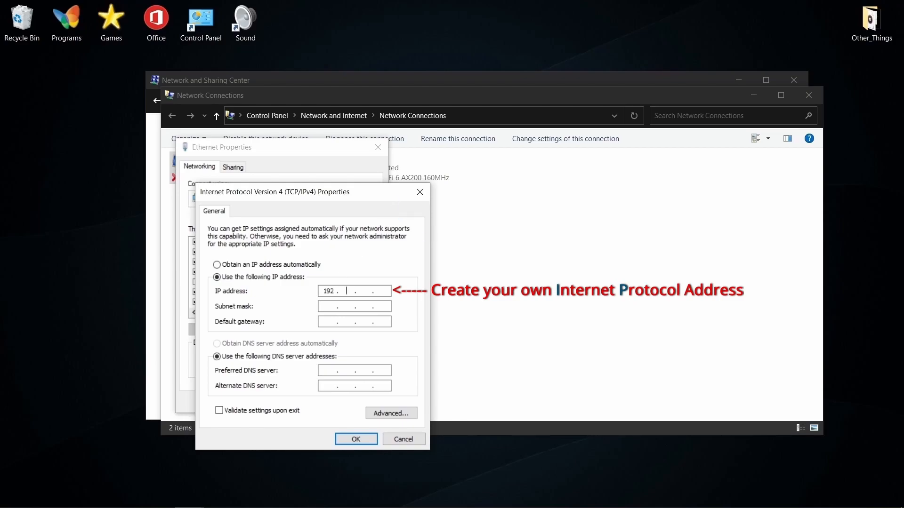
{"action": "type", "text": "168"}
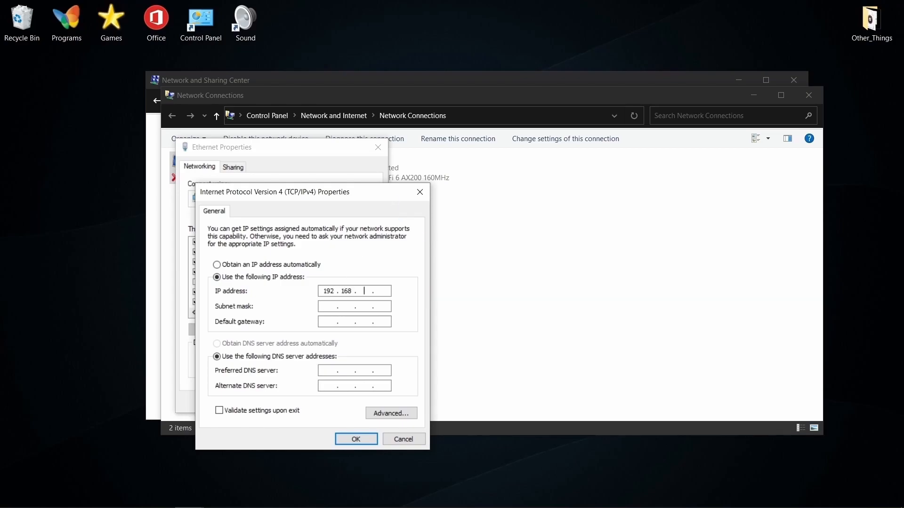
{"action": "type", "text": "123"}
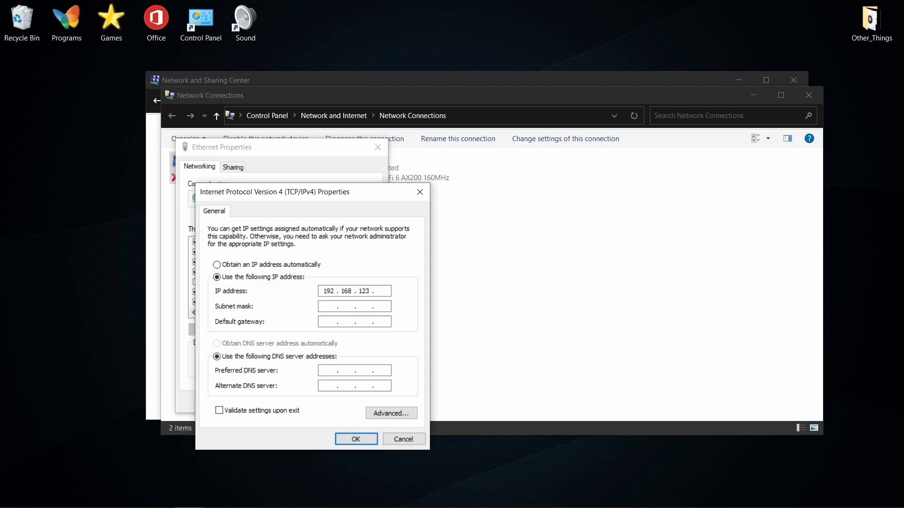
{"action": "type", "text": "123"}
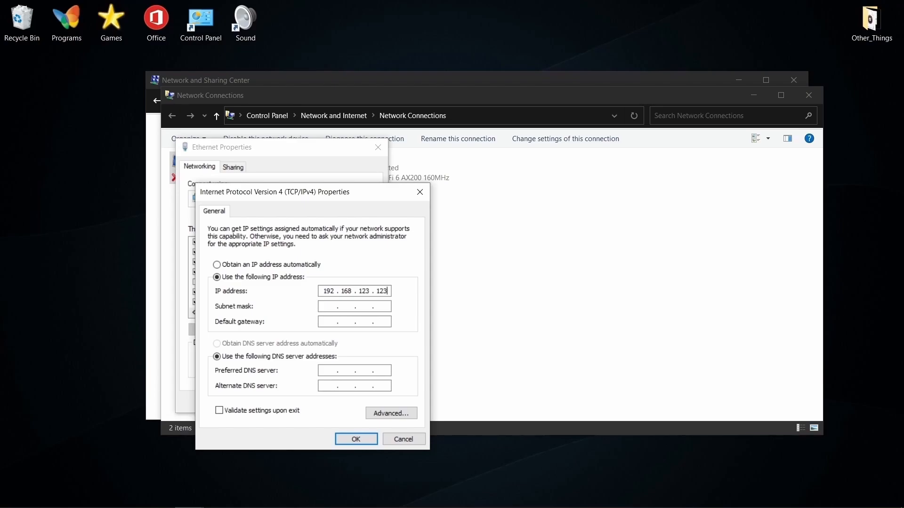
{"action": "type", "text": "255.255.255.0"}
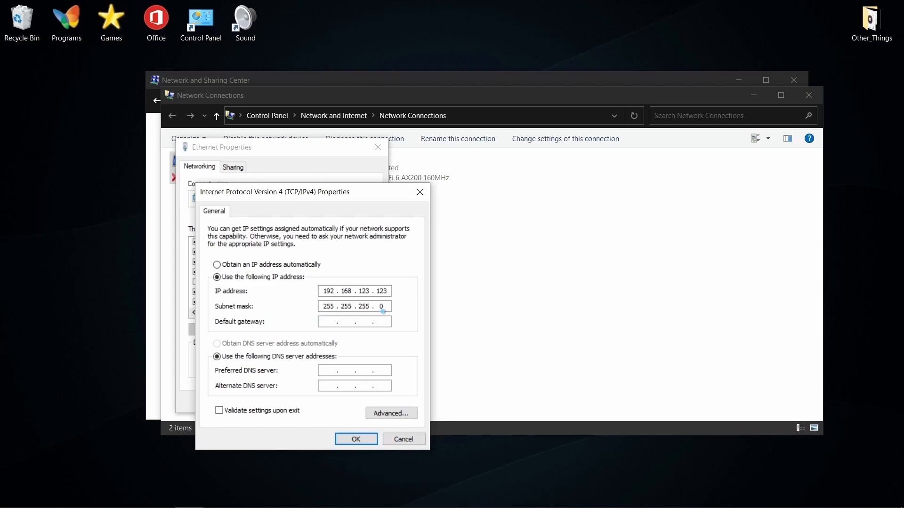
Enter default gateway 192.168.123.123, confirm the IPv4 settings and close Ethernet properties.
{"action": "left_click", "coordinate": [354, 306]}
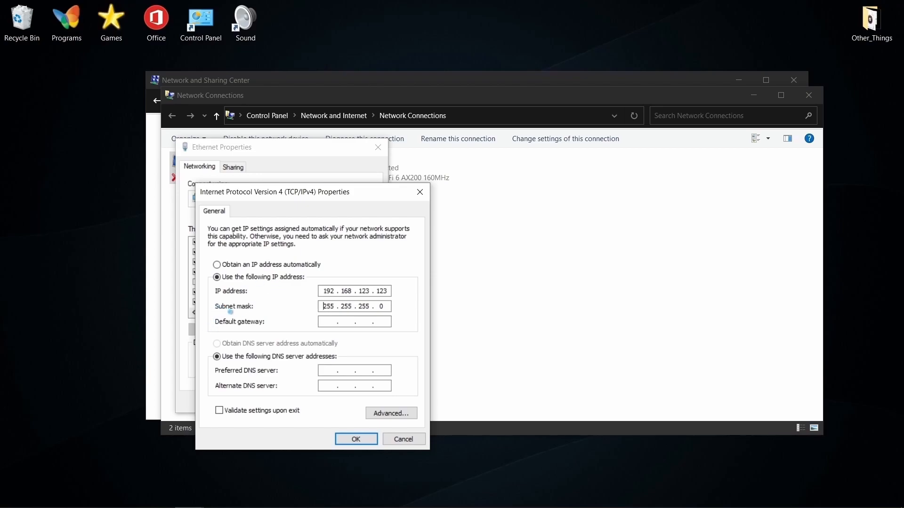
{"action": "type", "text": "192 . . ."}
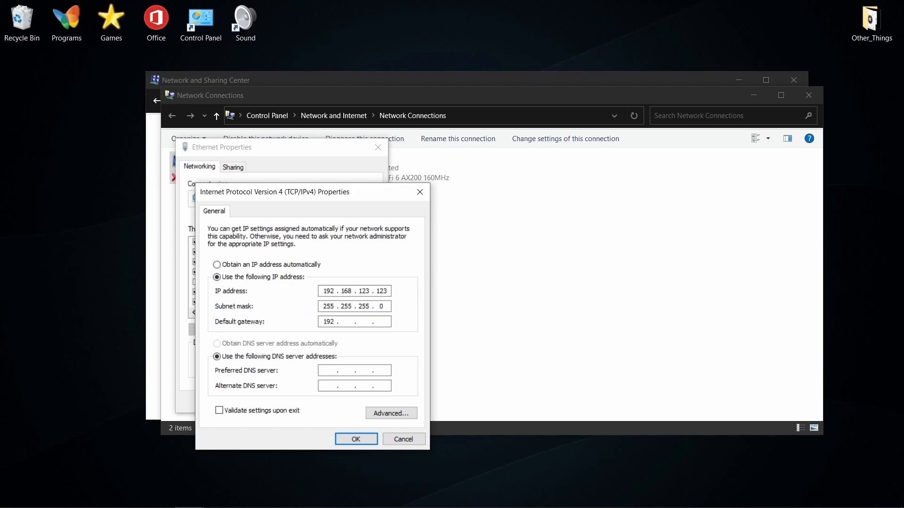
{"action": "type", "text": "168"}
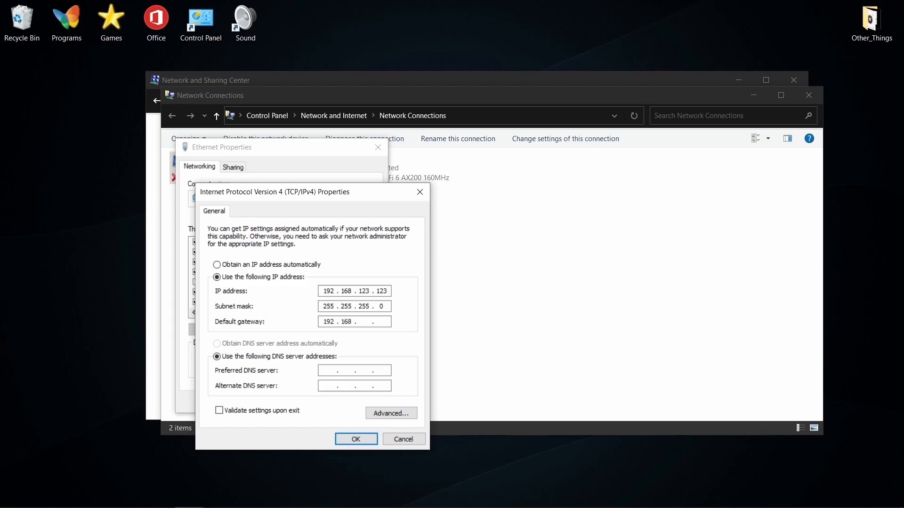
{"action": "type", "text": "123.12"}
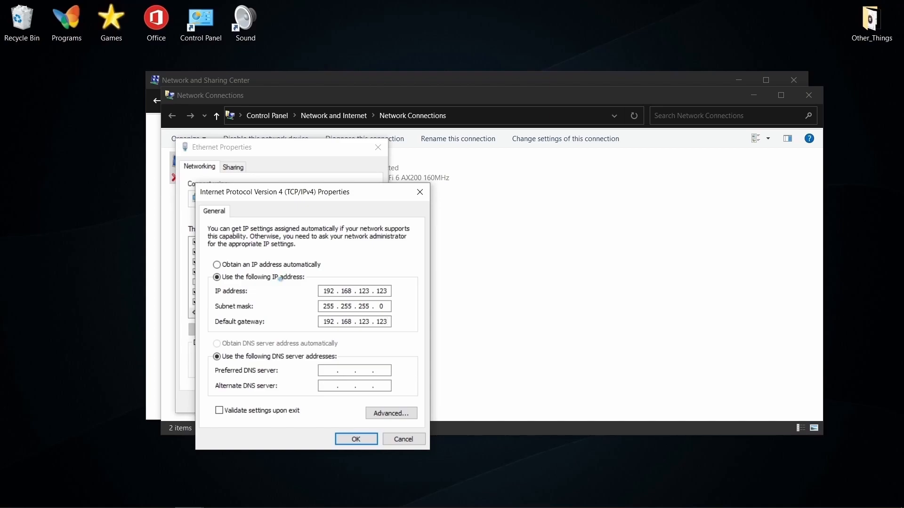
{"action": "left_click", "coordinate": [356, 439]}
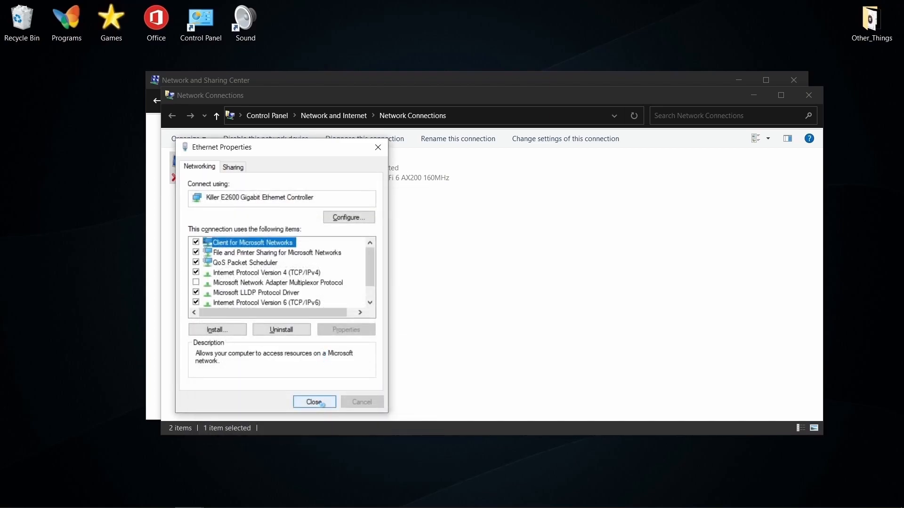
{"action": "left_click", "coordinate": [314, 402]}
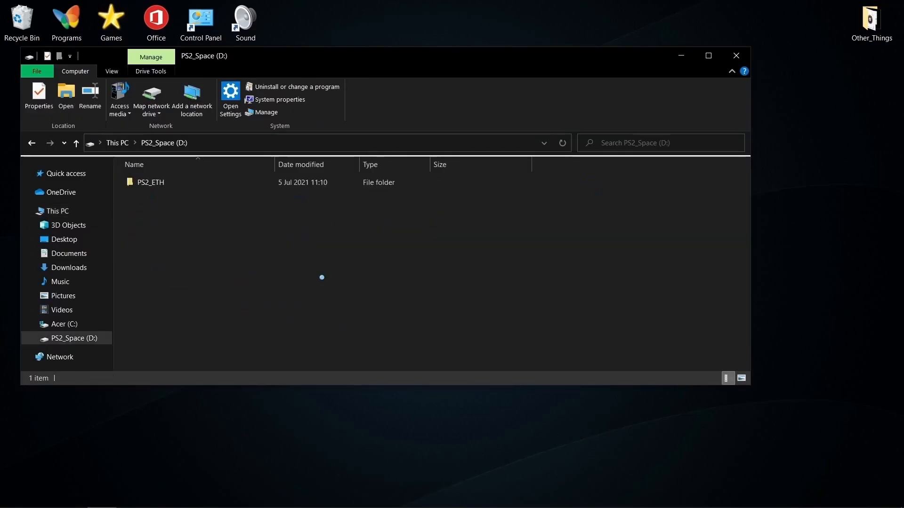
Start network sharing of the PS2_ETH folder from its Sharing properties.
{"action": "right_click", "coordinate": [150, 182]}
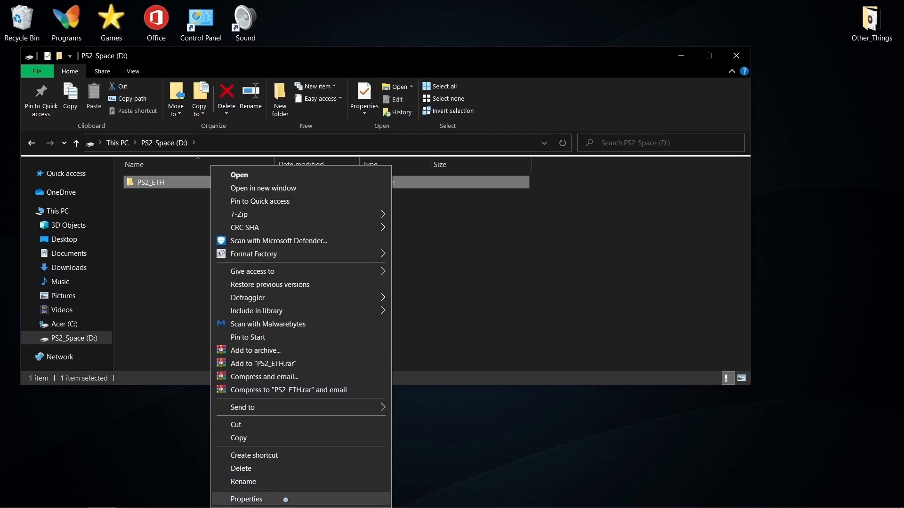
{"action": "left_click", "coordinate": [246, 498]}
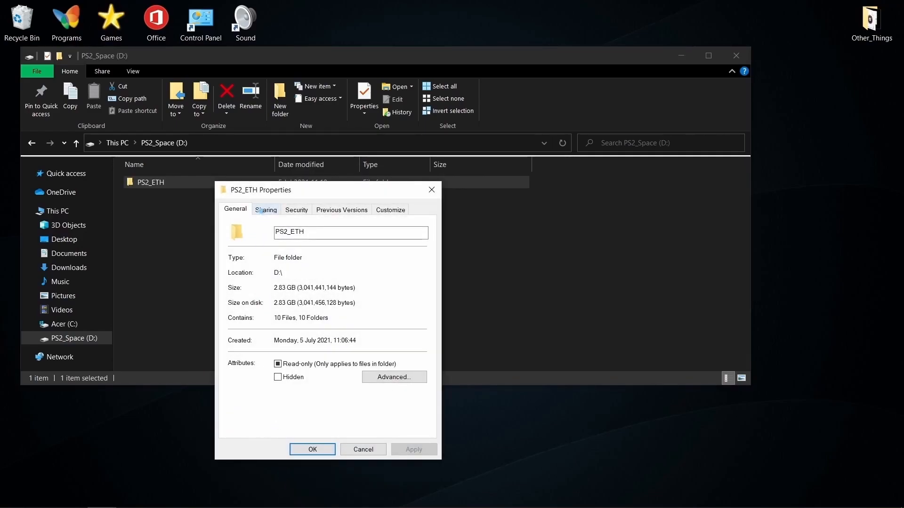
{"action": "left_click", "coordinate": [266, 209]}
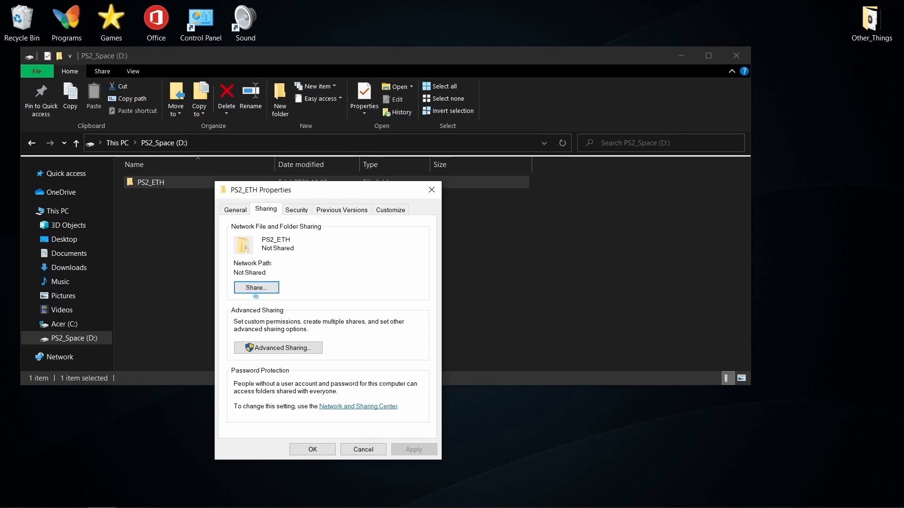
{"action": "left_click", "coordinate": [256, 287]}
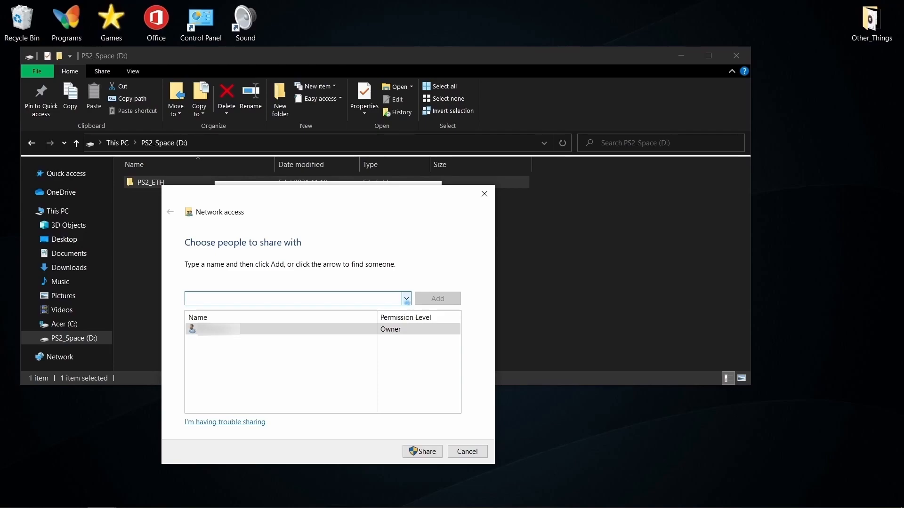
Add the Guest account to the people the folder is shared with.
{"action": "left_click", "coordinate": [406, 298]}
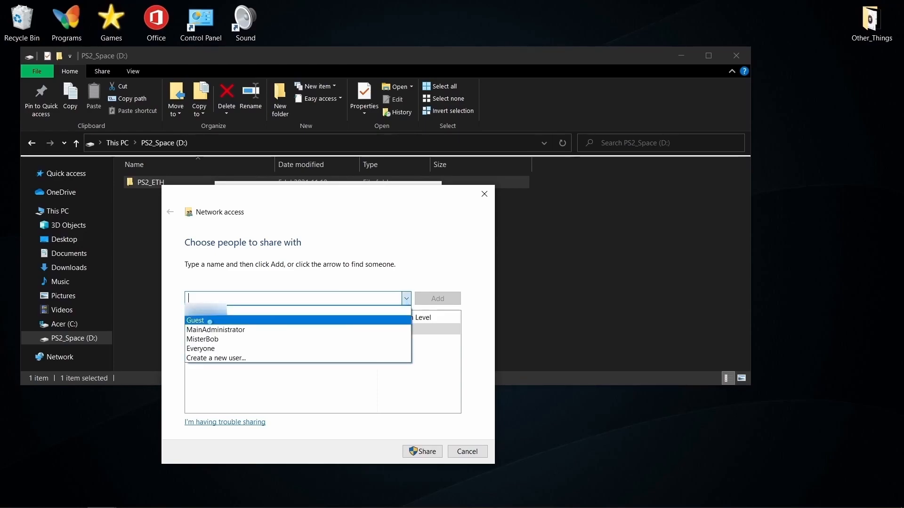
{"action": "left_click", "coordinate": [196, 321]}
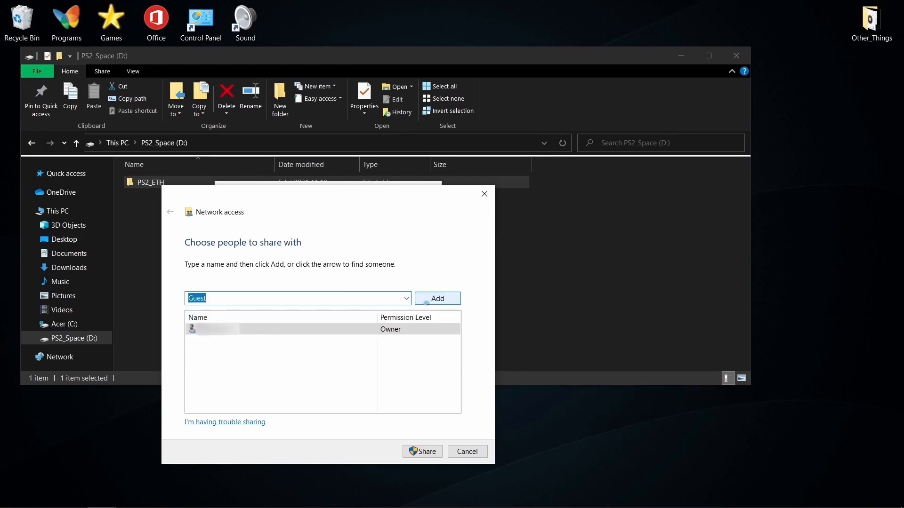
{"action": "left_click", "coordinate": [437, 298]}
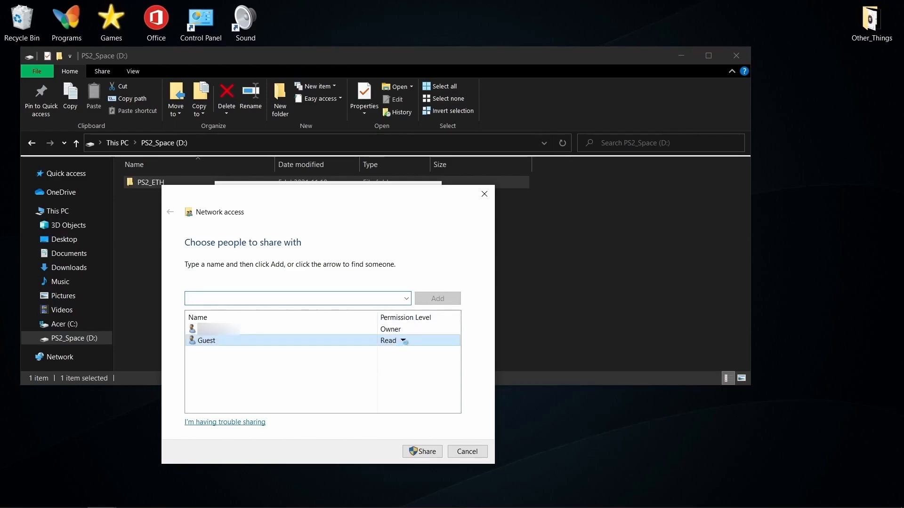
Give Guest Read/Write permission, share the folder and finish the setup.
{"action": "left_click", "coordinate": [403, 340]}
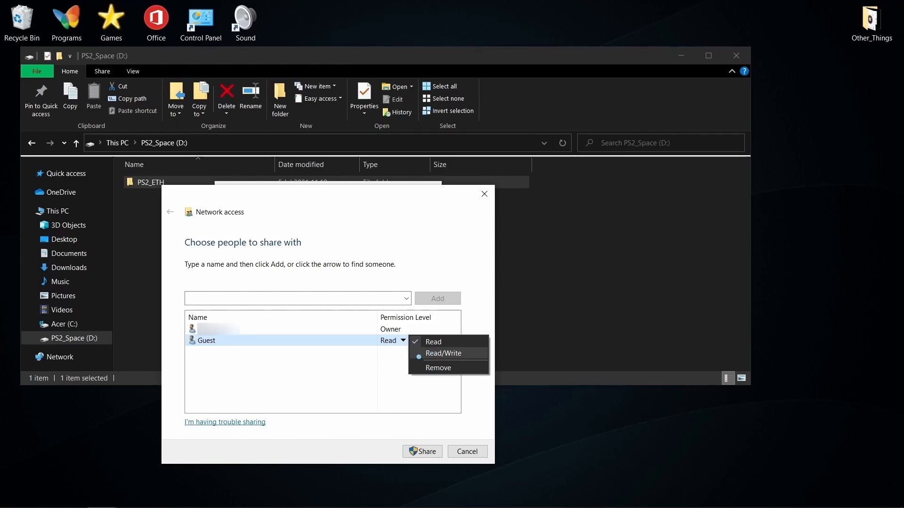
{"action": "left_click", "coordinate": [439, 353]}
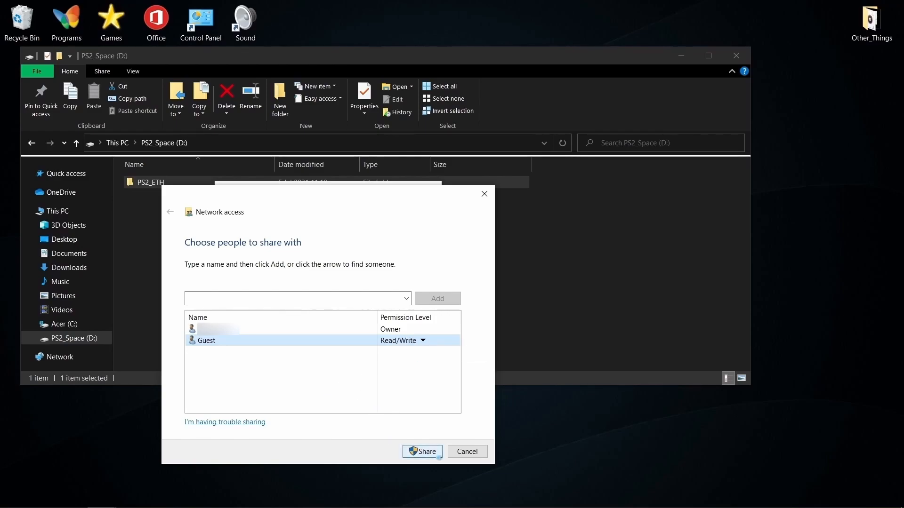
{"action": "left_click", "coordinate": [422, 451]}
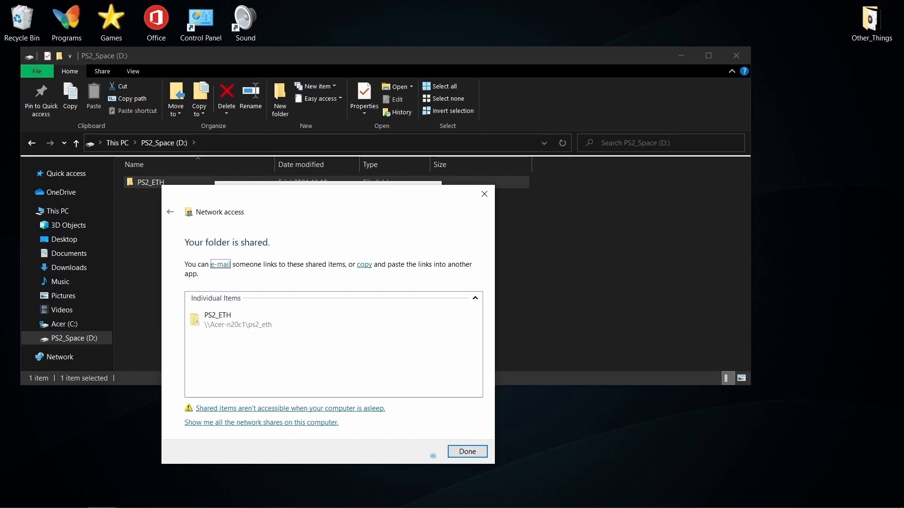
{"action": "left_click", "coordinate": [466, 451]}
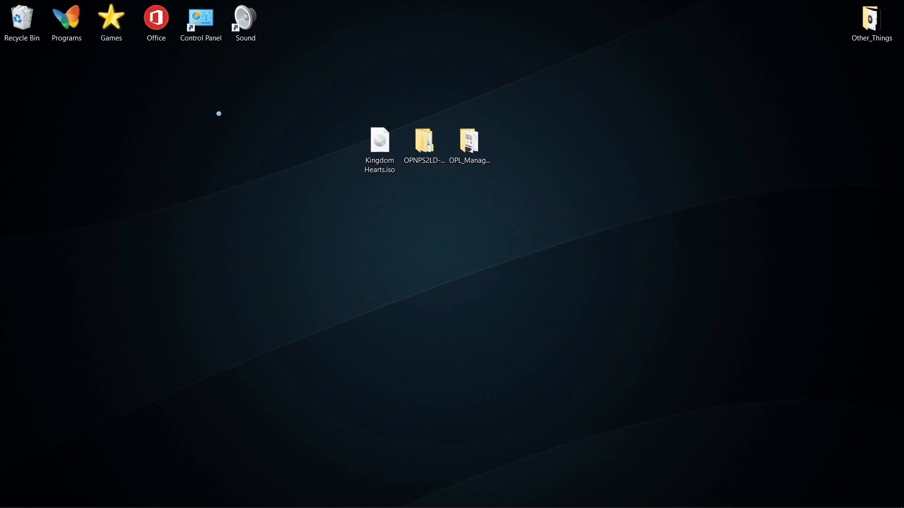
Search Control Panel for 'Batt' and edit the Acer power plan's settings.
{"action": "double_click", "coordinate": [200, 18]}
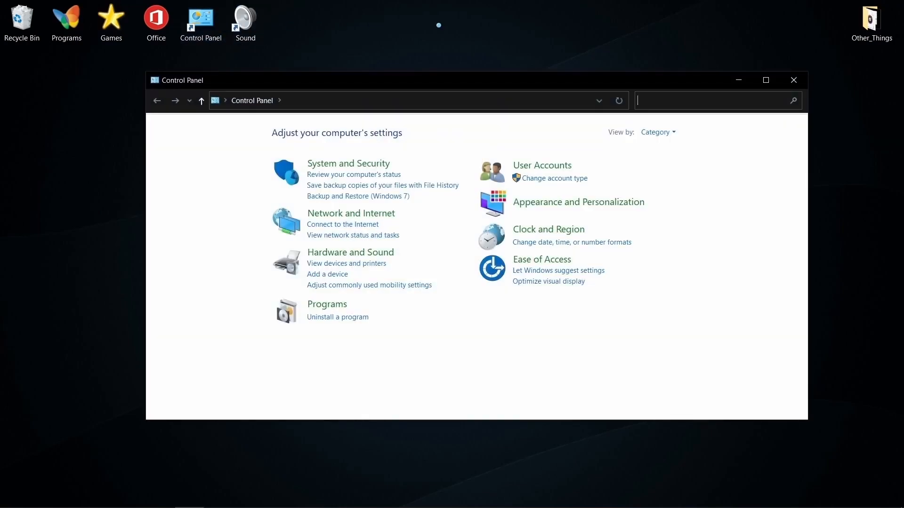
{"action": "type", "text": "Batt"}
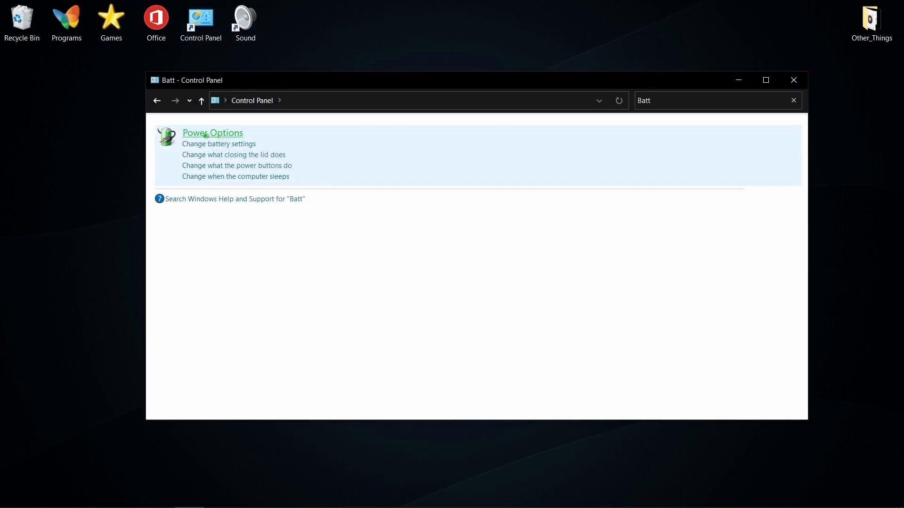
{"action": "left_click", "coordinate": [212, 132]}
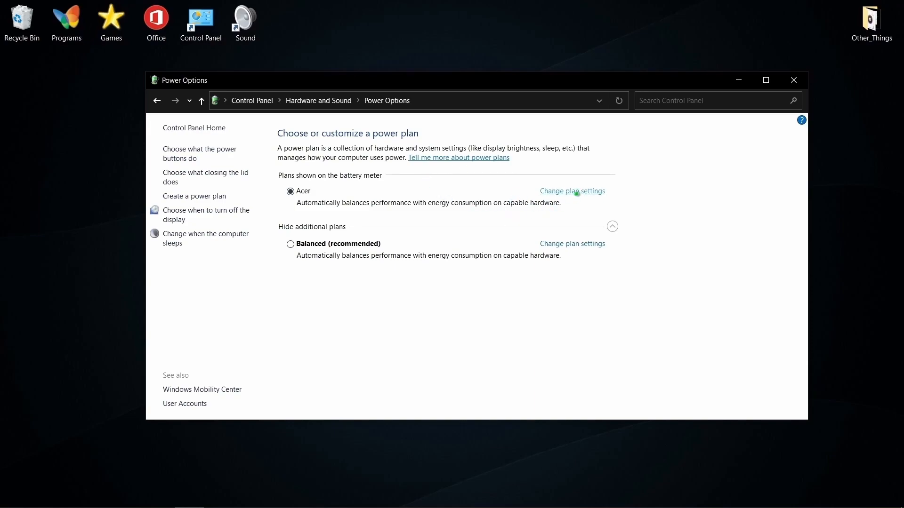
{"action": "left_click", "coordinate": [455, 221]}
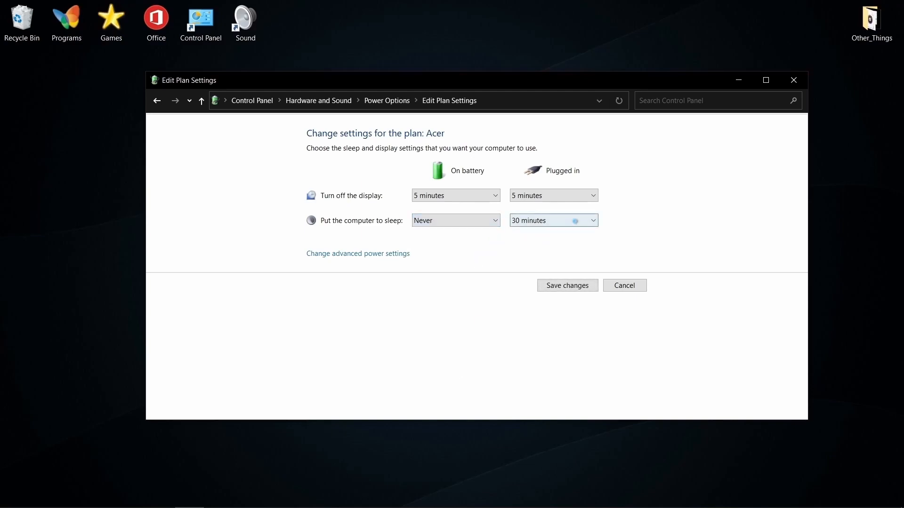
Set plugged-in sleep to Never and save the power plan changes.
{"action": "left_click", "coordinate": [552, 220]}
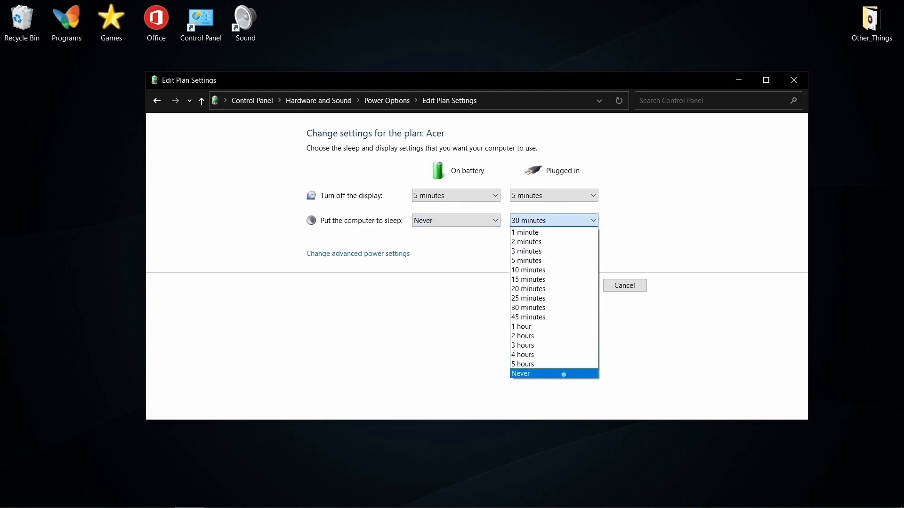
{"action": "left_click", "coordinate": [519, 373]}
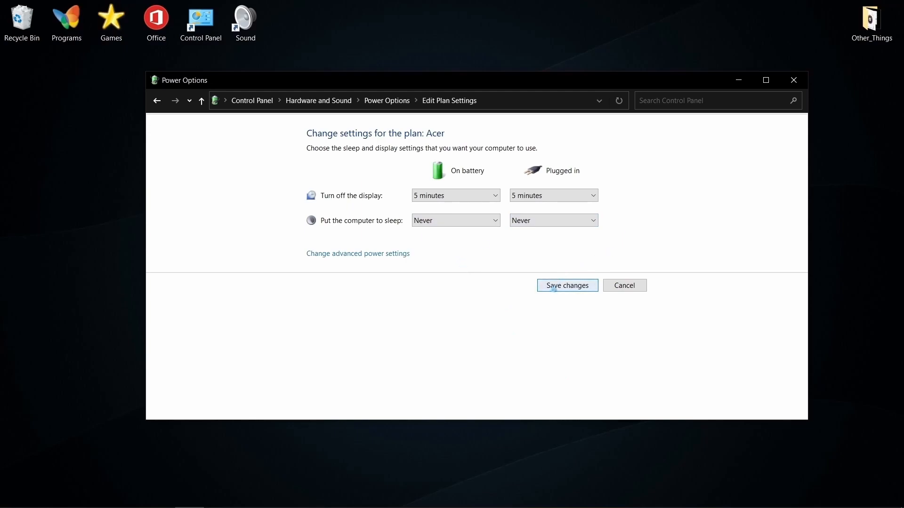
{"action": "left_click", "coordinate": [567, 285]}
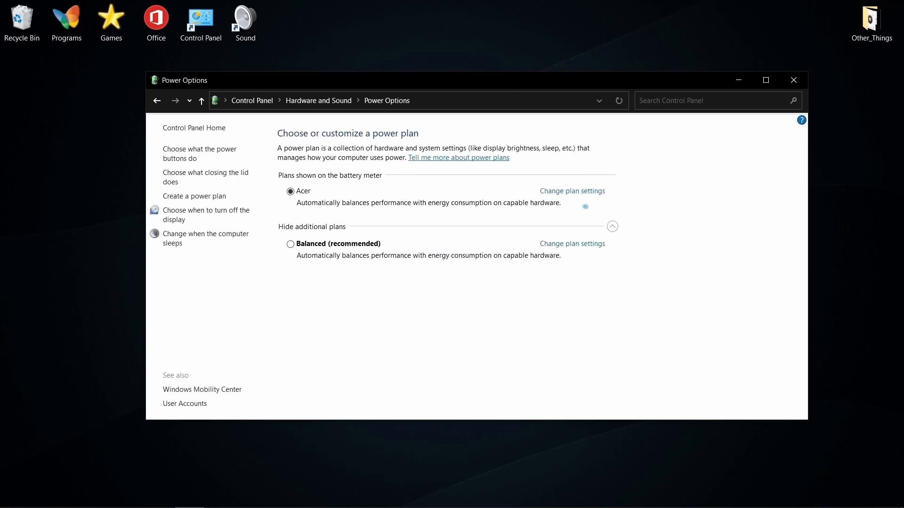
{"action": "left_click", "coordinate": [793, 80]}
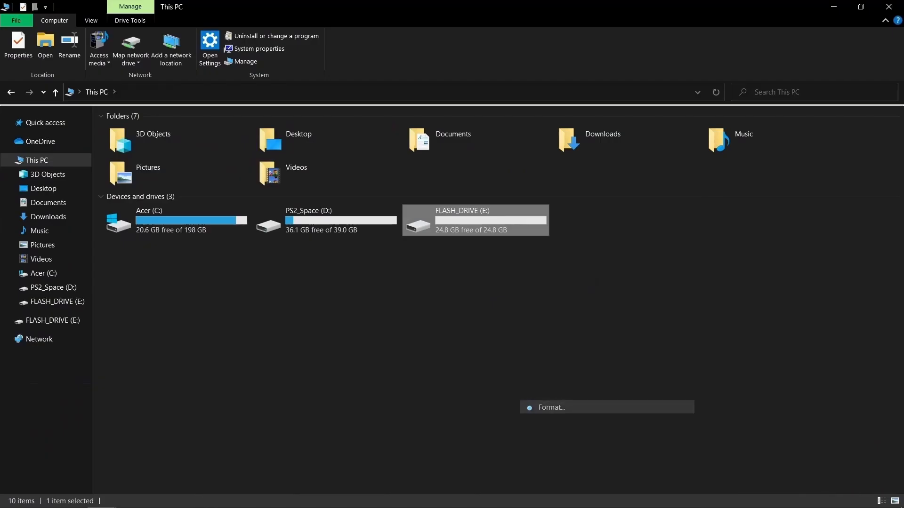
Quick-format FLASH_DRIVE (E:) as FAT32 with default allocation size, confirming data erasure.
{"action": "left_click", "coordinate": [551, 407]}
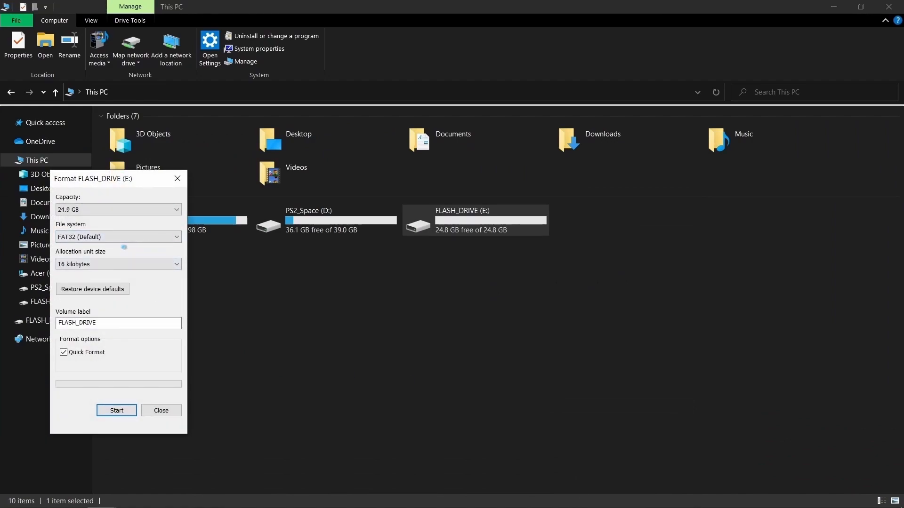
{"action": "left_click", "coordinate": [118, 264]}
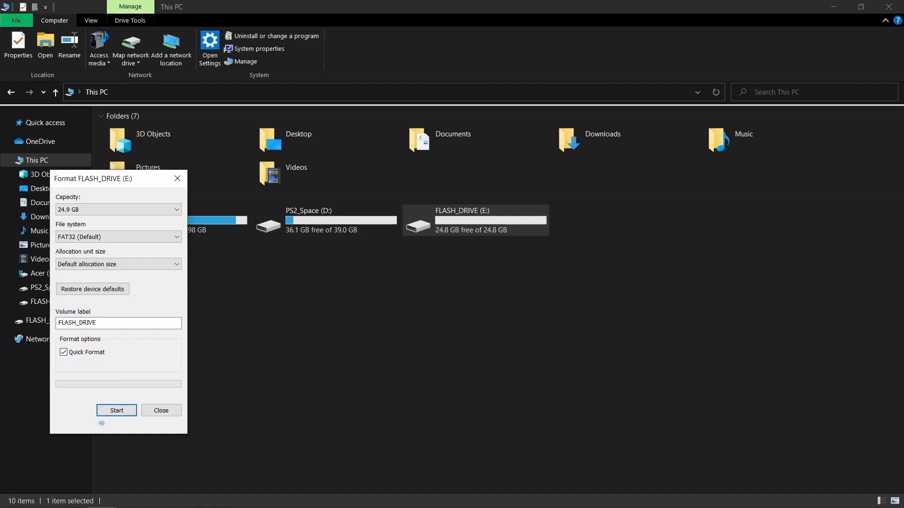
{"action": "left_click", "coordinate": [116, 410]}
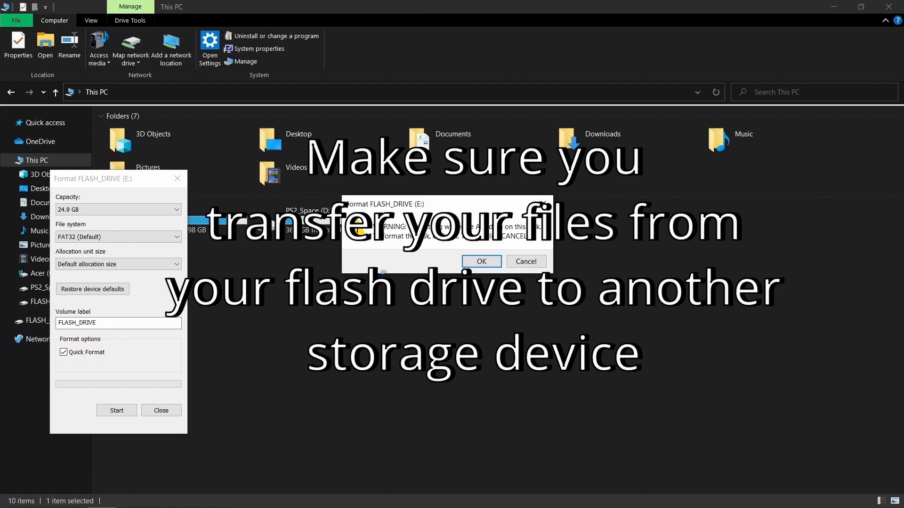
{"action": "left_click", "coordinate": [480, 261]}
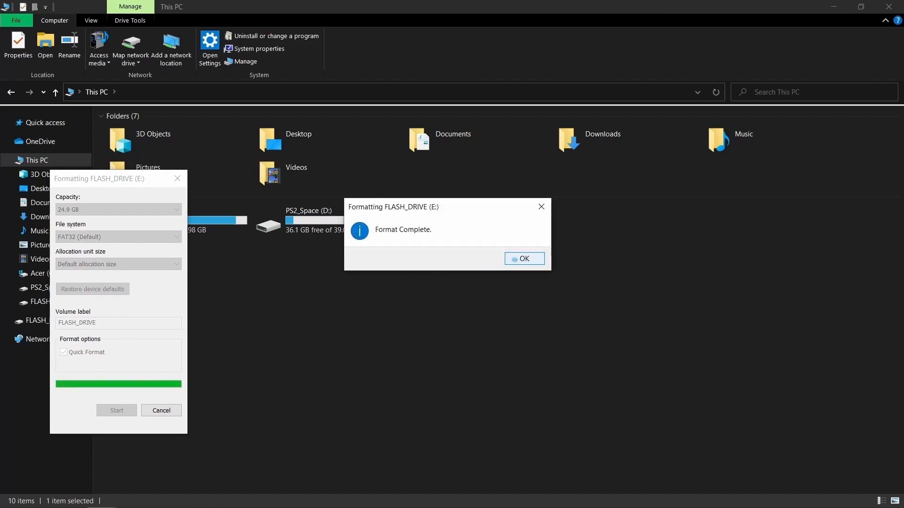
Dismiss the format-complete notice and open the OPNPS2LD release folder to reach the OPL folder.
{"action": "left_click", "coordinate": [524, 258]}
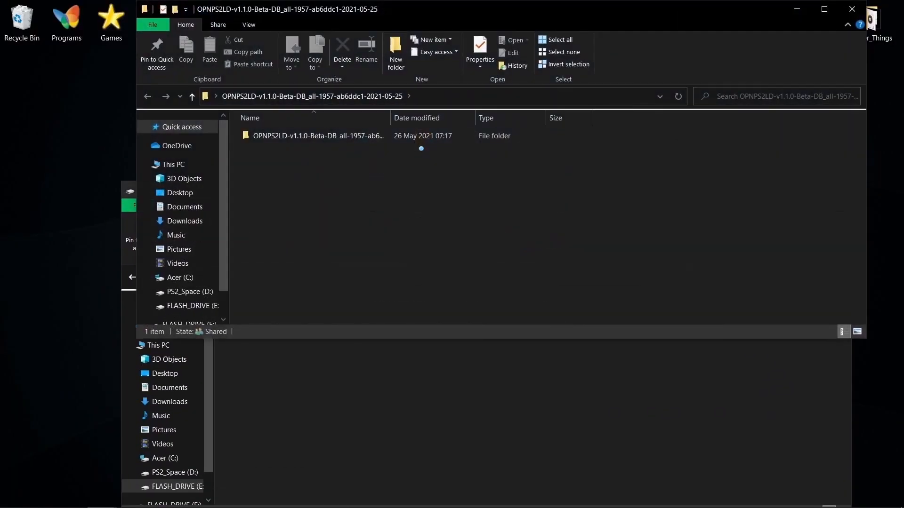
{"action": "double_click", "coordinate": [319, 135]}
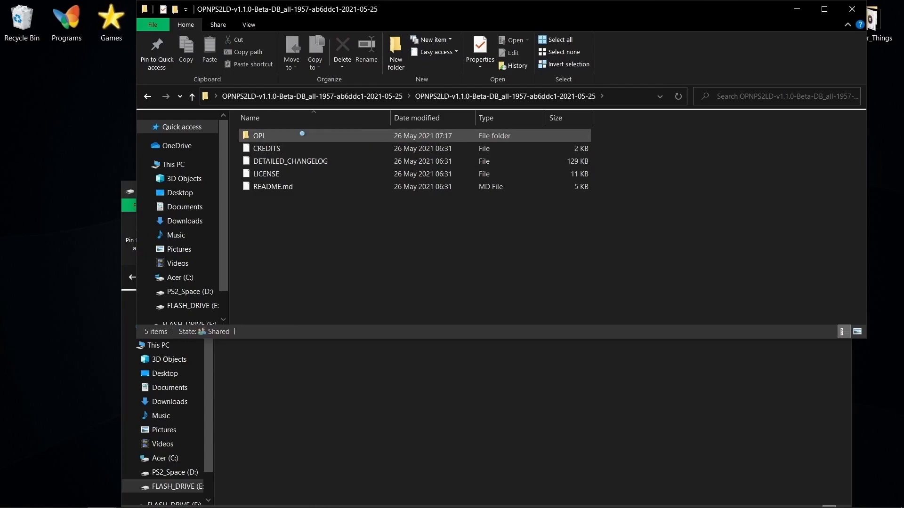
{"action": "right_click", "coordinate": [276, 135]}
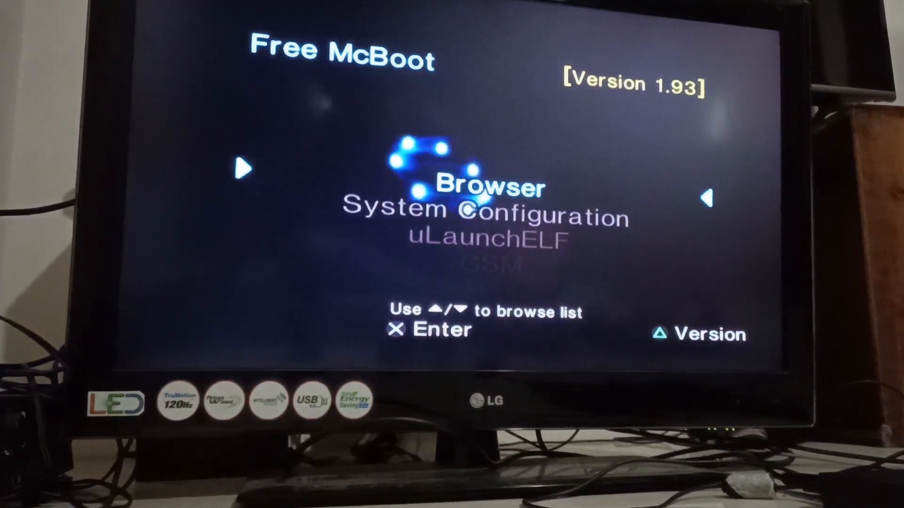
Launch uLaunchELF and browse into the BOOT folder on memory card slot 1.
{"action": "key", "text": "Down"}
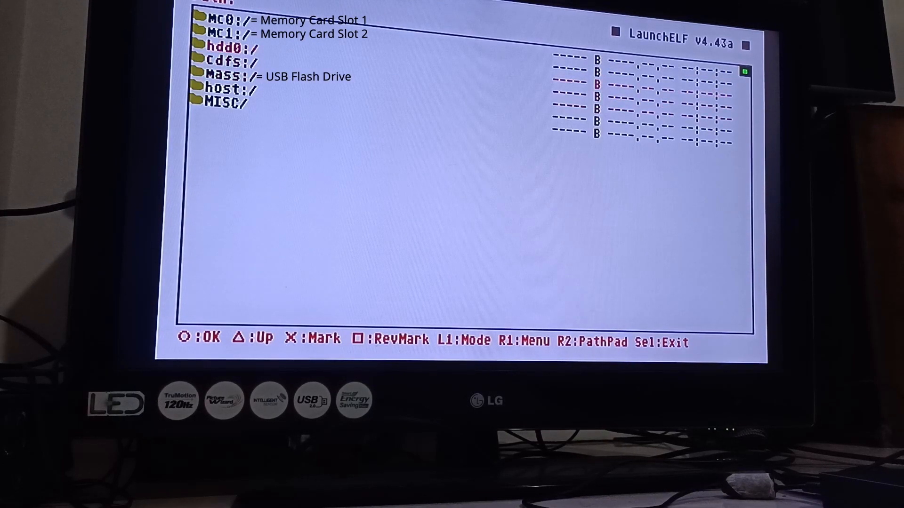
{"action": "key", "text": "Up"}
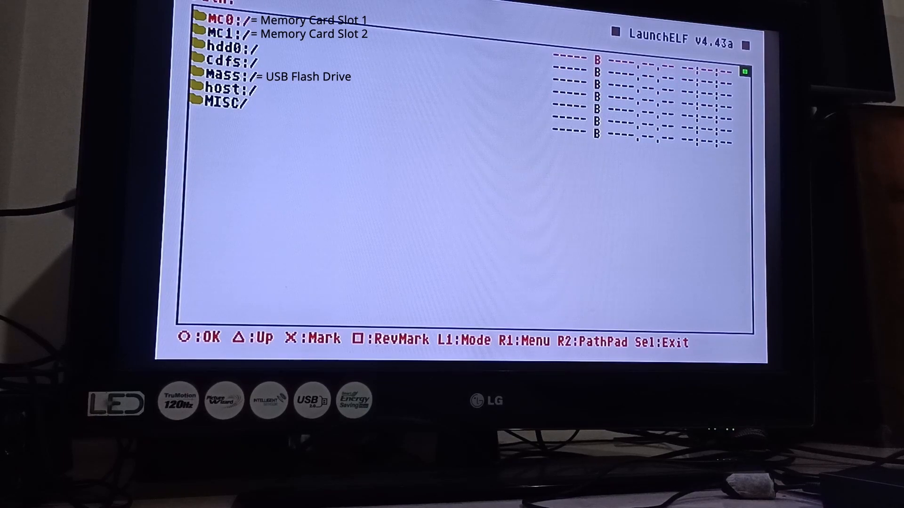
{"action": "left_click", "coordinate": [225, 20]}
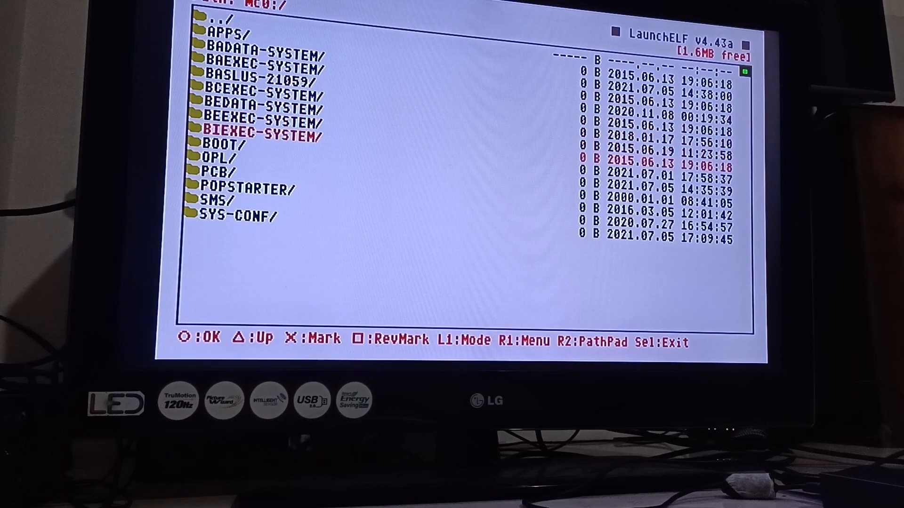
{"action": "key", "text": "Down"}
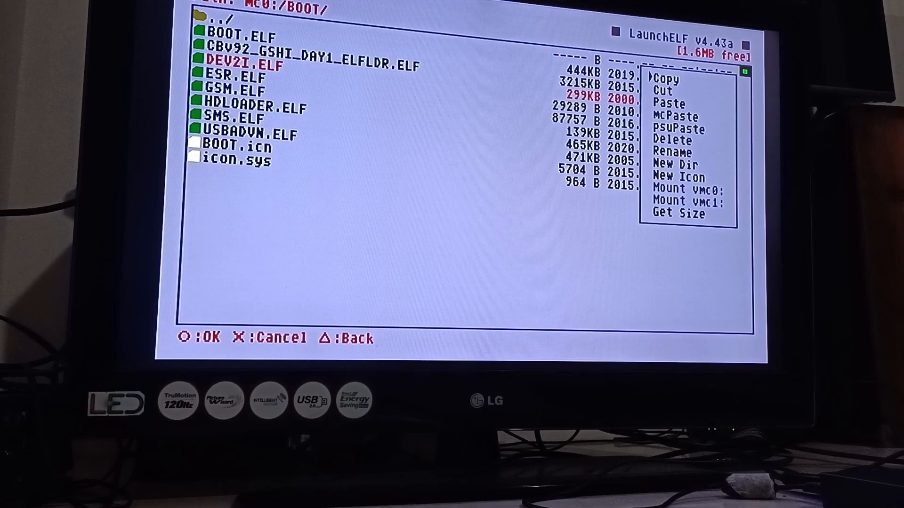
Paste OPNPS2LD.ELF into mc0:/BOOT and leave the file browser.
{"action": "key", "text": "down"}
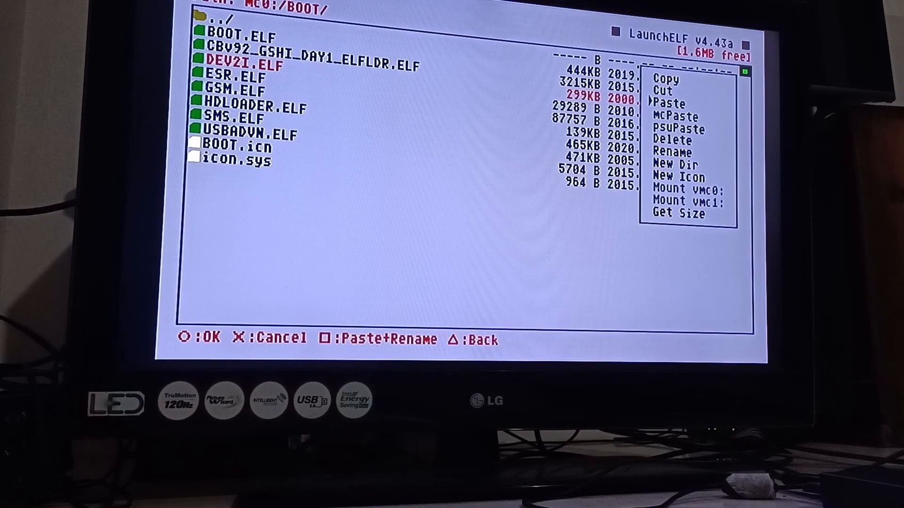
{"action": "left_click", "coordinate": [672, 103]}
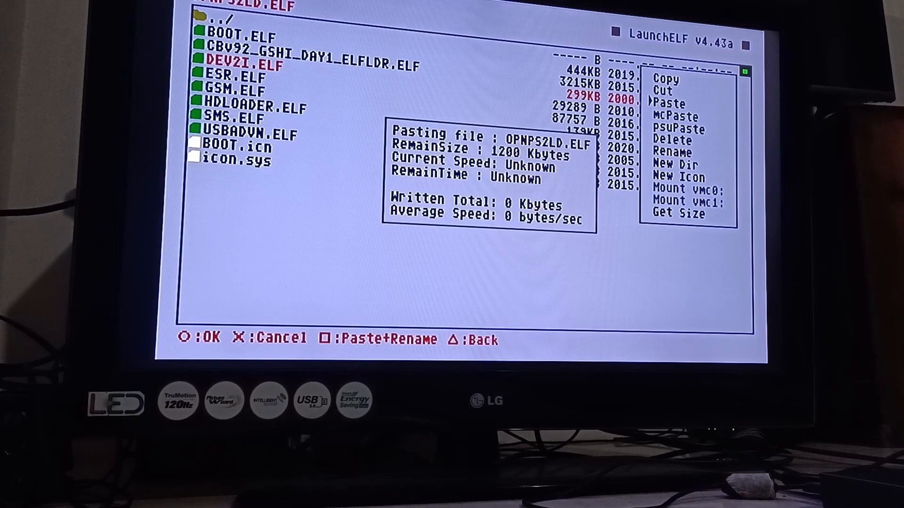
{"action": "left_click", "coordinate": [672, 102]}
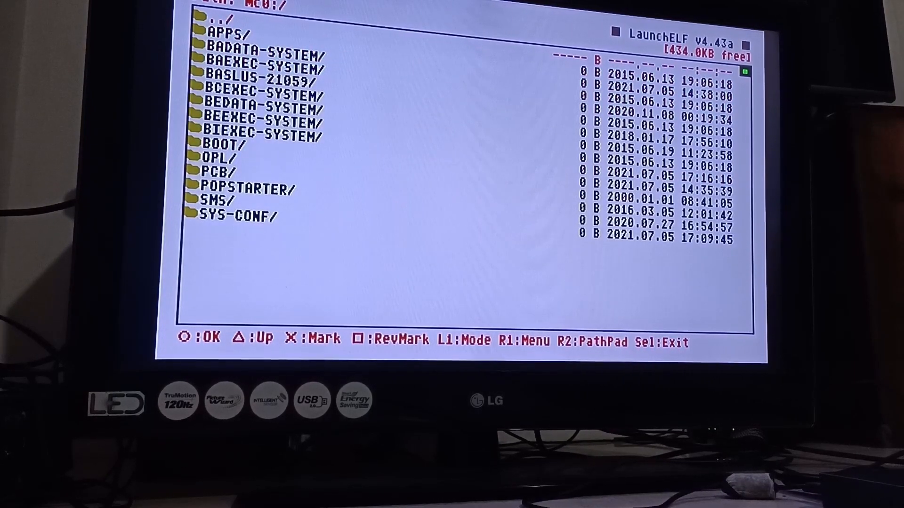
{"action": "key", "text": "select"}
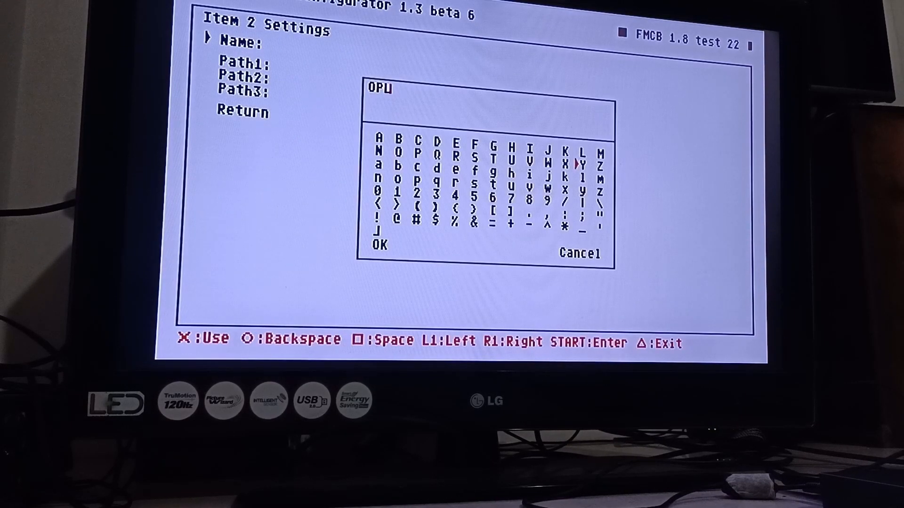
Name item 2 'OPL' and set its path 1 to mc?:/BOOT/OPNPS2LD.ELF.
{"action": "key", "text": "down"}
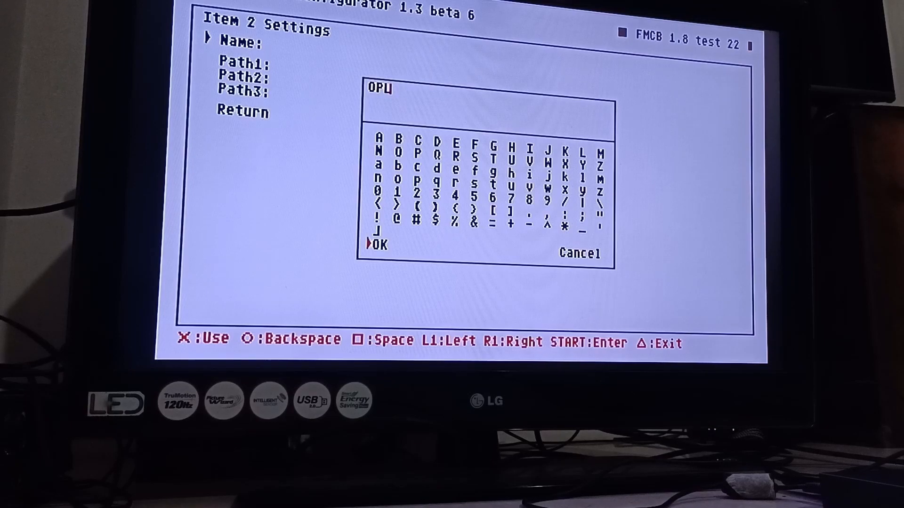
{"action": "left_click", "coordinate": [378, 245]}
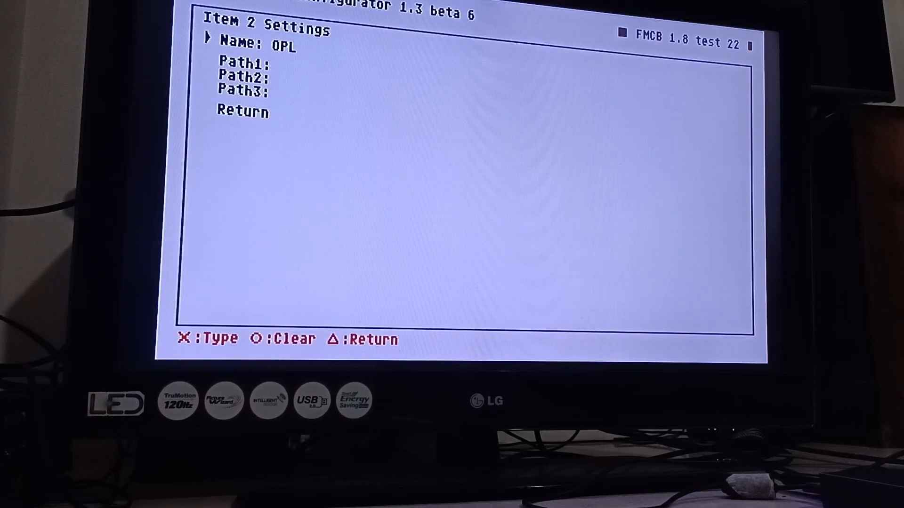
{"action": "key", "text": "down"}
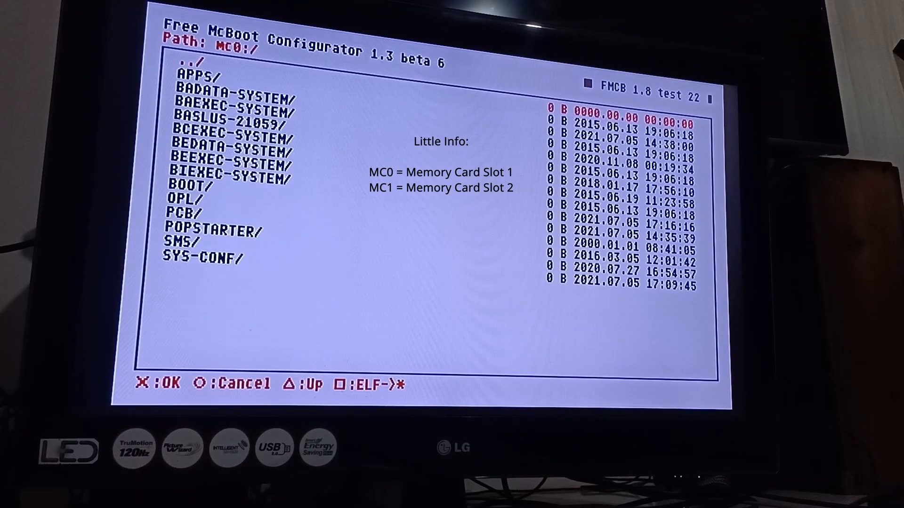
{"action": "key", "text": "down"}
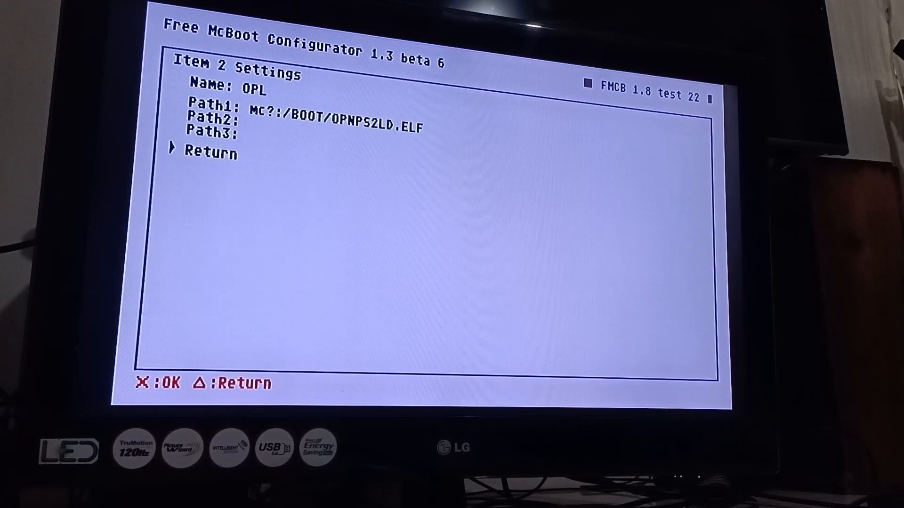
Return from the OSD item settings to the main Free McBoot configurator menu.
{"action": "key", "text": "Triangle"}
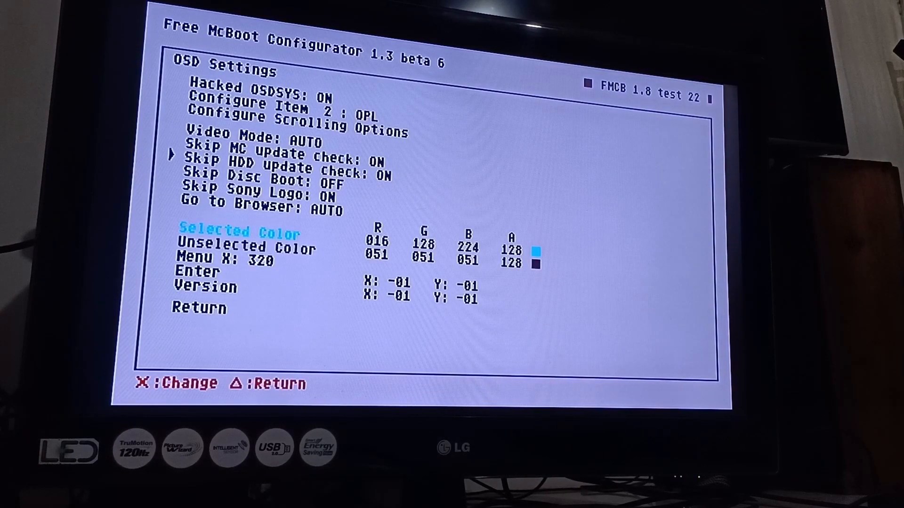
{"action": "key", "text": "down"}
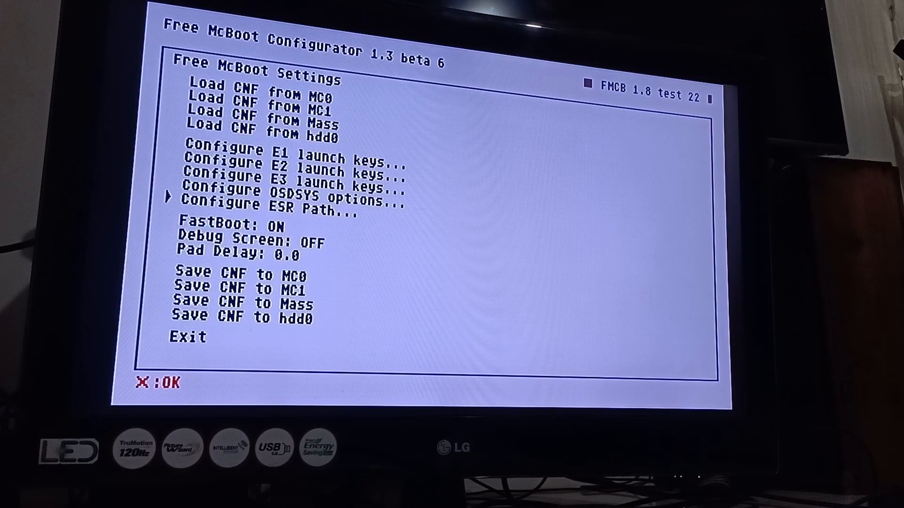
{"action": "key", "text": "down"}
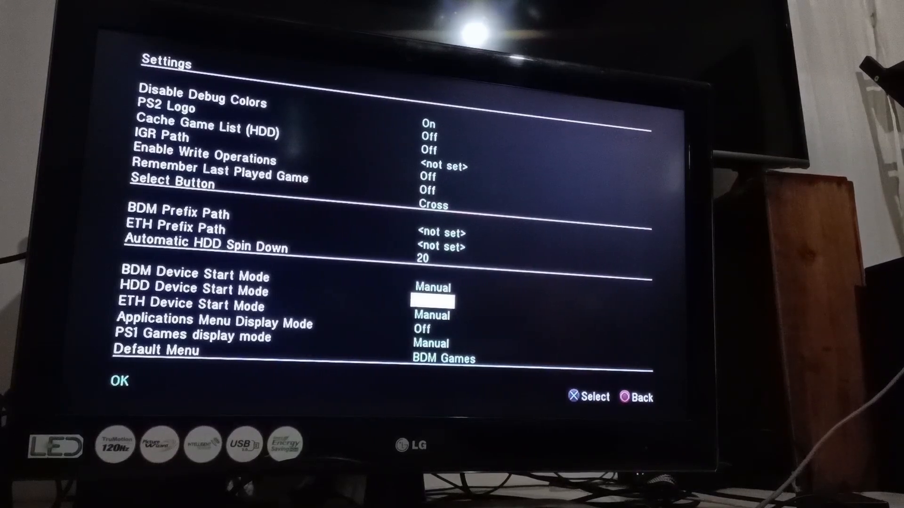
Move through OPL's general settings list of device start modes.
{"action": "key", "text": "down"}
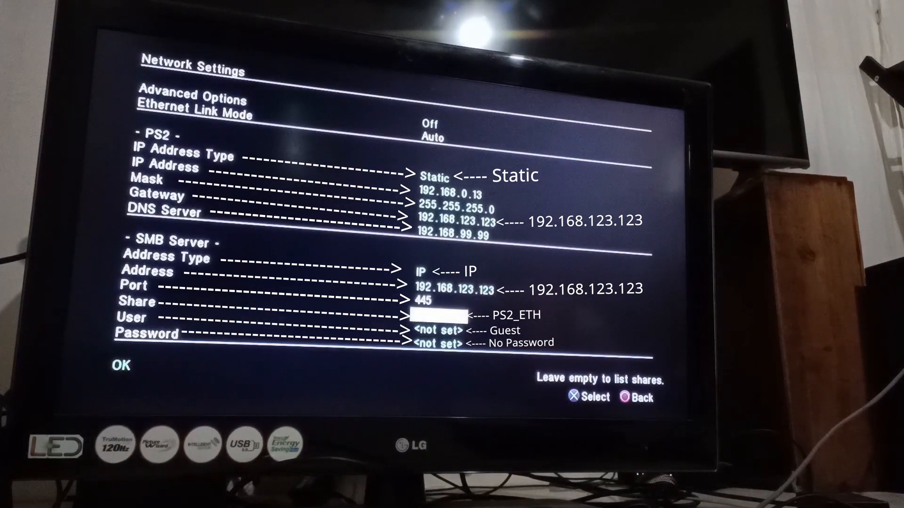
Set the SMB share name to PS2_ETH for the 192.168.123.123:445 server.
{"action": "left_click", "coordinate": [435, 315]}
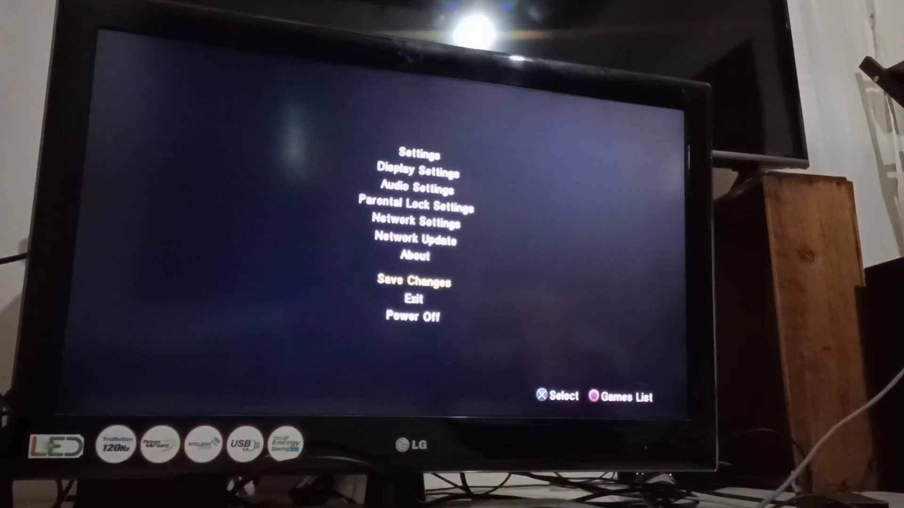
Save the OPL settings and launch Kingdom Hearts from the ETH games list.
{"action": "left_click", "coordinate": [413, 282]}
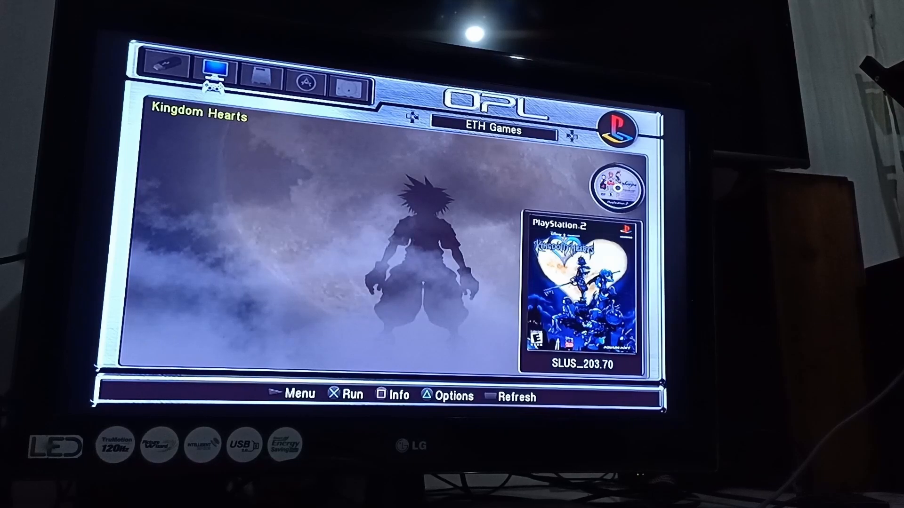
{"action": "left_click", "coordinate": [345, 394]}
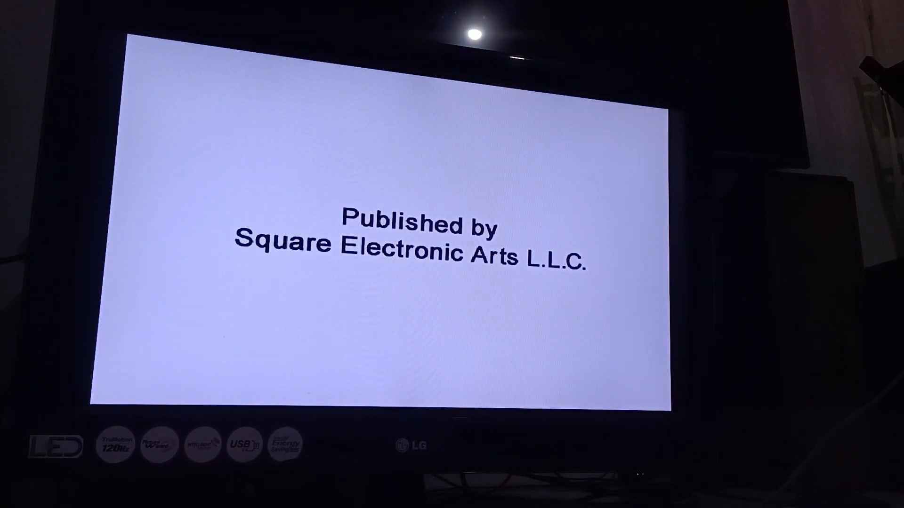